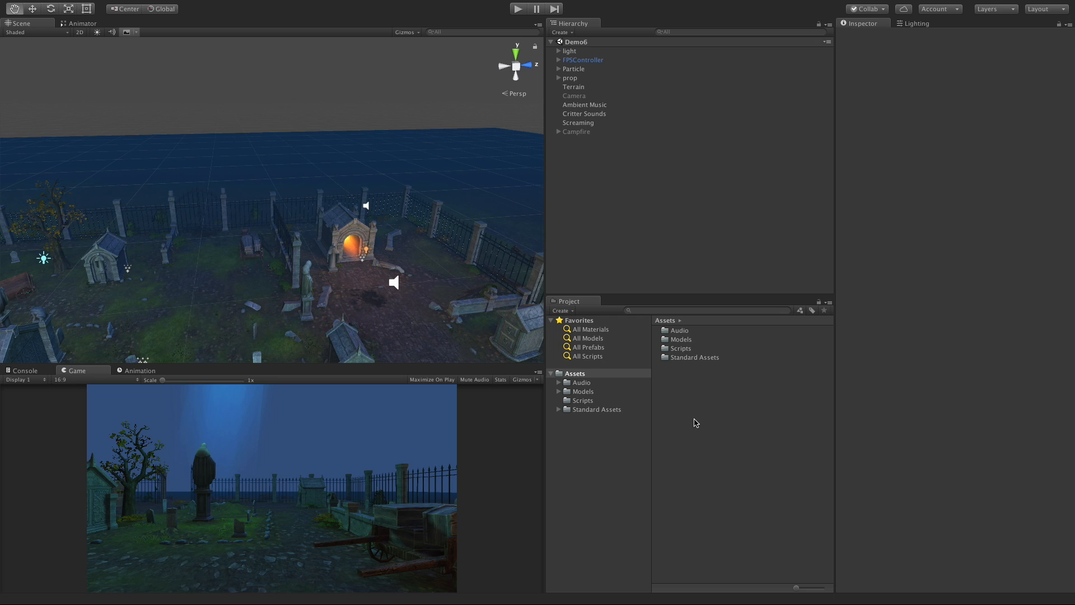
- Create a new Audio Mixer asset named Demo6 in the Project panel
left_click(575, 372)
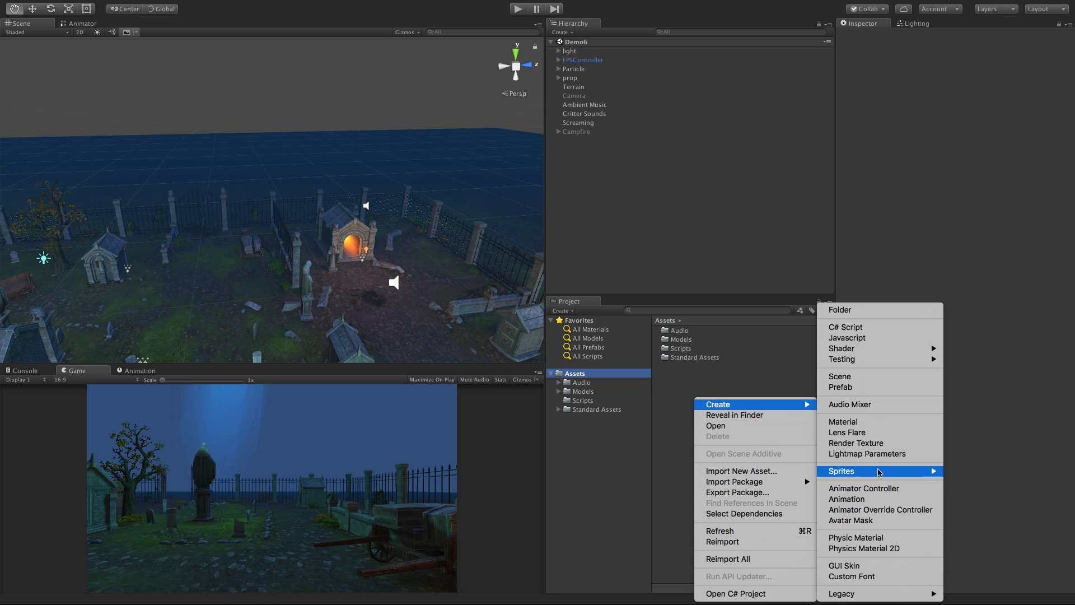
mouse_move(881, 404)
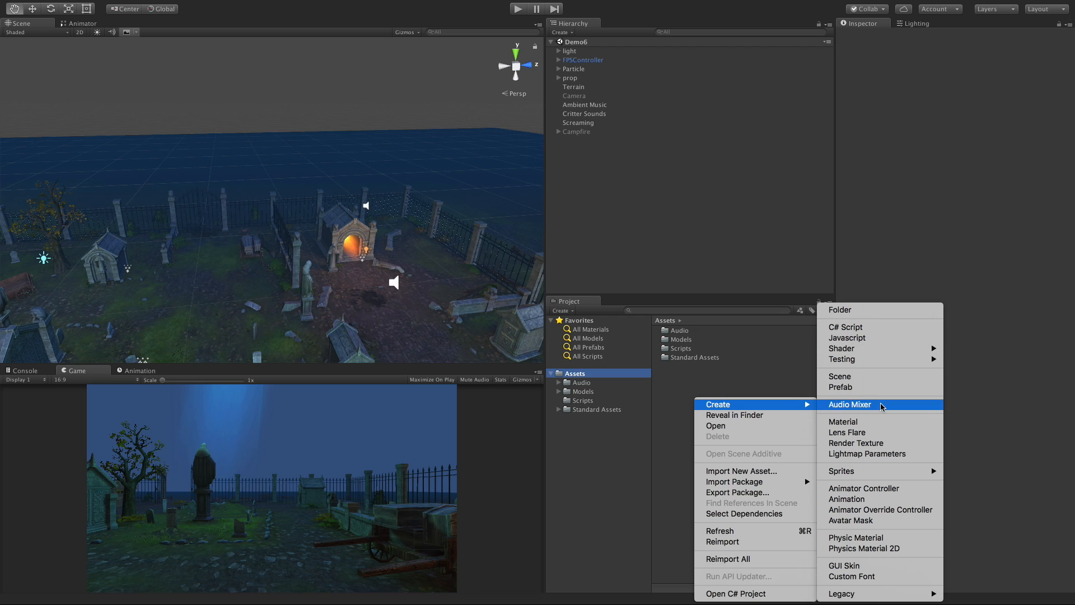
left_click(850, 404)
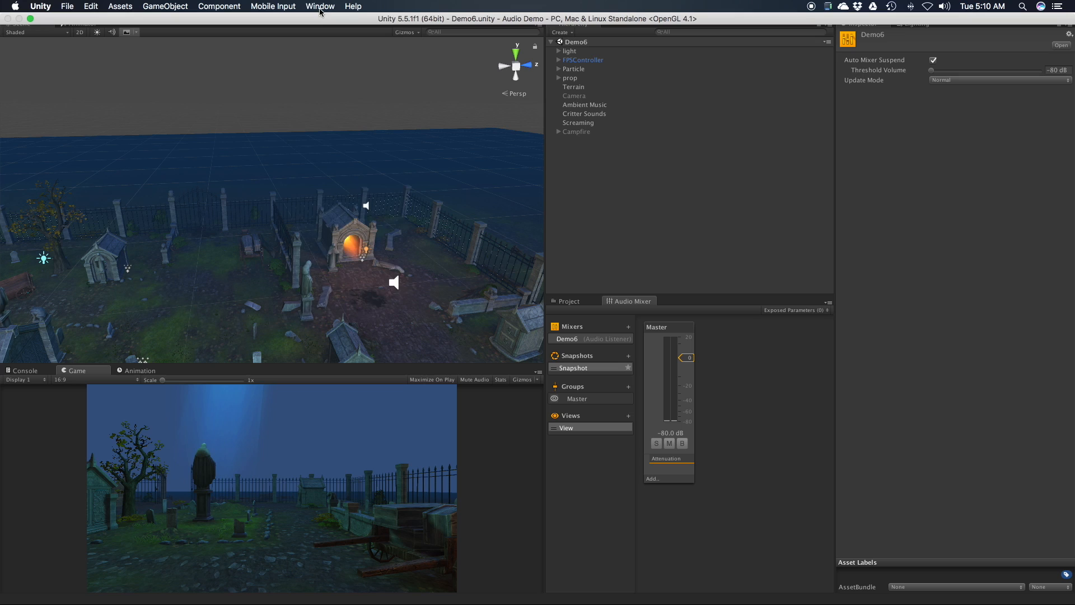
- Dock the Audio Mixer window beside Game and delete the extra Demo7 mixer
left_click(319, 7)
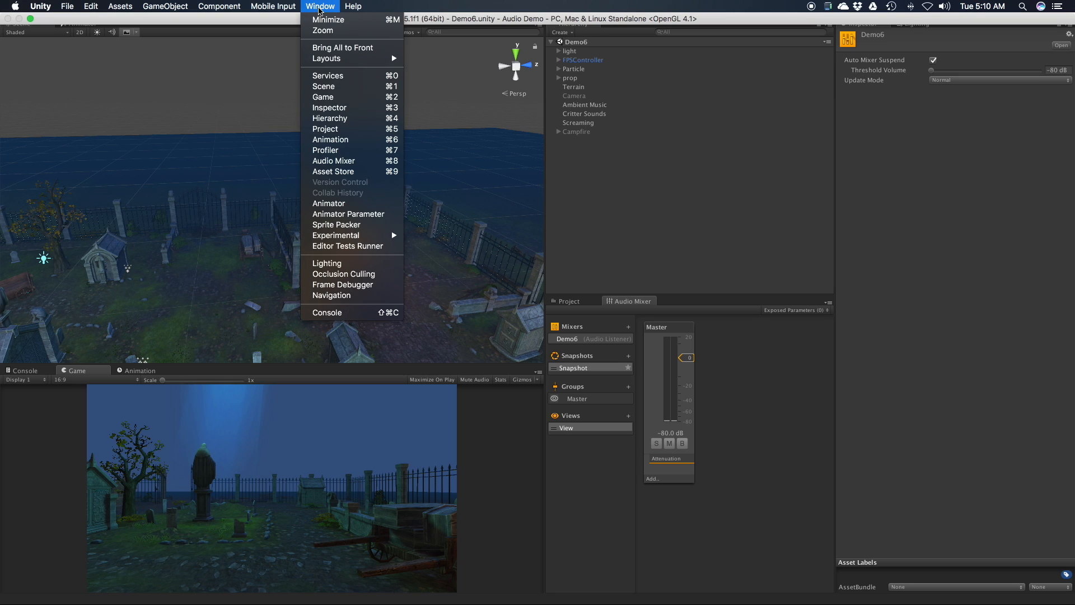
mouse_move(334, 160)
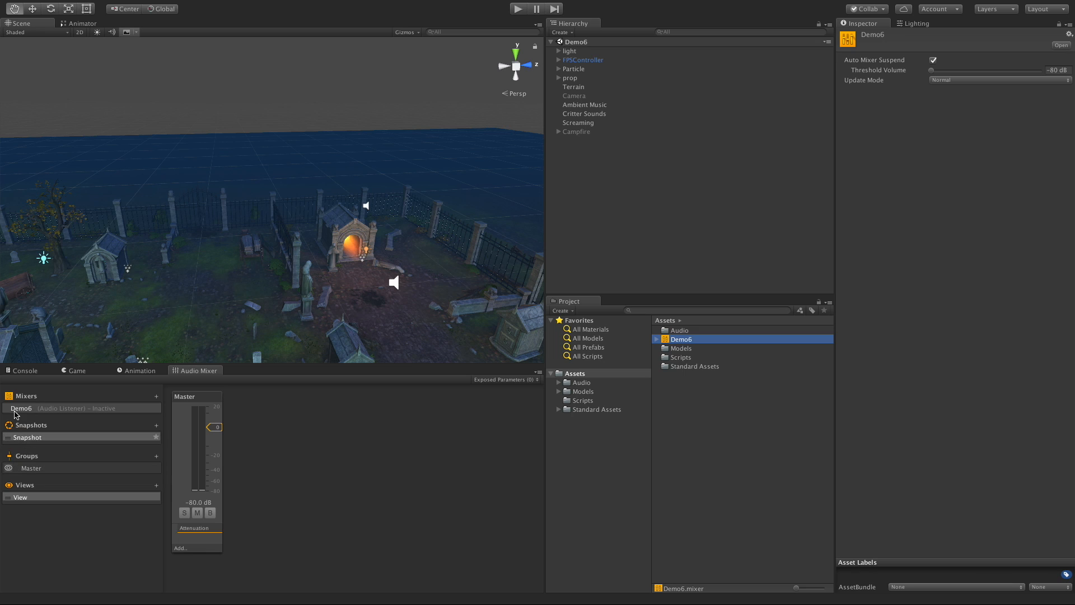
left_click(684, 424)
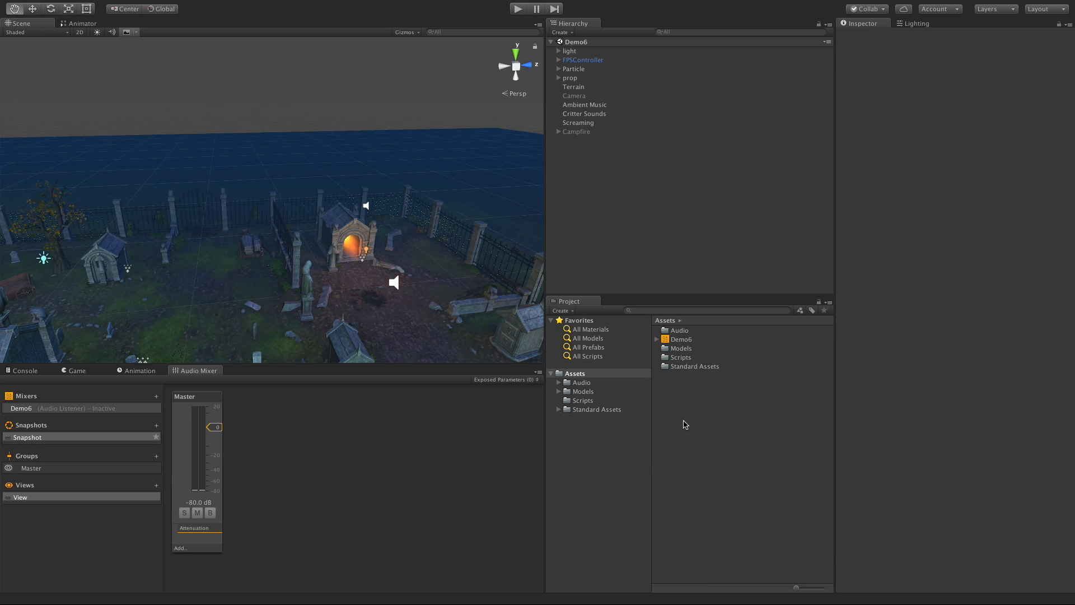
left_click(682, 347)
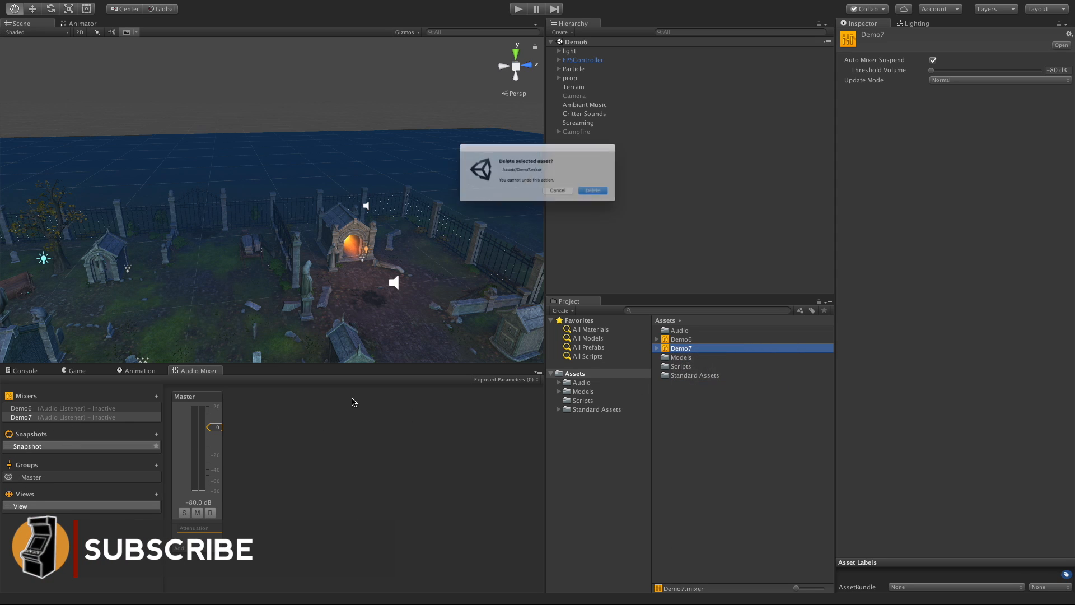
left_click(592, 190)
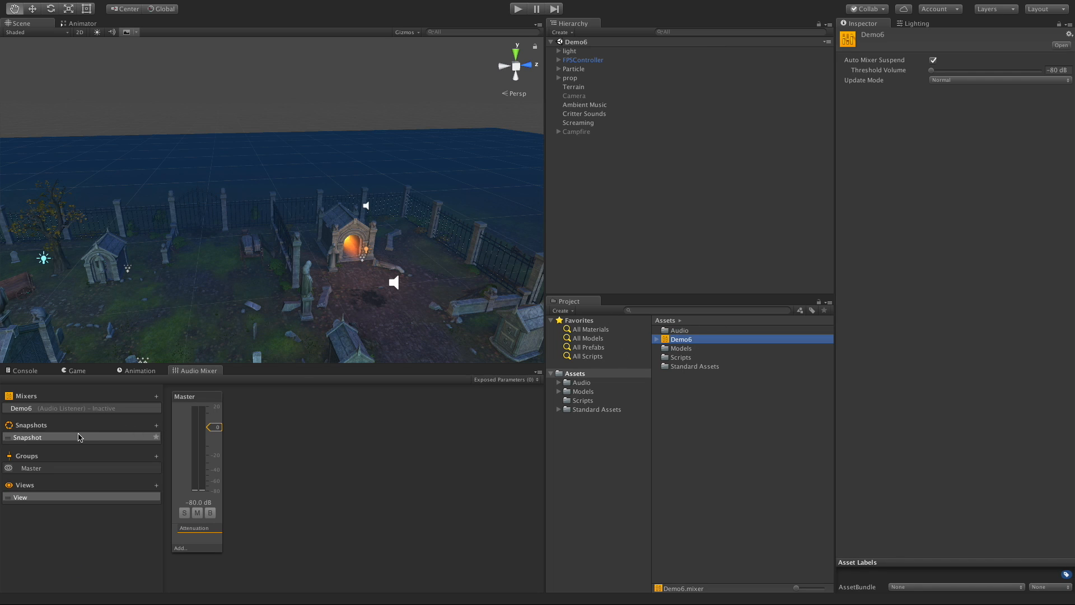
mouse_move(70, 437)
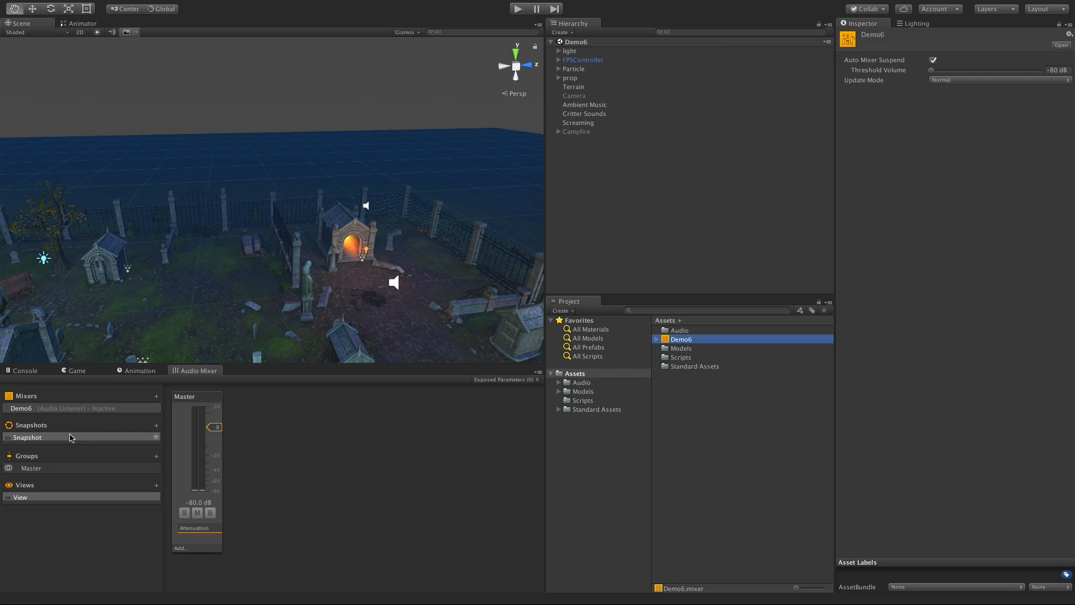
mouse_move(31, 466)
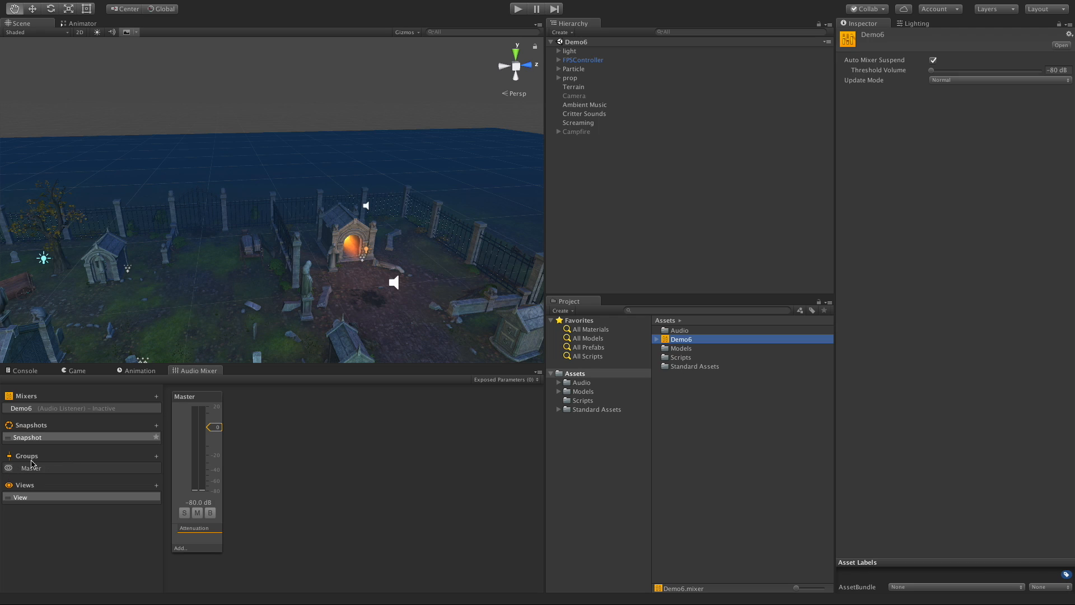
mouse_move(41, 506)
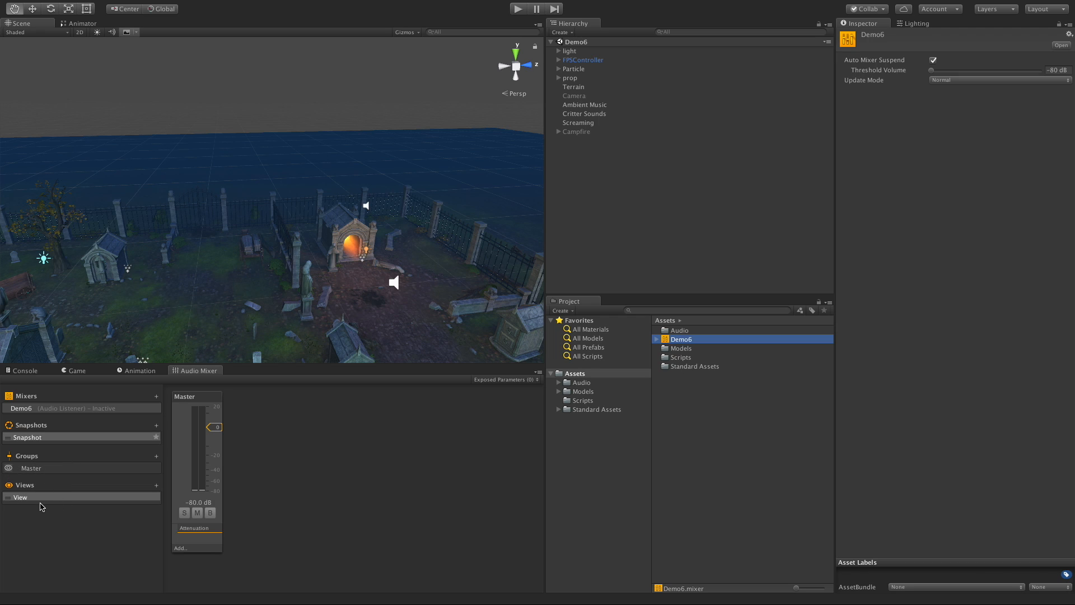
mouse_move(530, 94)
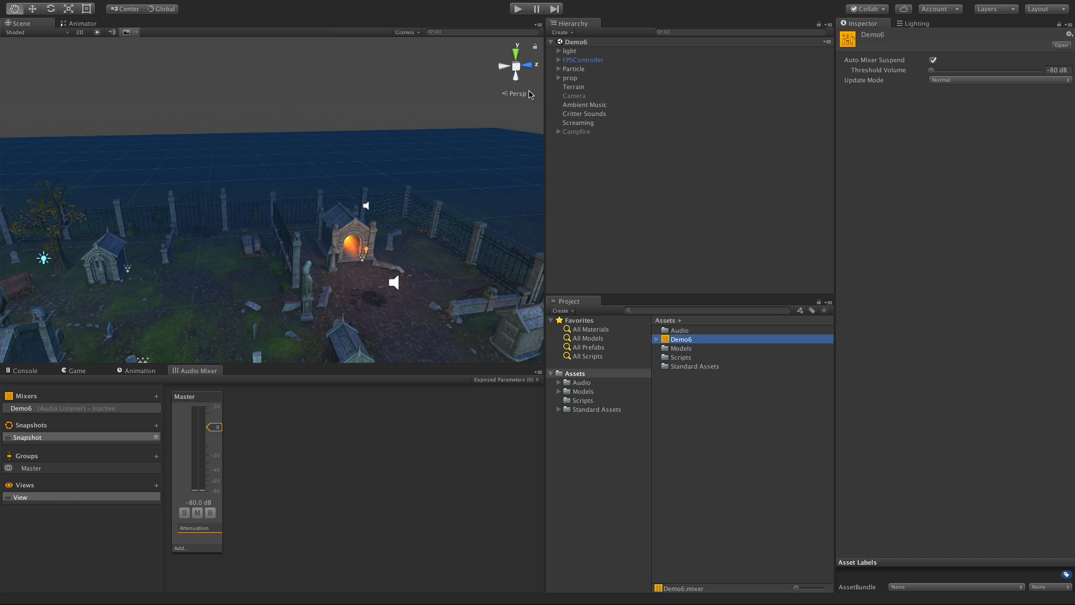
- Play and stop the graveyard scene, then select Screaming to view its Audio Source
left_click(517, 7)
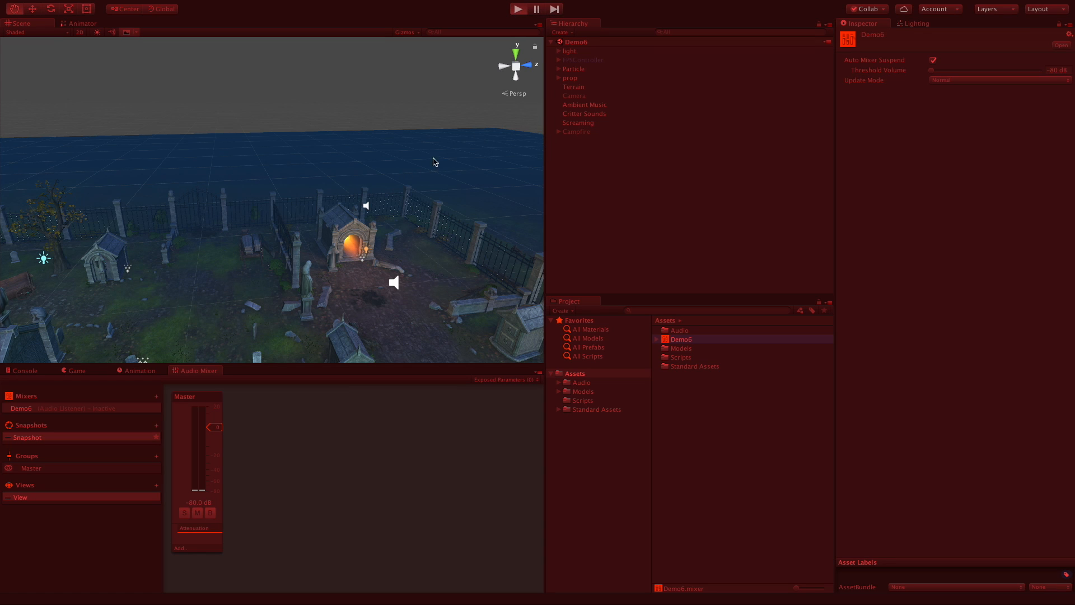
left_click(517, 9)
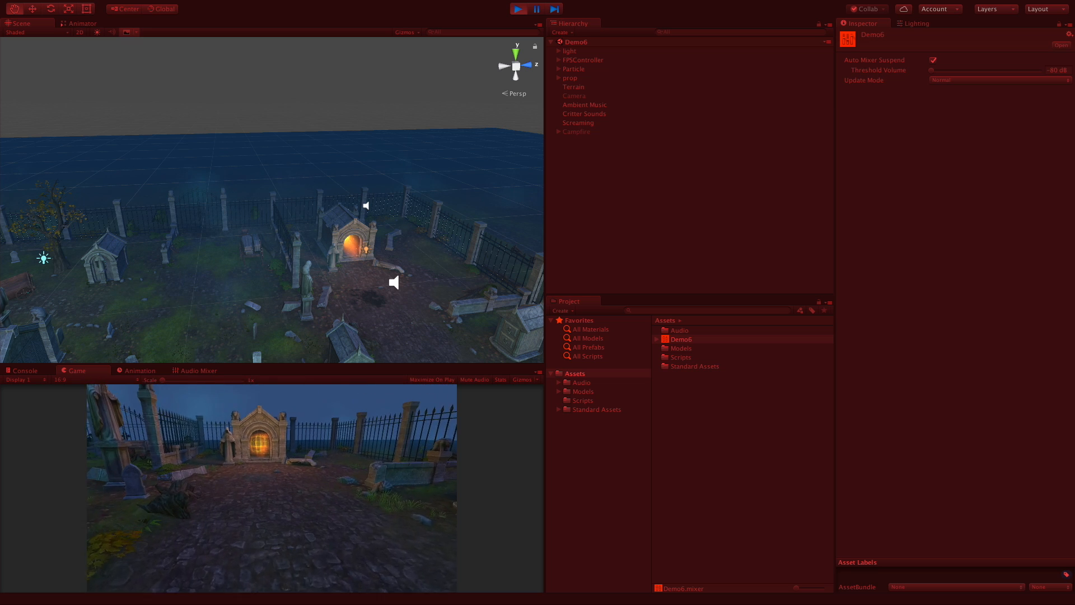
left_click(517, 9)
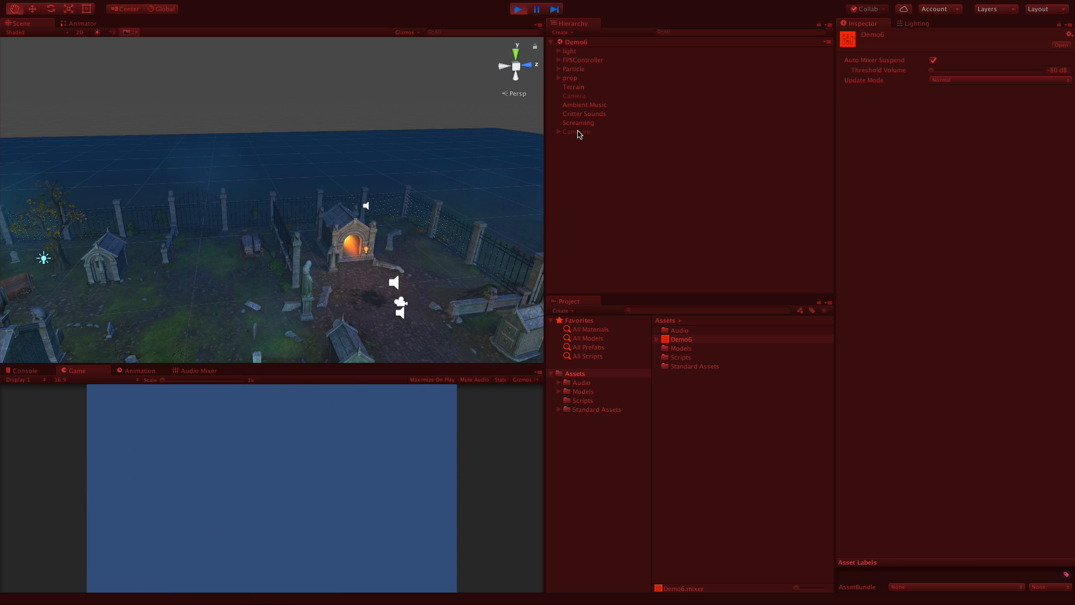
left_click(578, 122)
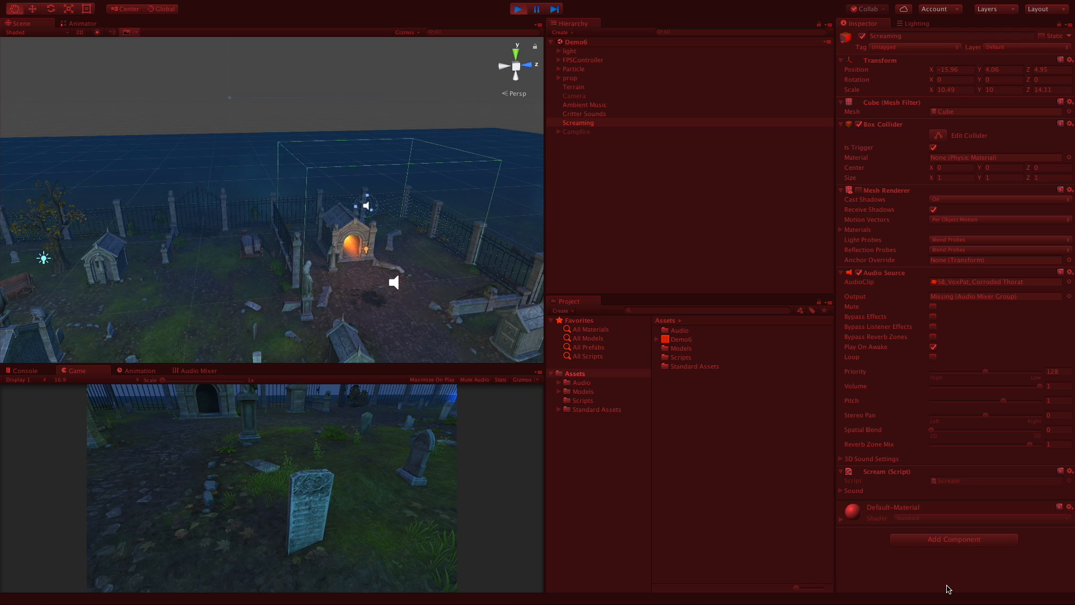
left_click(518, 9)
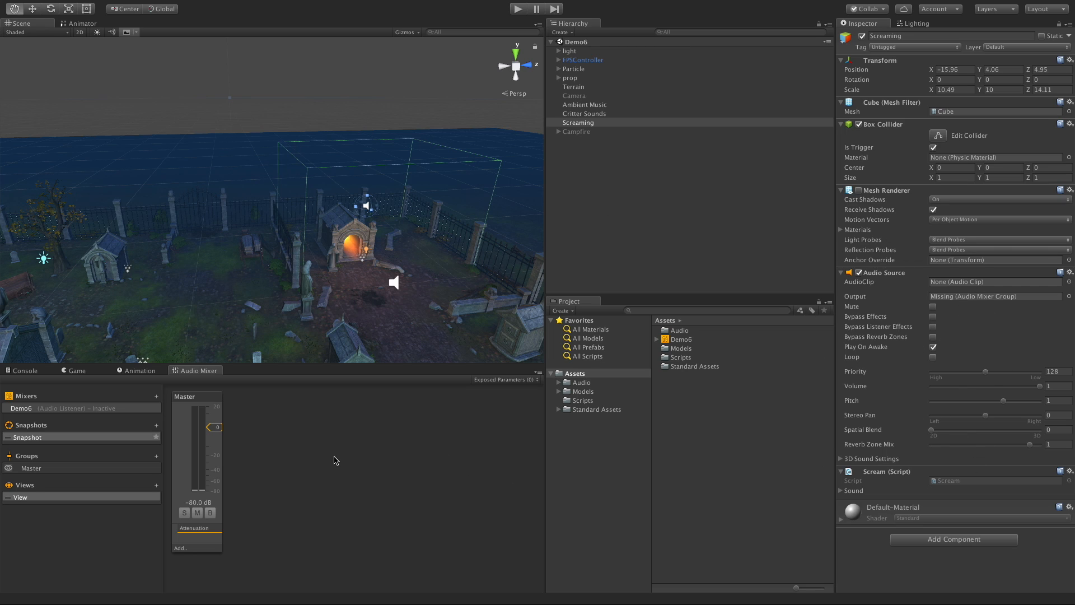
mouse_move(290, 460)
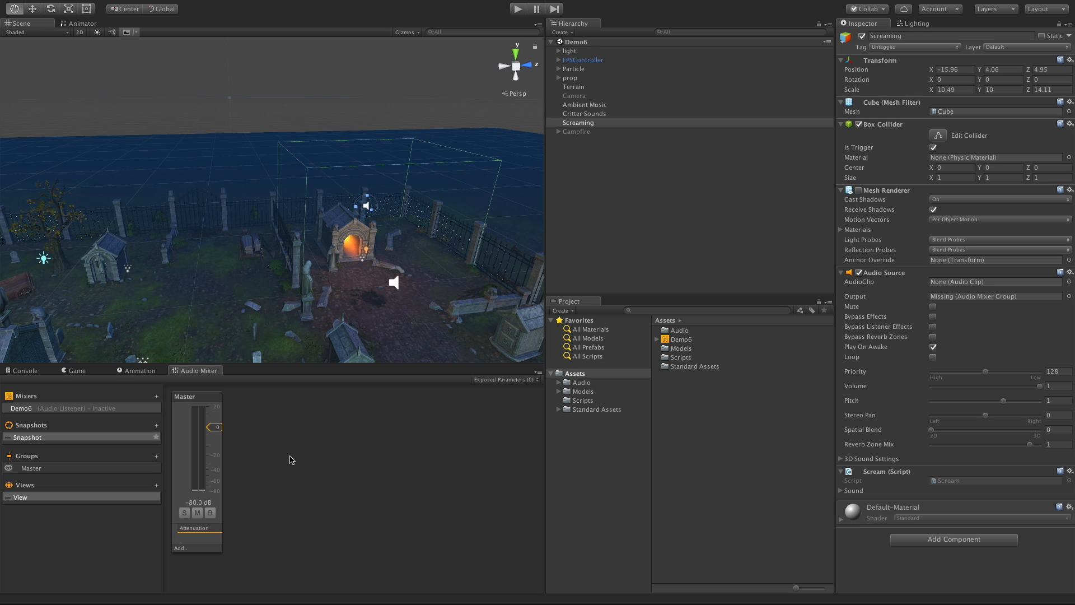
mouse_move(289, 455)
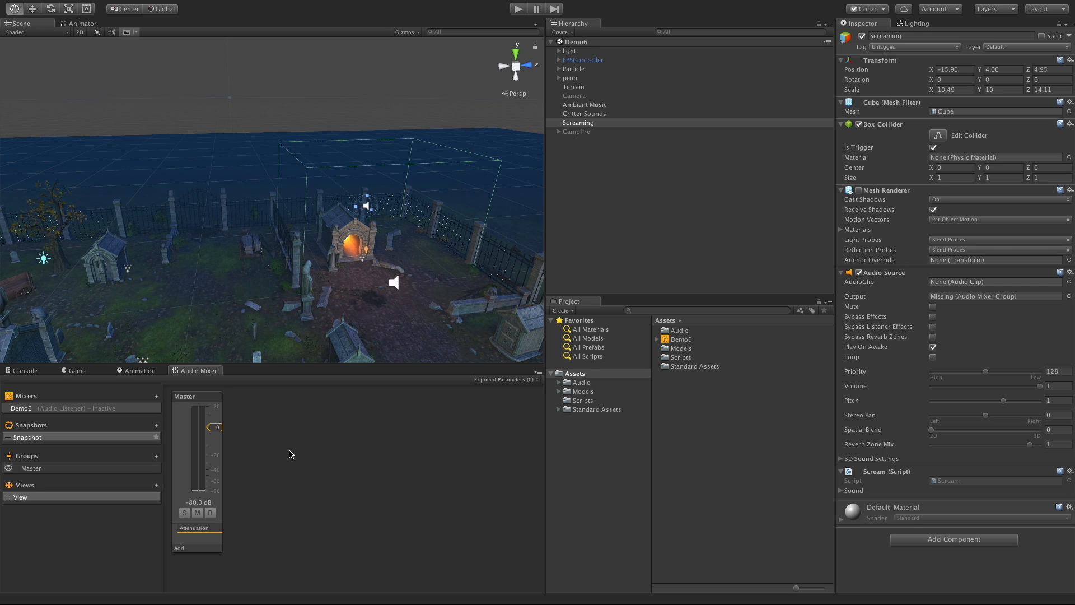
mouse_move(254, 456)
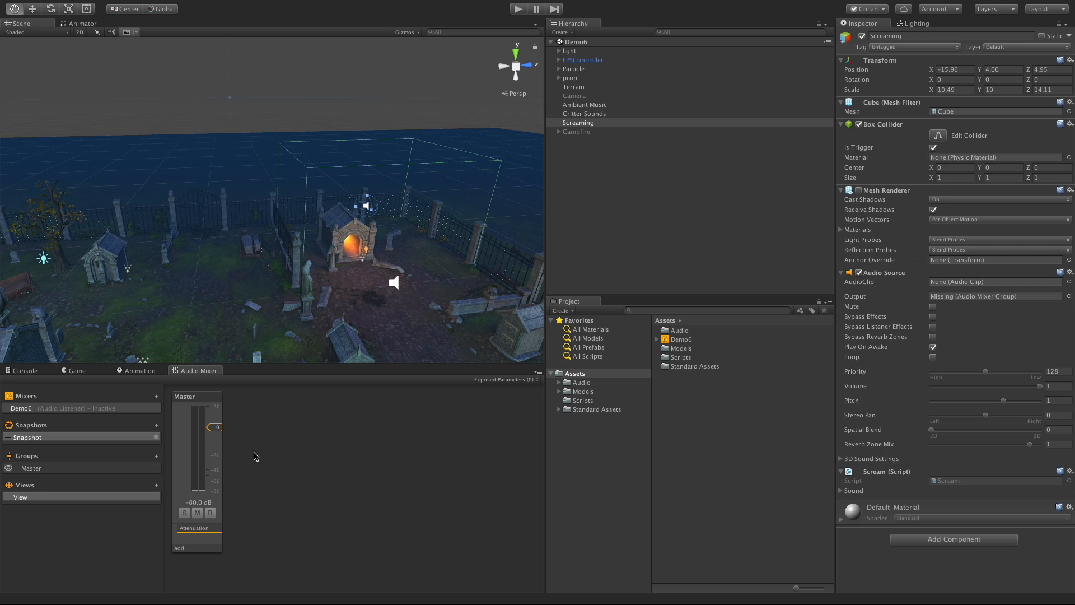
mouse_move(585, 72)
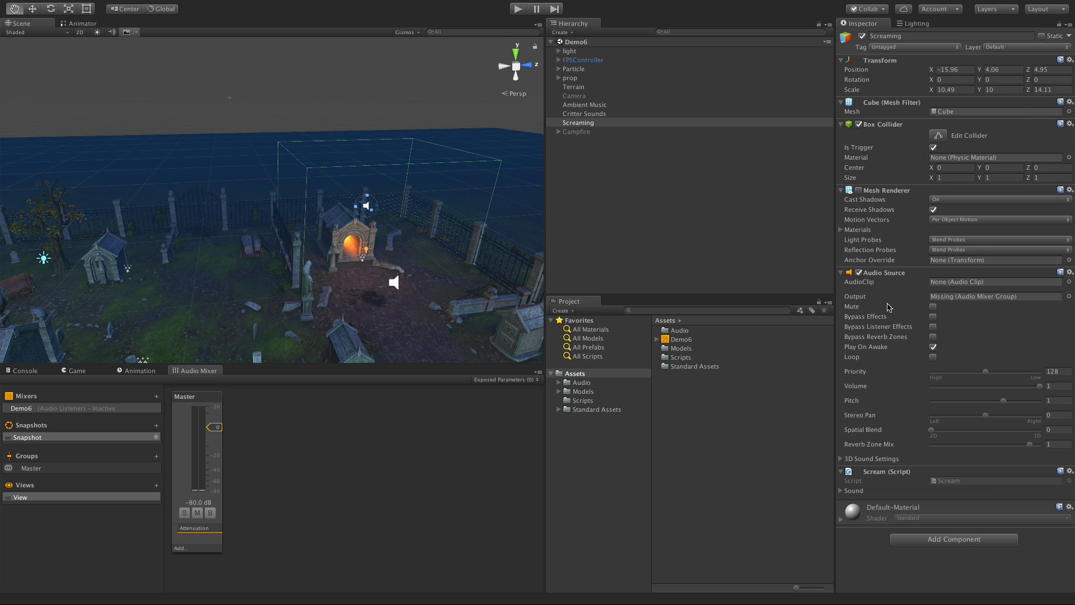
- Set Screaming, Critter Sounds and Ambient Music outputs to Master (Demo6)
left_click(1067, 296)
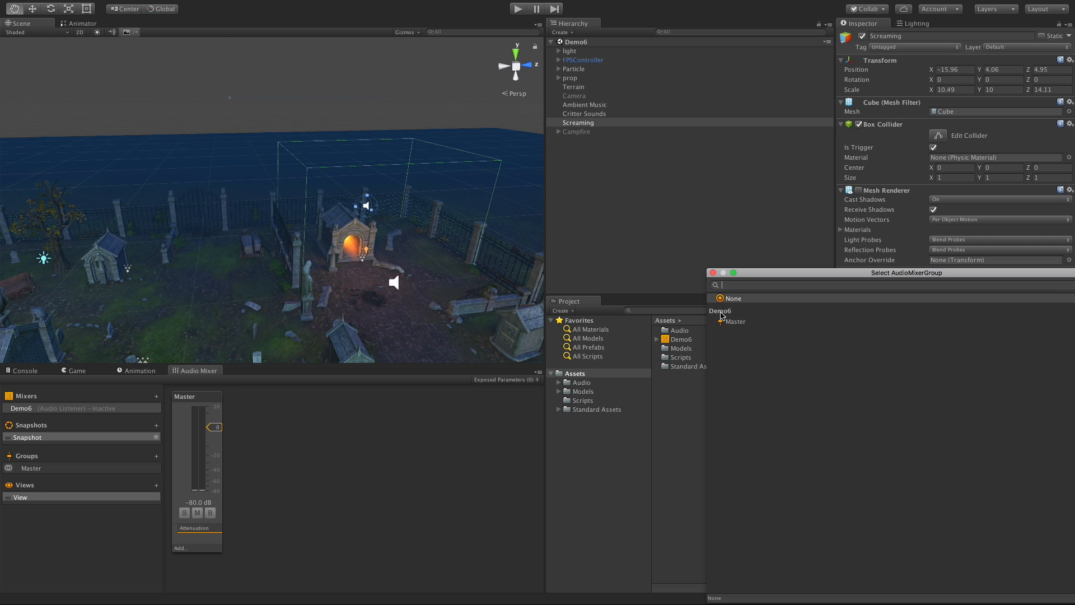
left_click(735, 321)
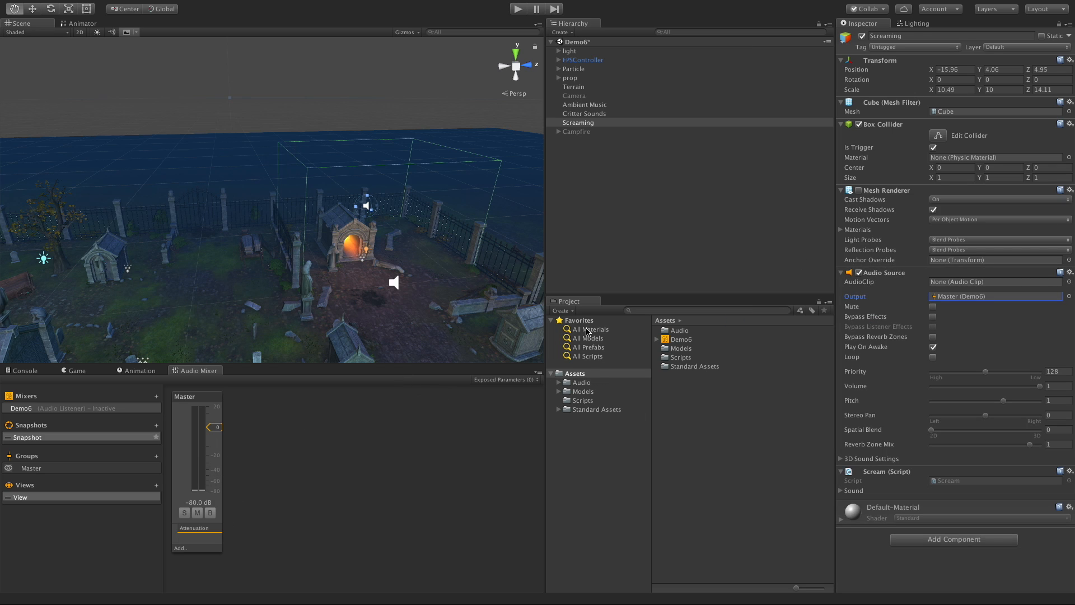
left_click(584, 113)
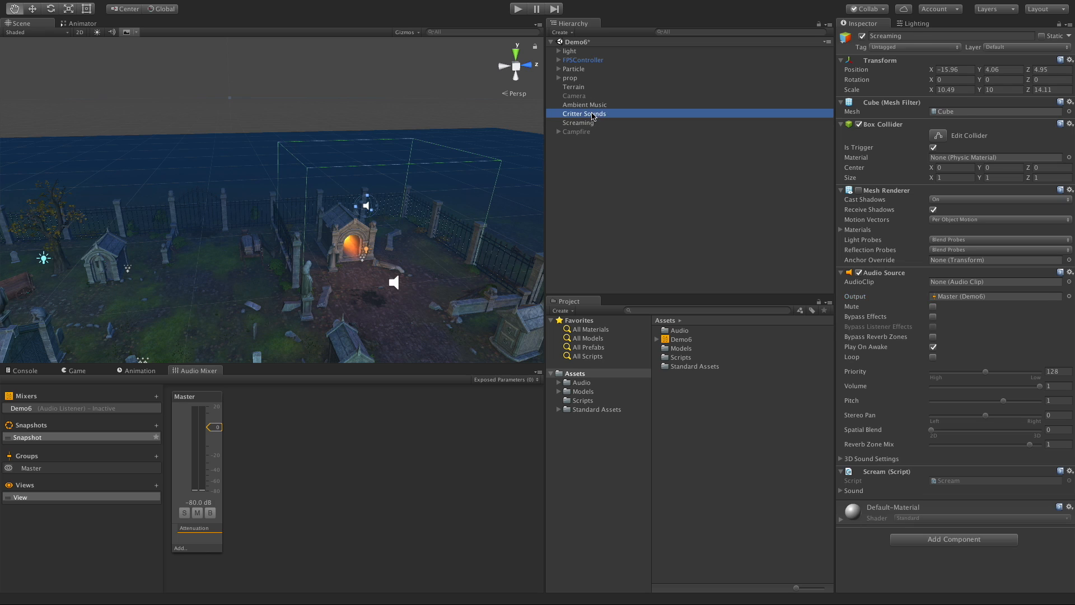
left_click(584, 113)
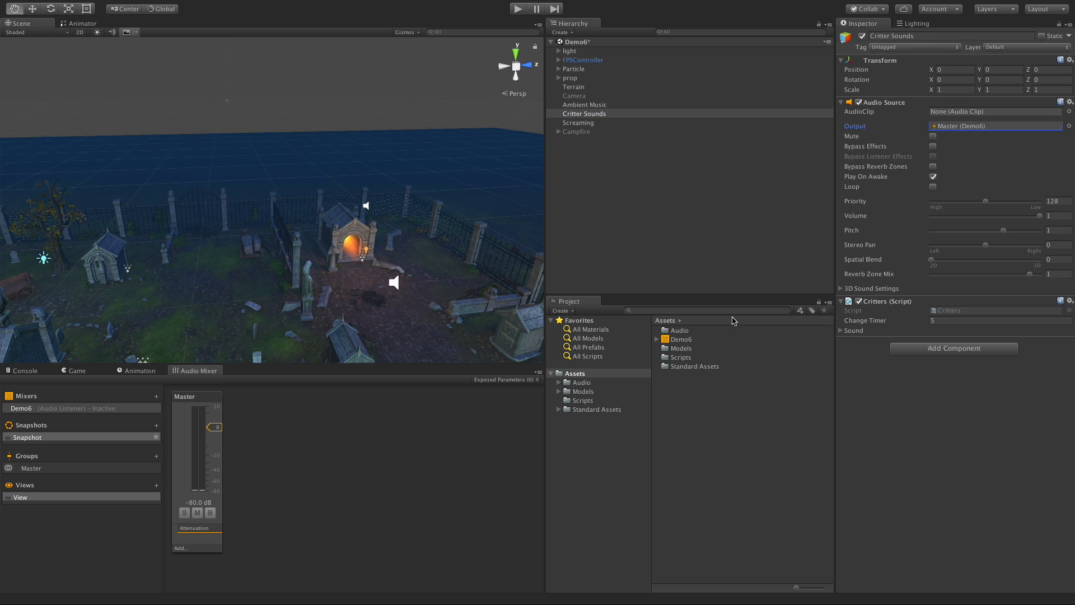
left_click(585, 104)
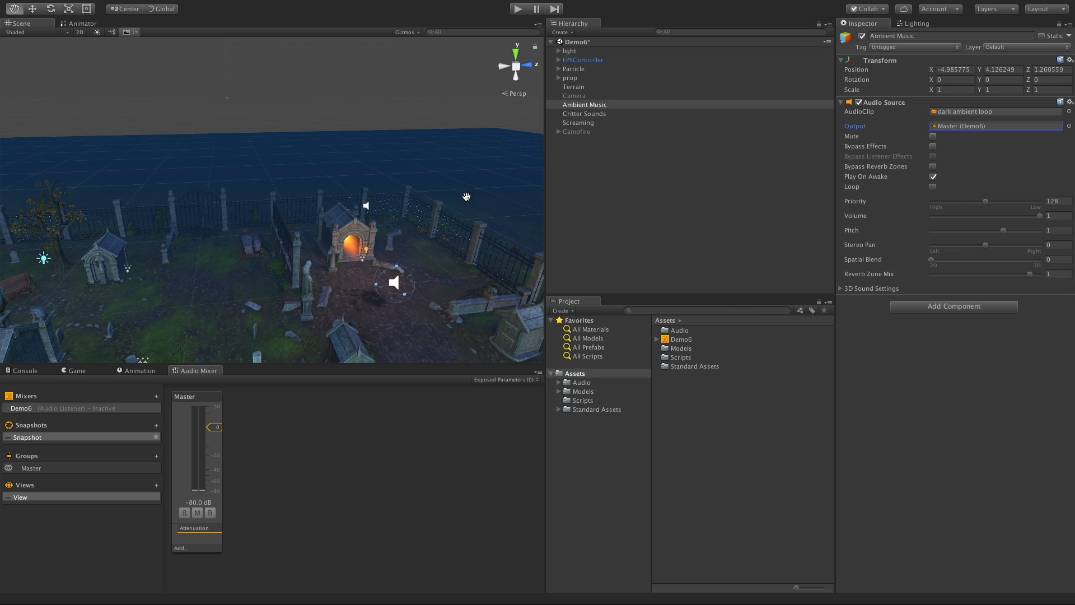
- Play the scene, sweep the Master fader and settle it near -6.56 dB, then stop
left_click(517, 8)
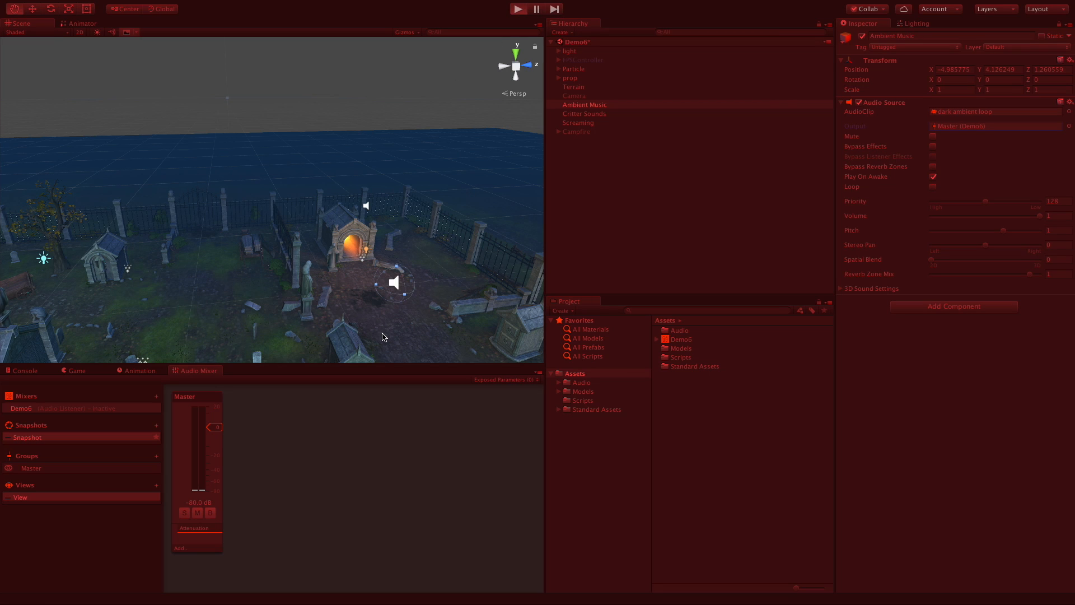
left_click(517, 9)
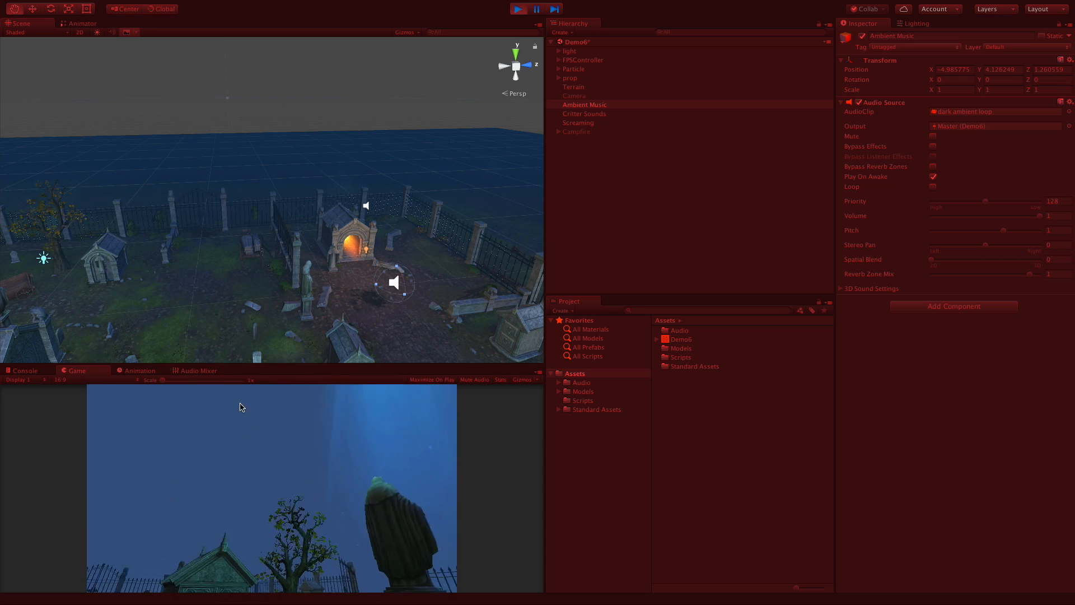
left_click(198, 370)
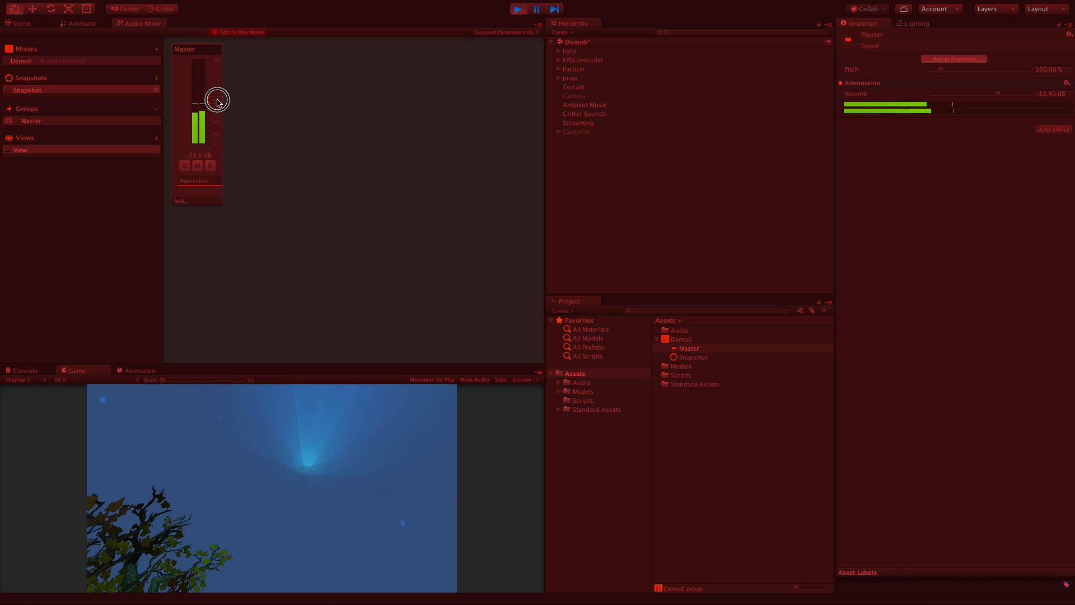
left_click_drag(218, 90, 218, 95)
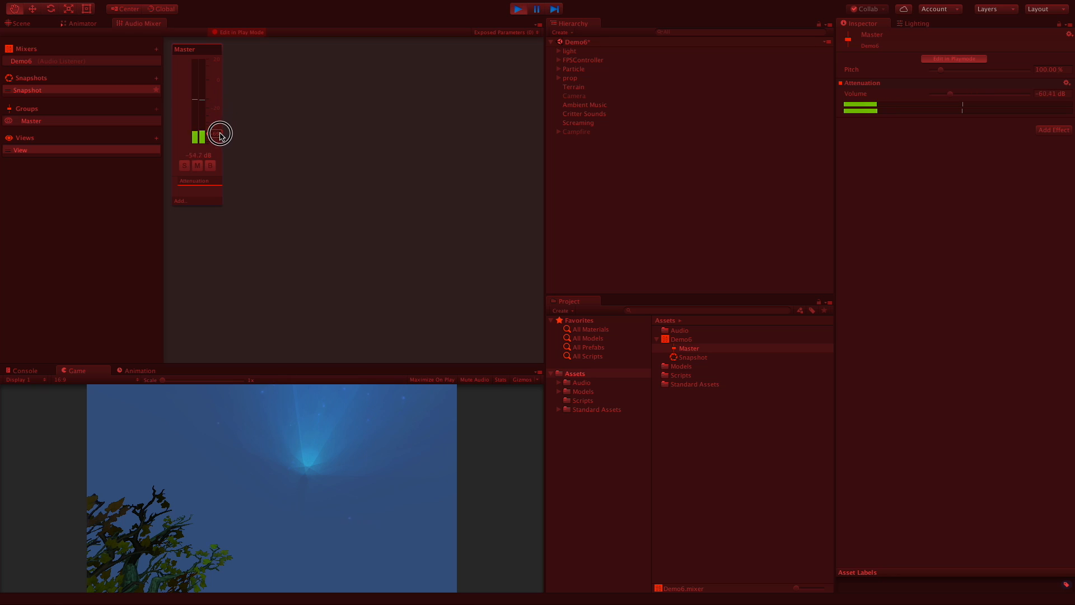
left_click_drag(220, 133, 221, 93)
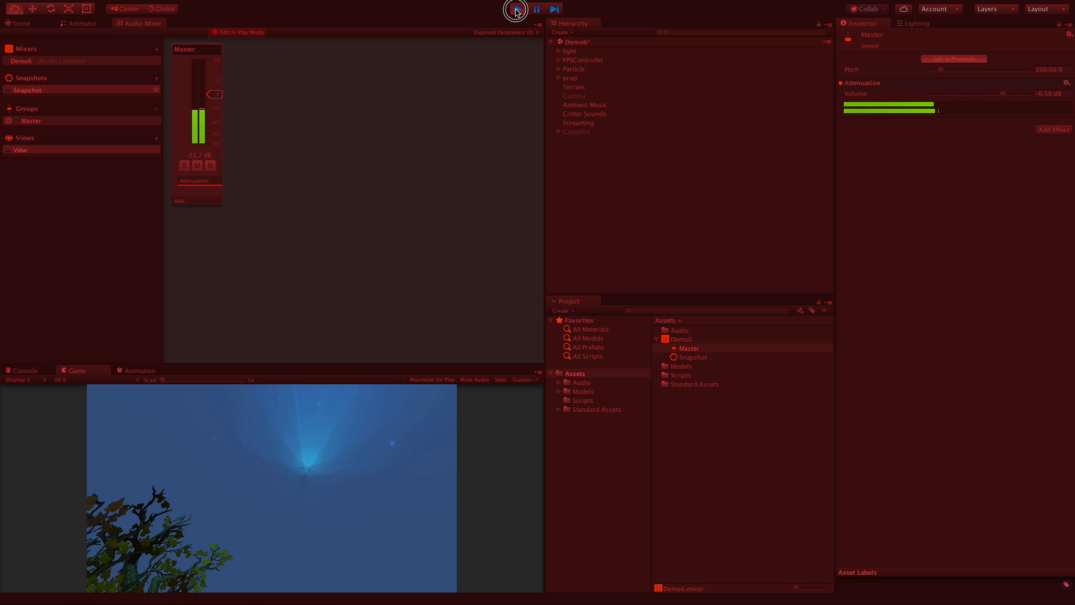
left_click(517, 8)
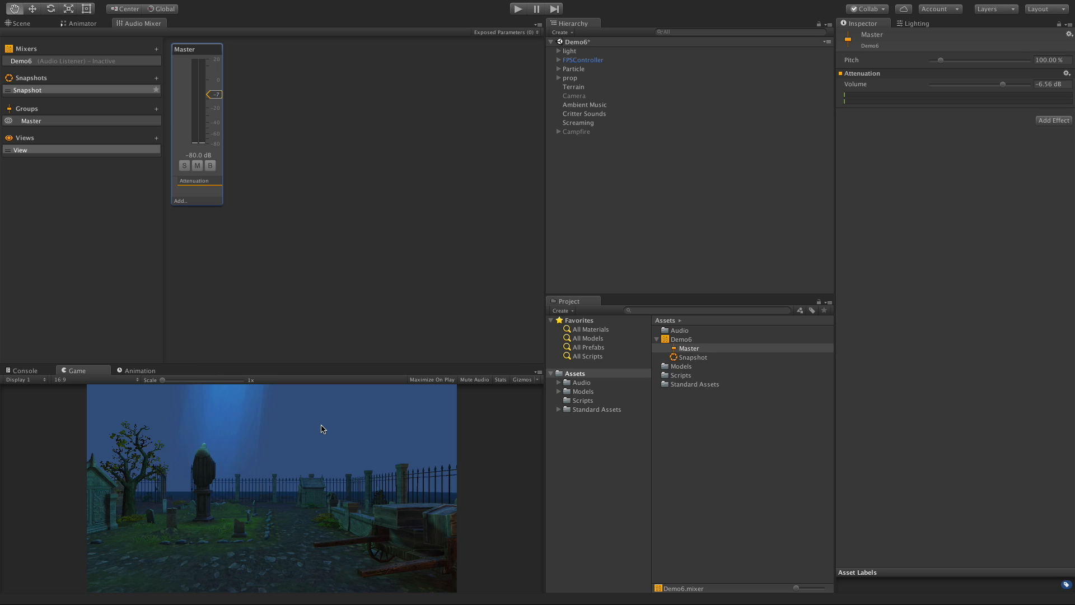
mouse_move(191, 105)
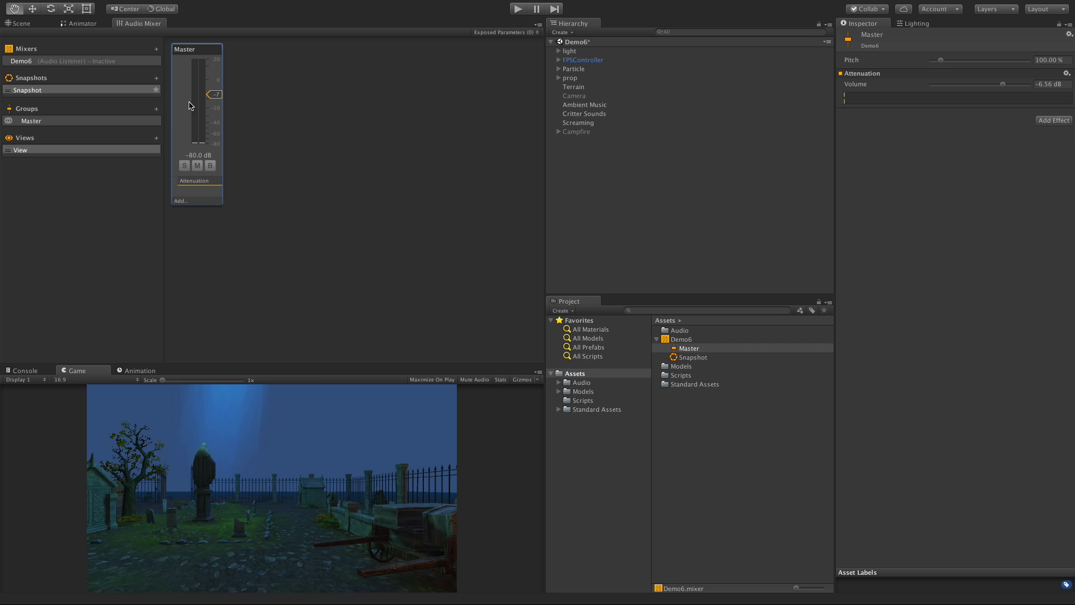
mouse_move(214, 111)
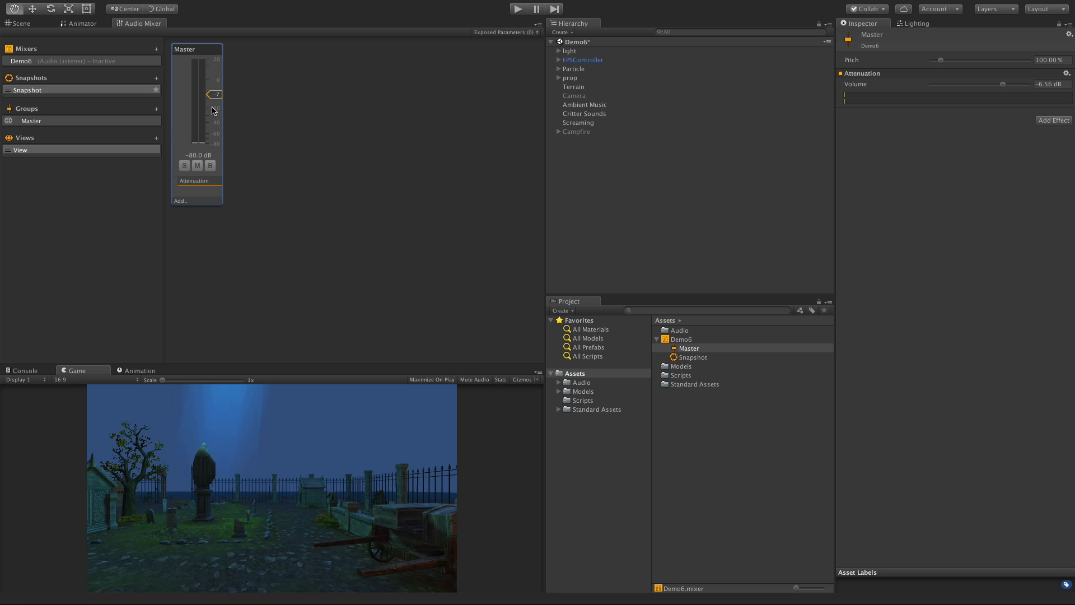
mouse_move(269, 124)
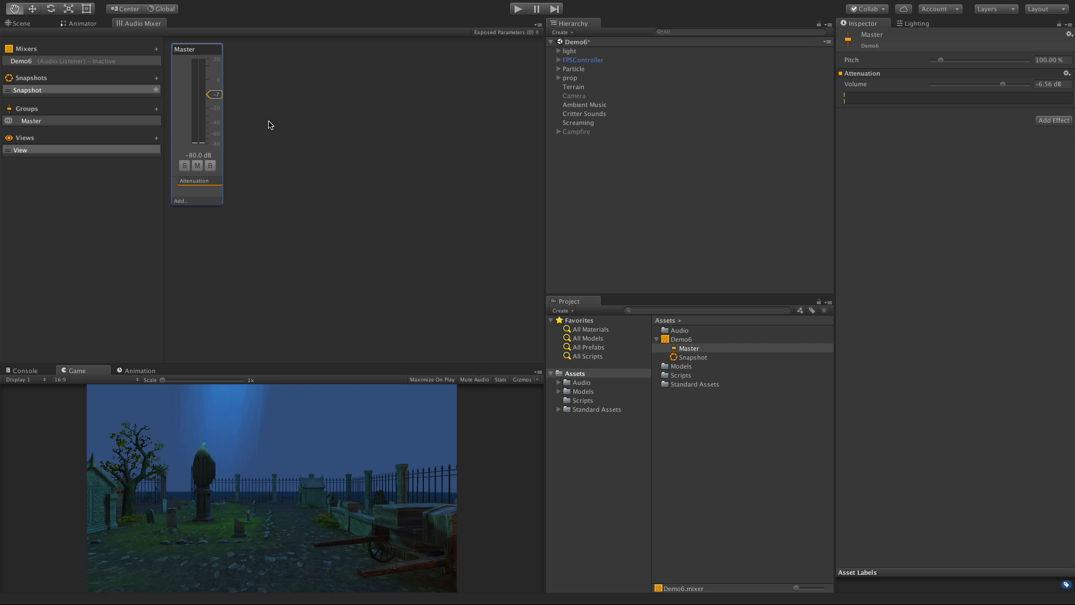
mouse_move(45, 128)
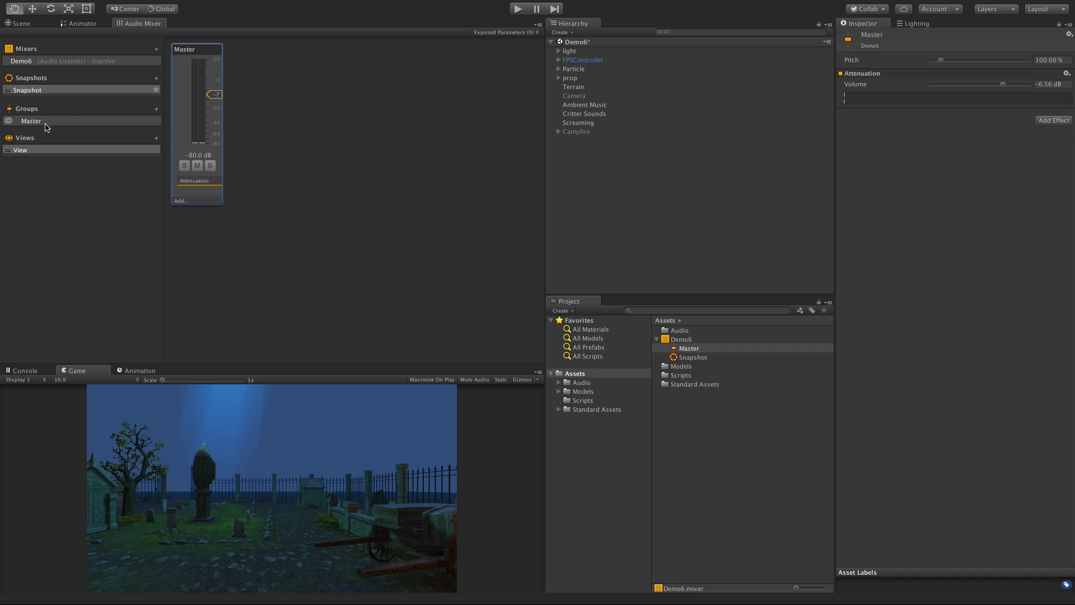
mouse_move(155, 113)
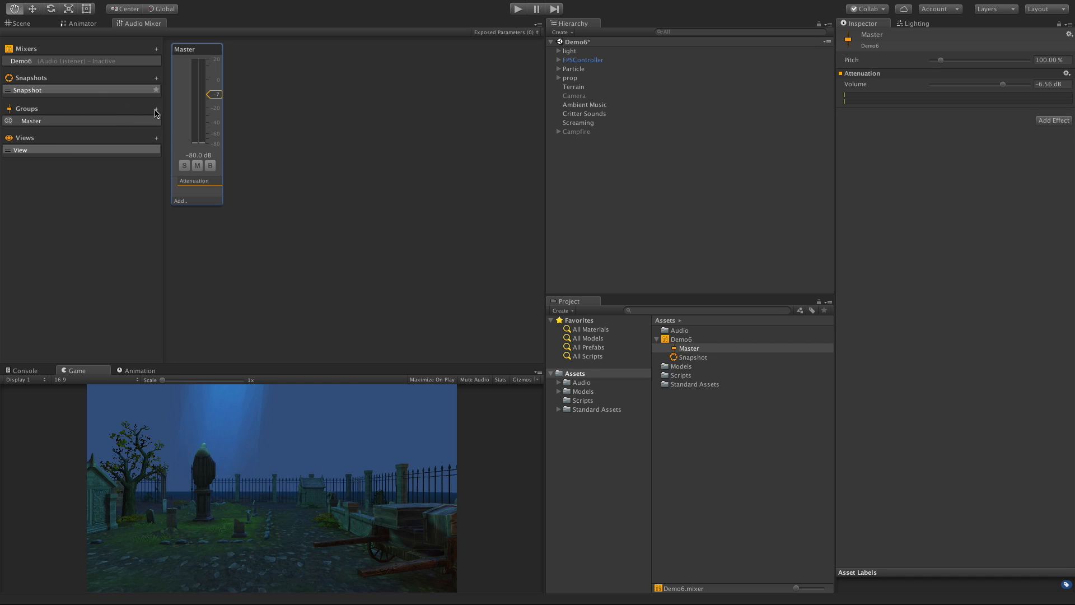
- Add a group under Master, then remove it again
left_click(157, 108)
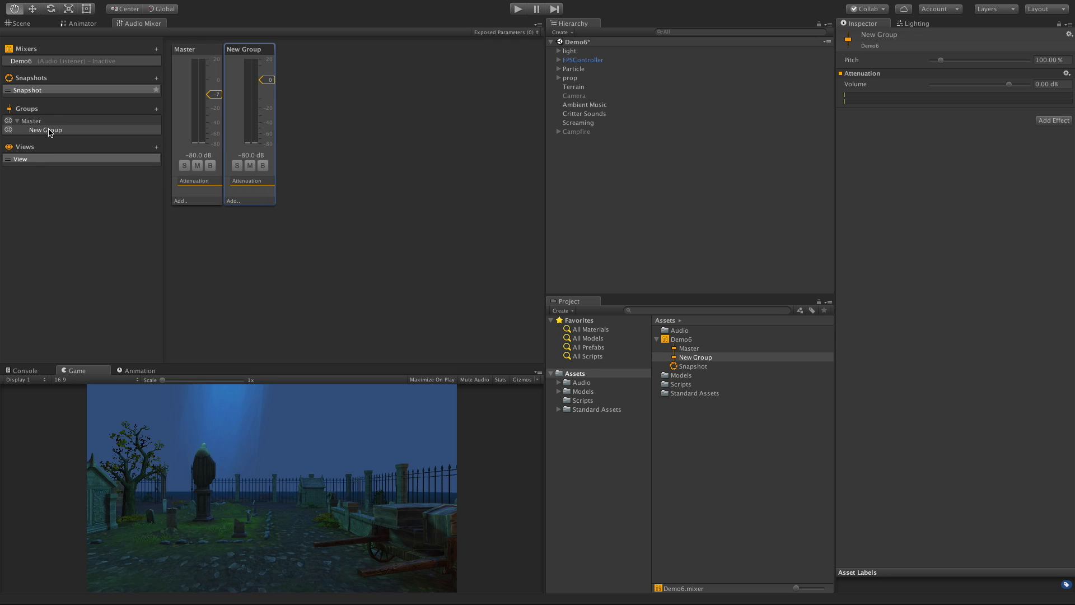
right_click(44, 130)
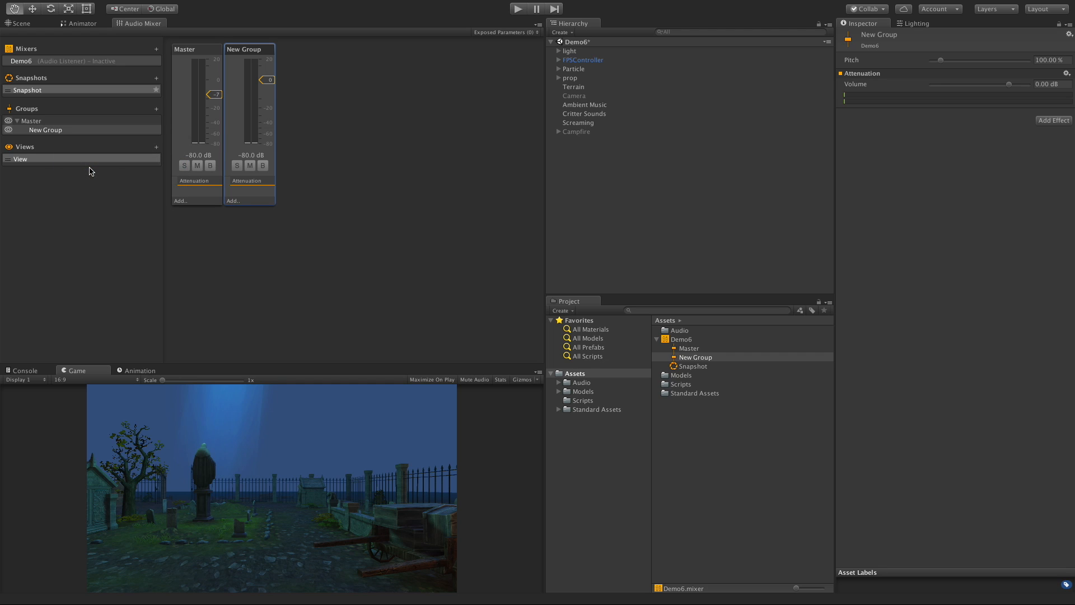
right_click(44, 130)
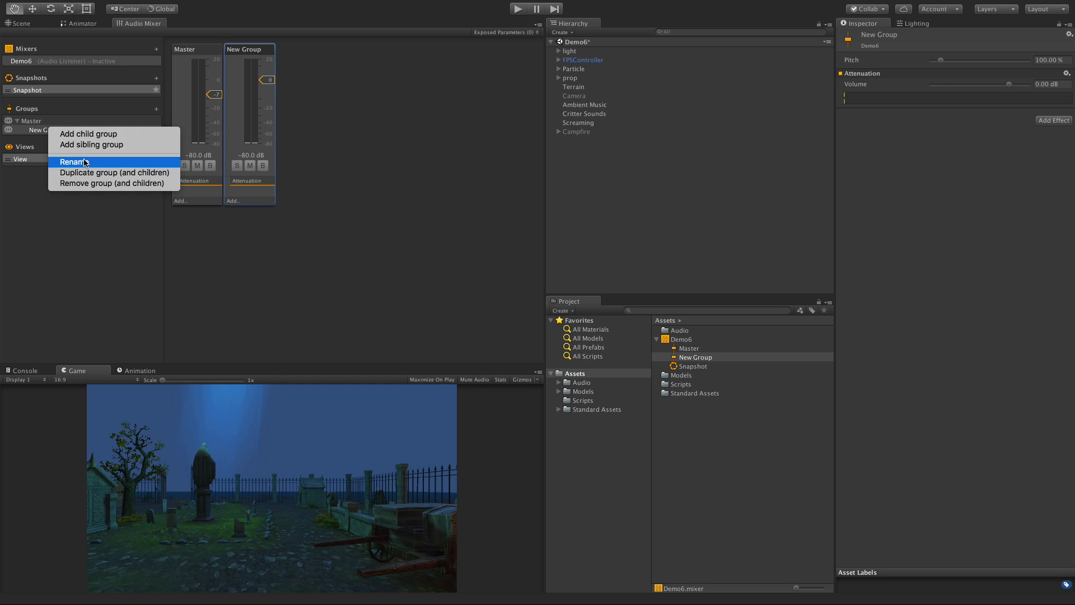
left_click(74, 161)
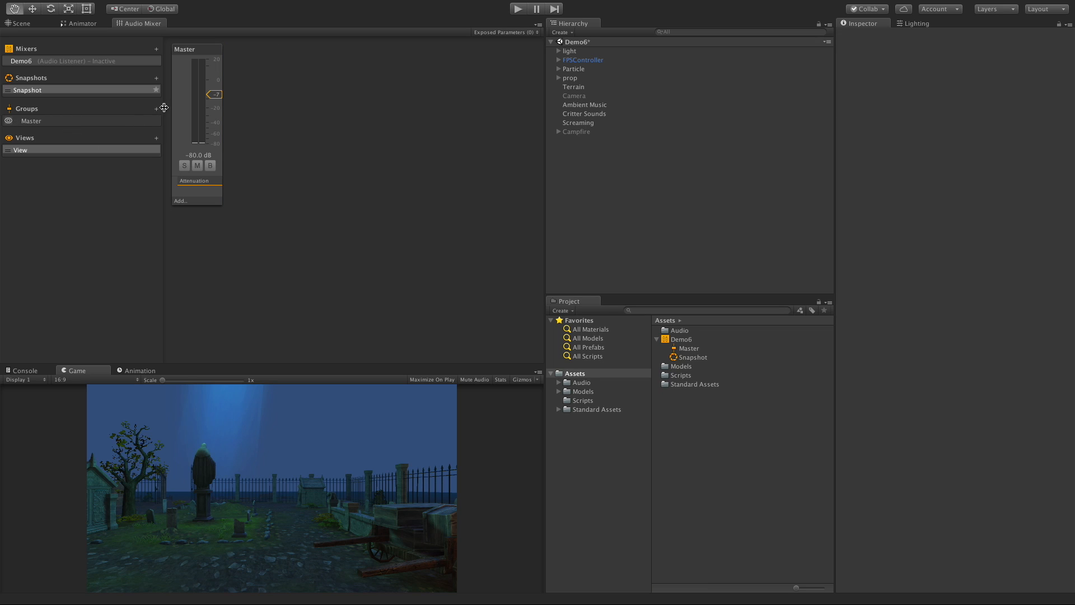
- Add a new group under Master and rename it sfx
left_click(157, 109)
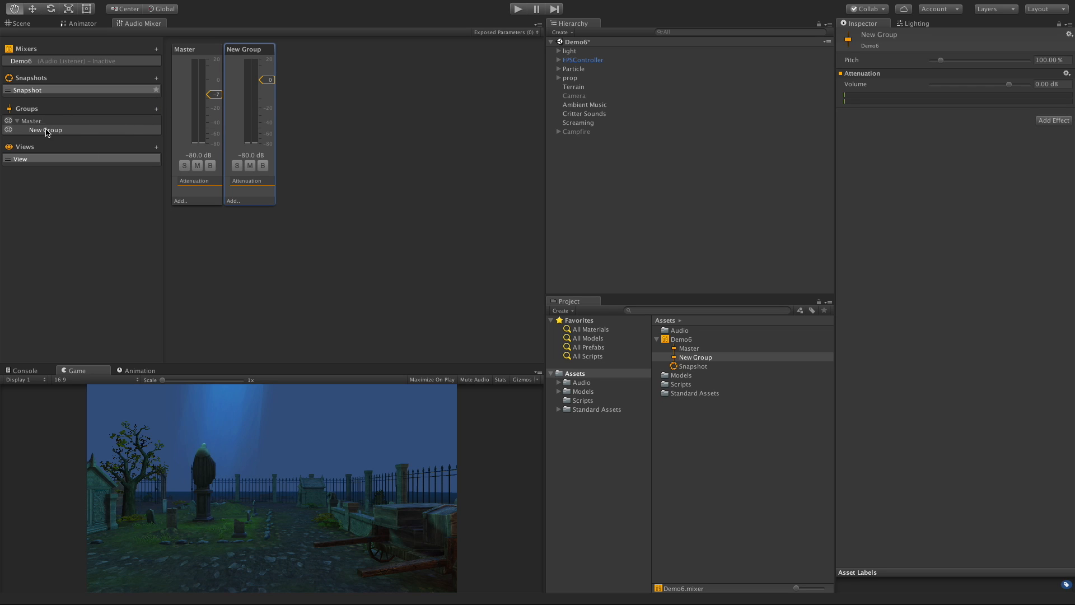
right_click(45, 130)
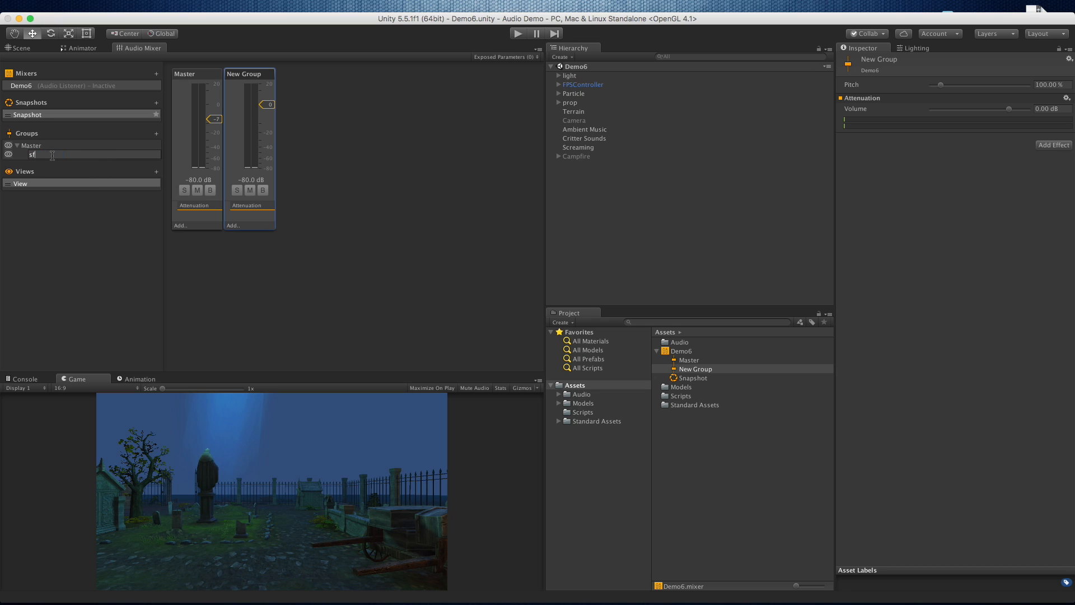
type("sfx")
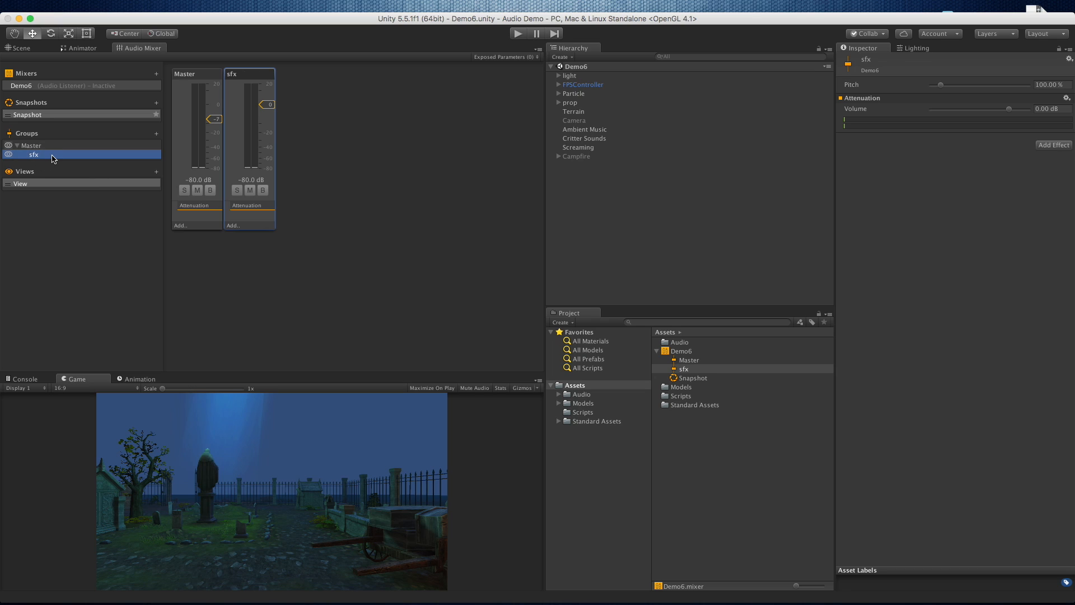
- Set the Critter Sounds and Screaming Audio Source outputs to the sfx group
left_click(585, 137)
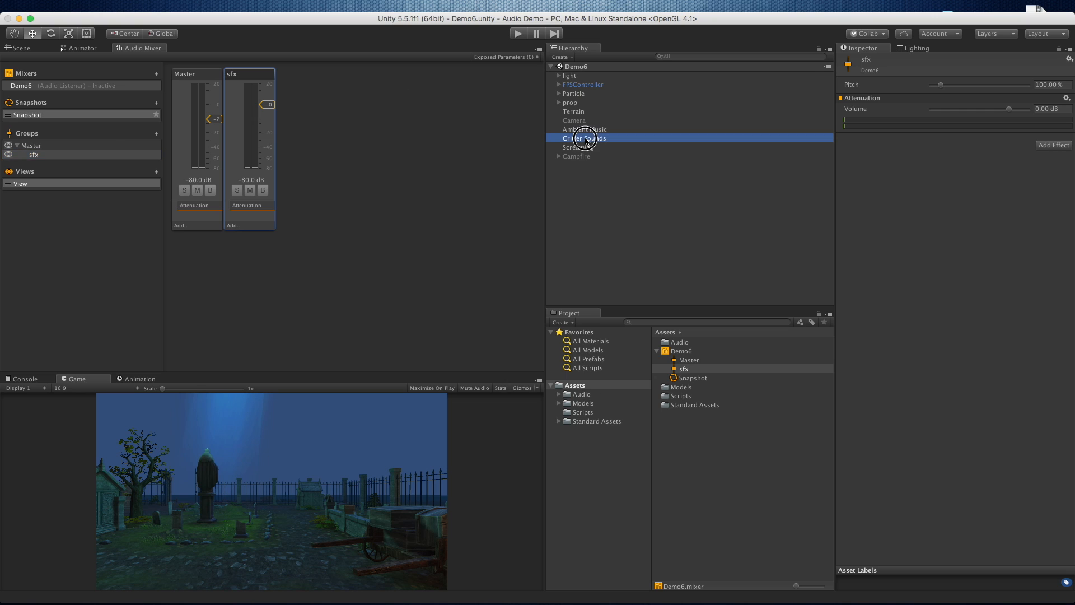
left_click(584, 138)
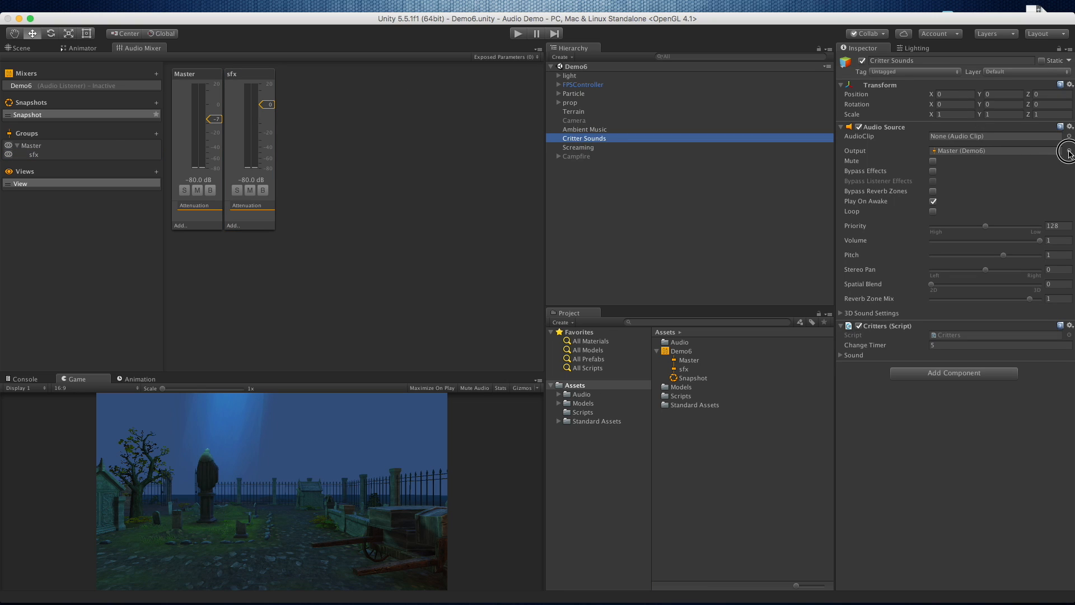
left_click(1067, 150)
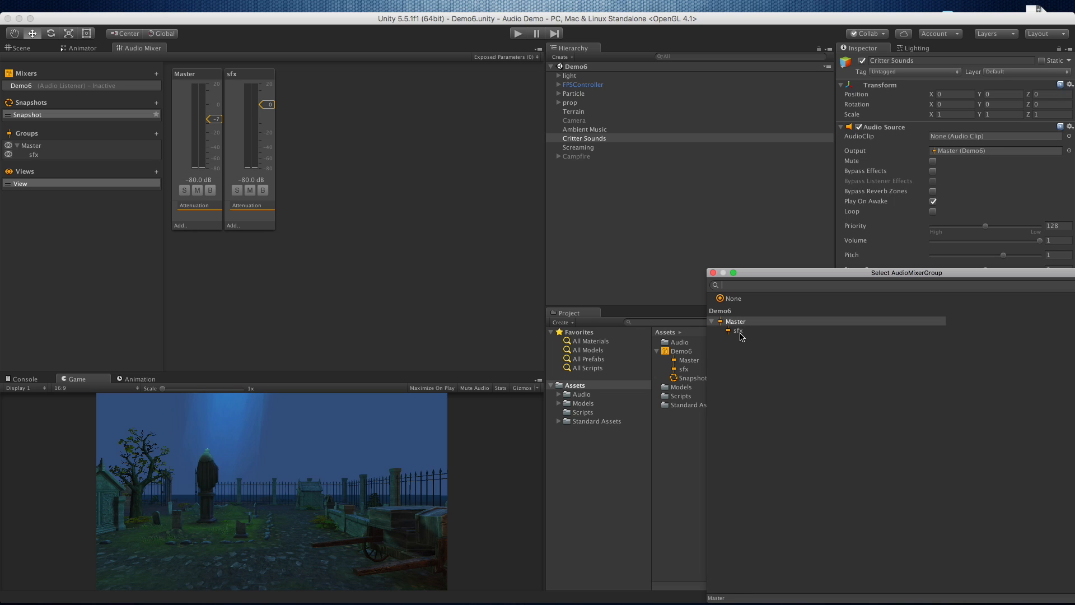
left_click(737, 331)
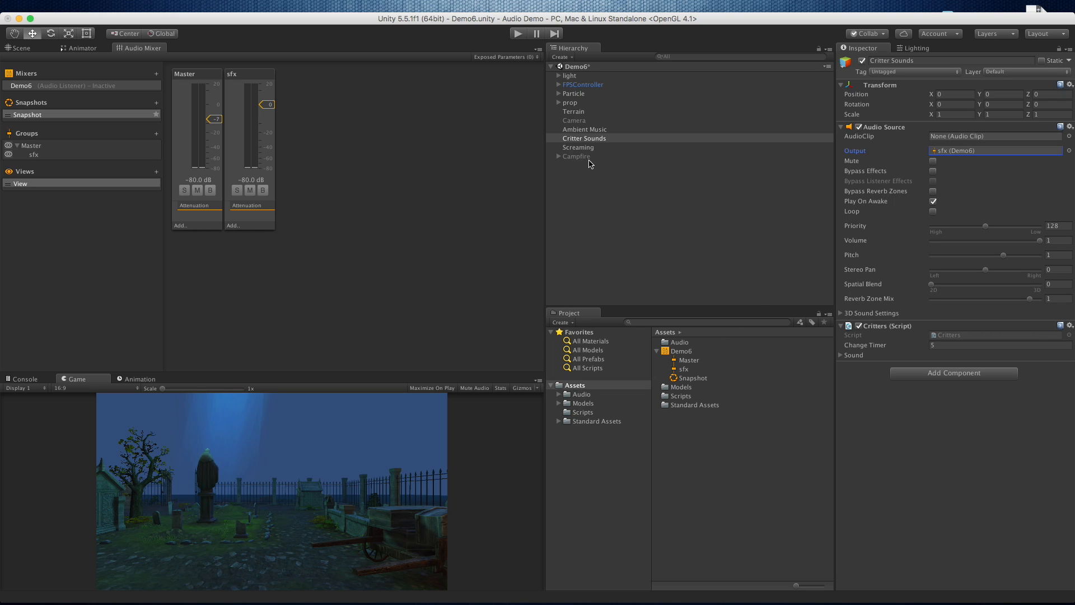
left_click(578, 147)
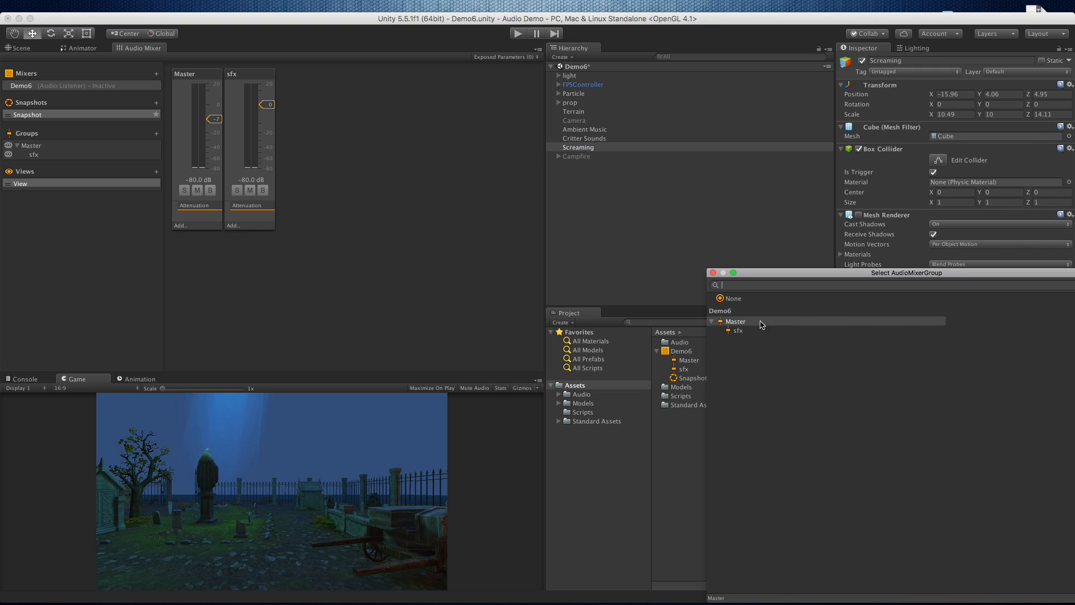
left_click(737, 330)
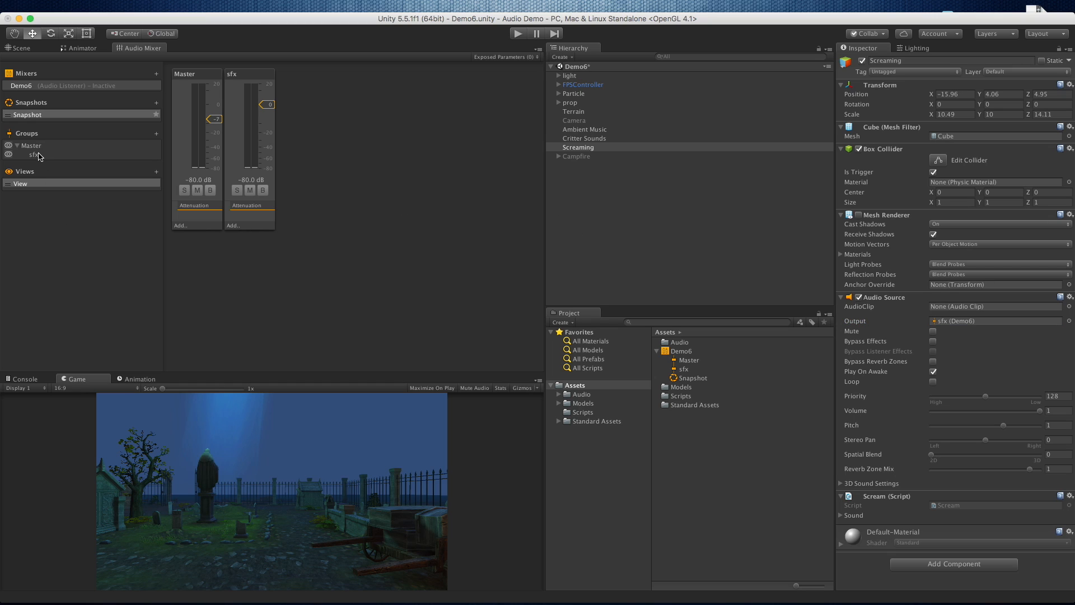
mouse_move(57, 144)
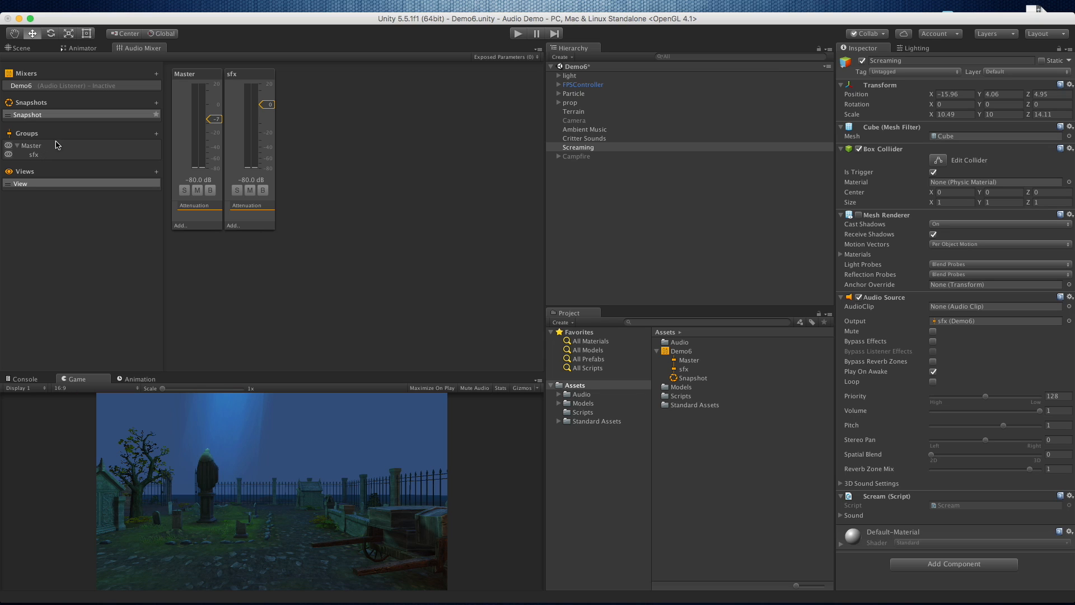
mouse_move(31, 146)
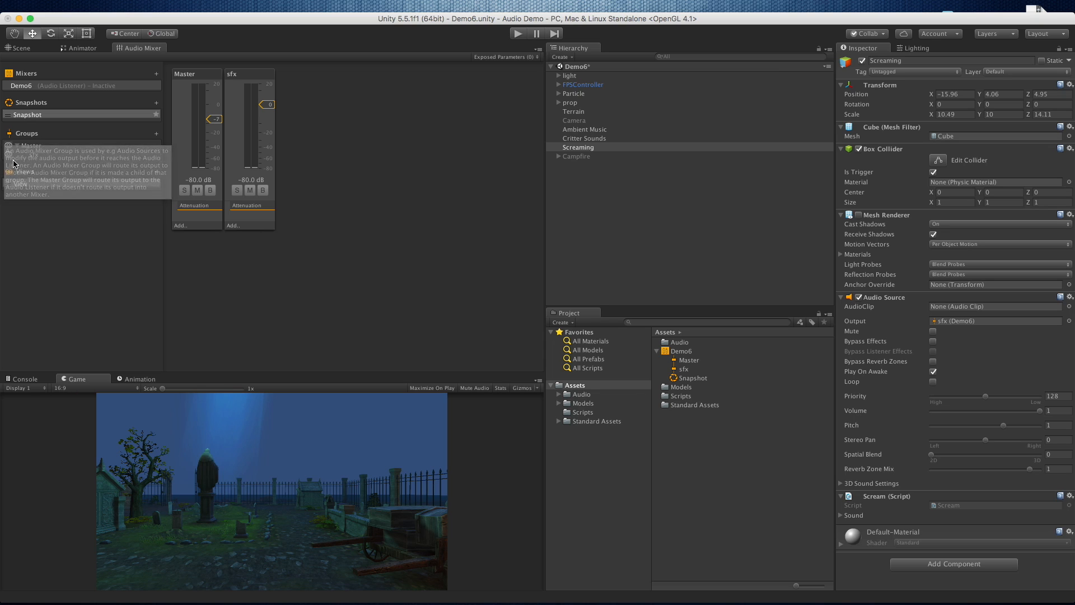
- Add an ambient group under Master with a nested player group
left_click(156, 133)
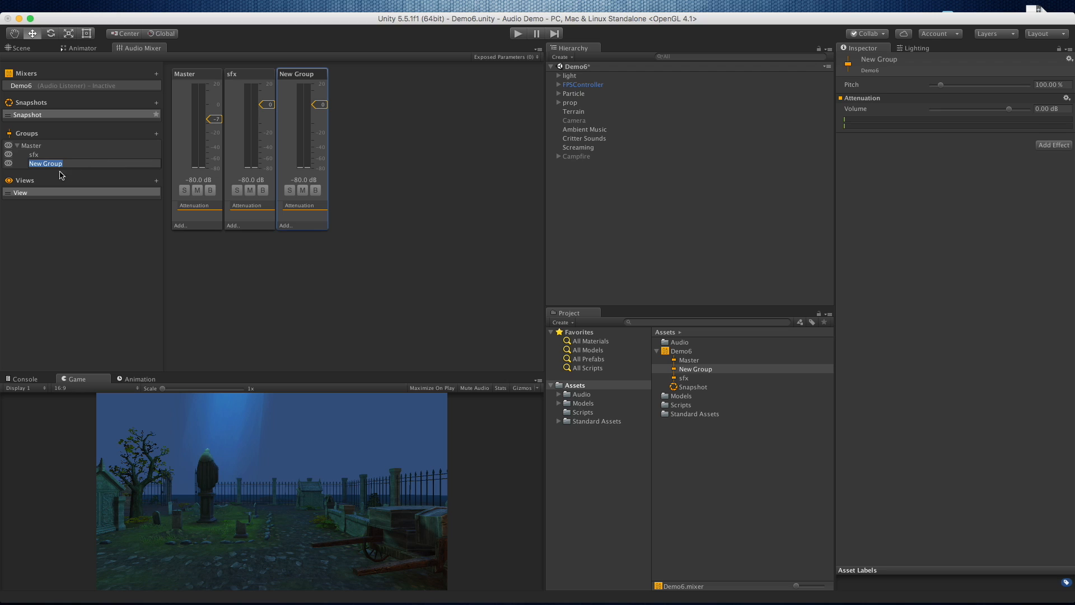
type("ambient")
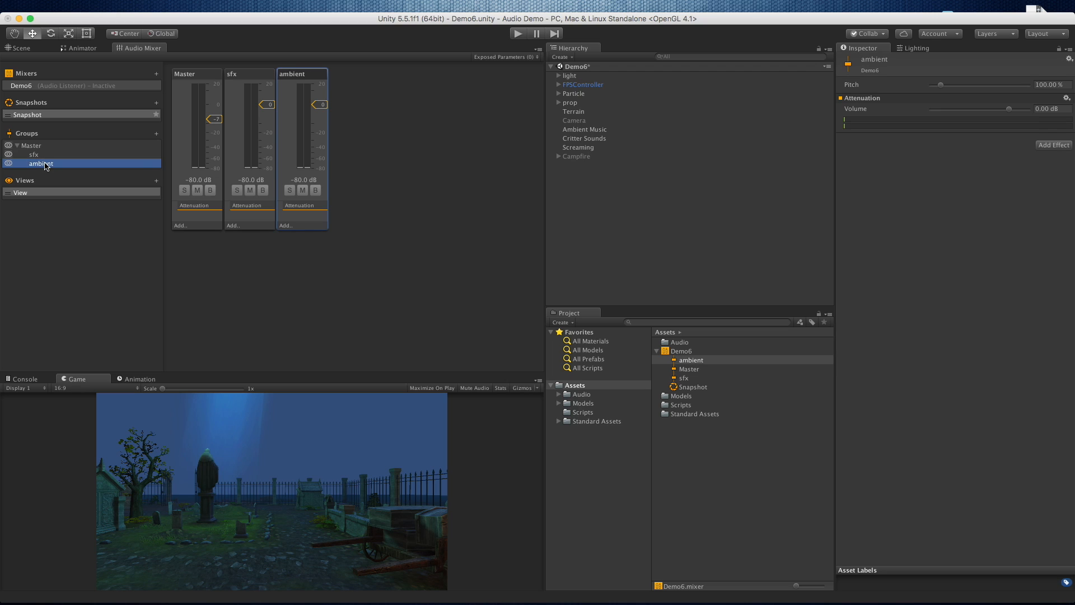
left_click(157, 133)
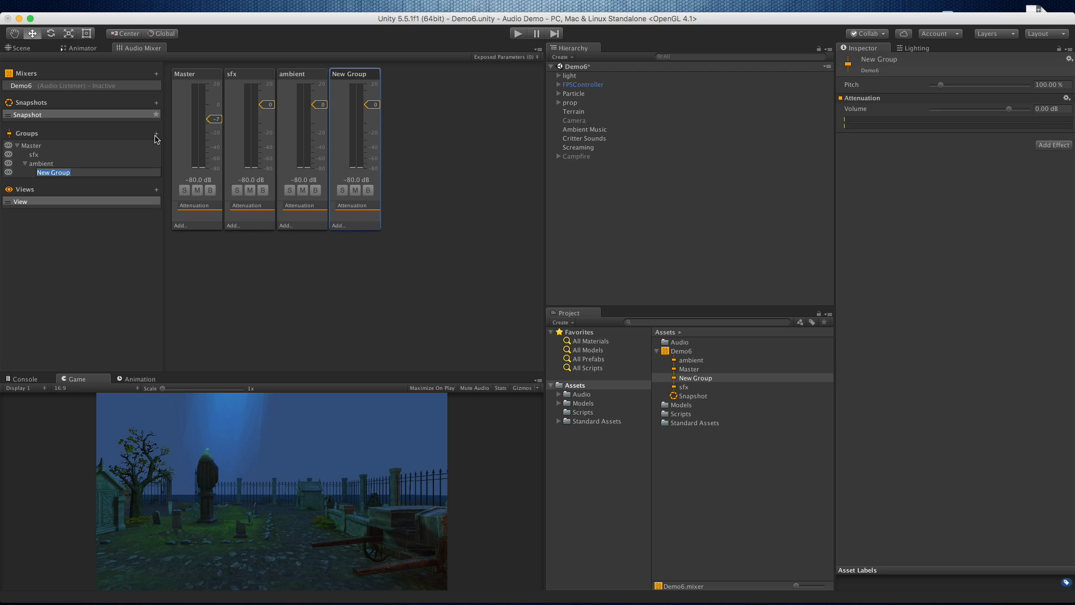
type("player")
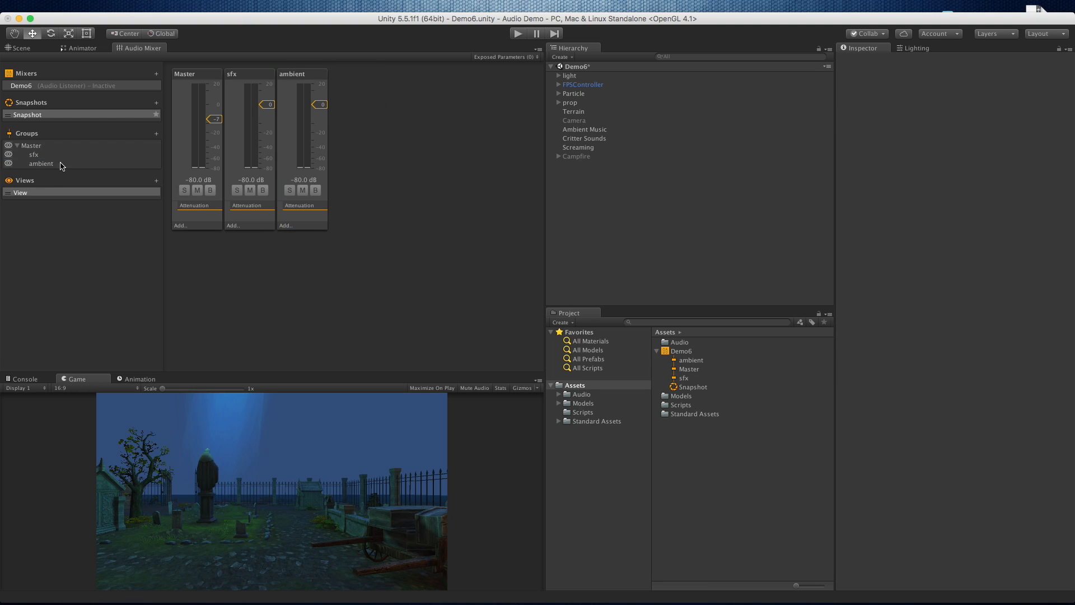
- Add a sibling group to ambient and name it player
right_click(41, 163)
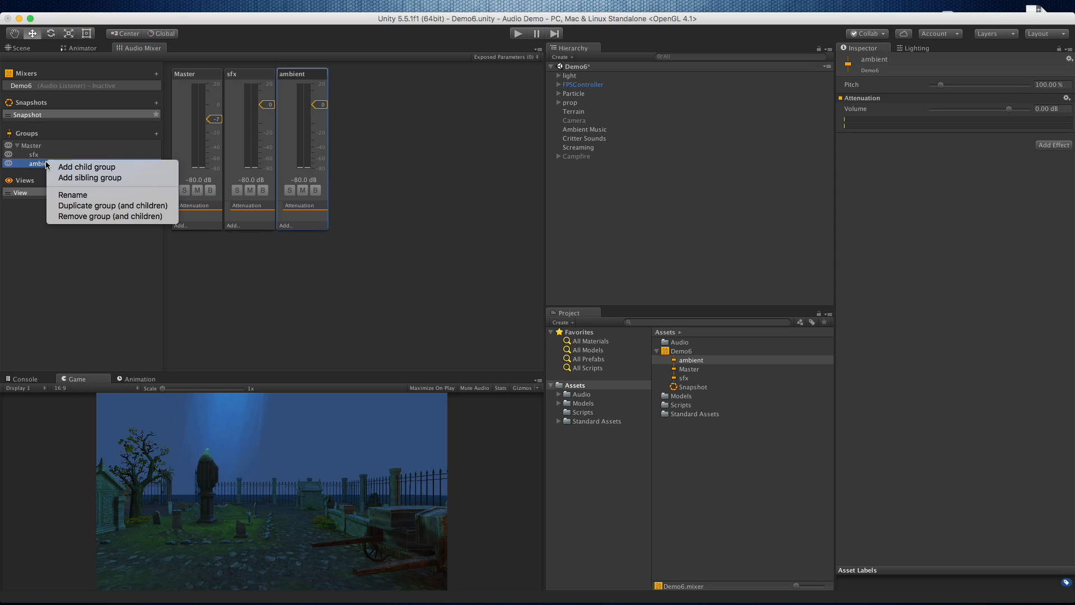
mouse_move(109, 188)
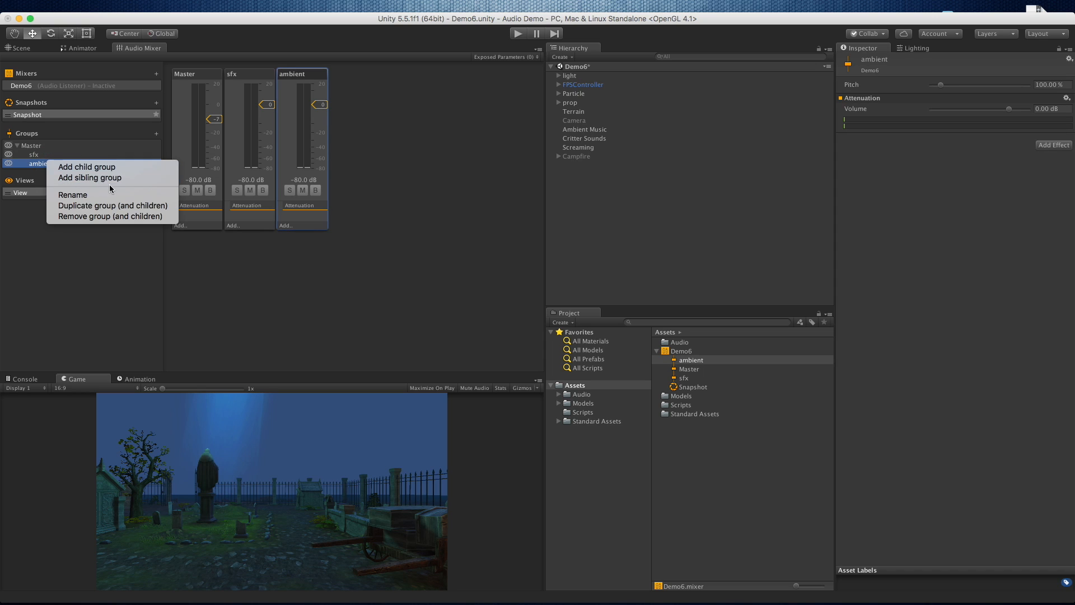
left_click(90, 177)
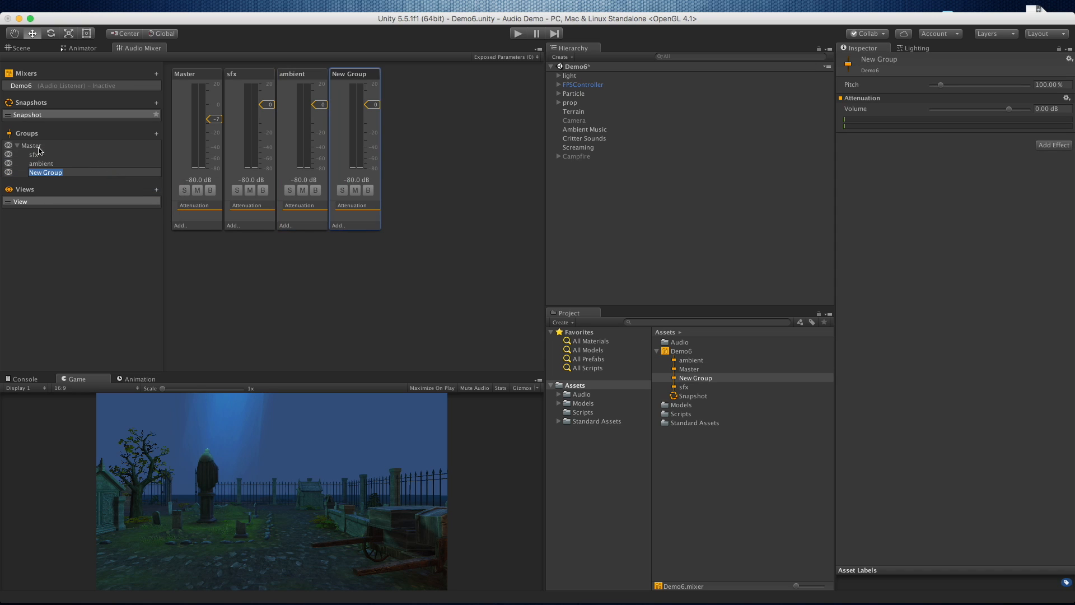
mouse_move(56, 180)
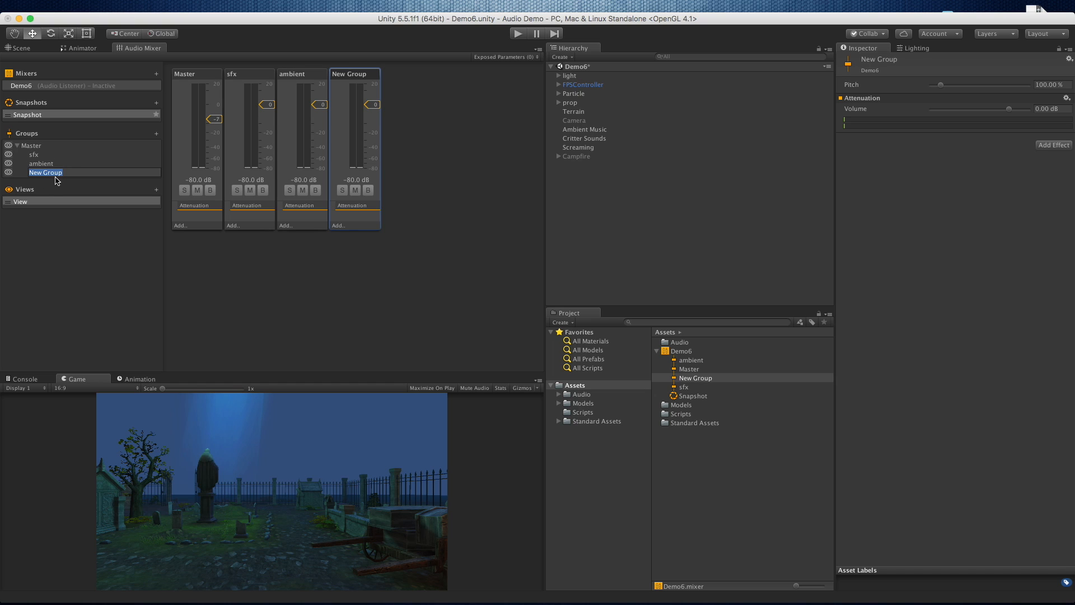
type("player")
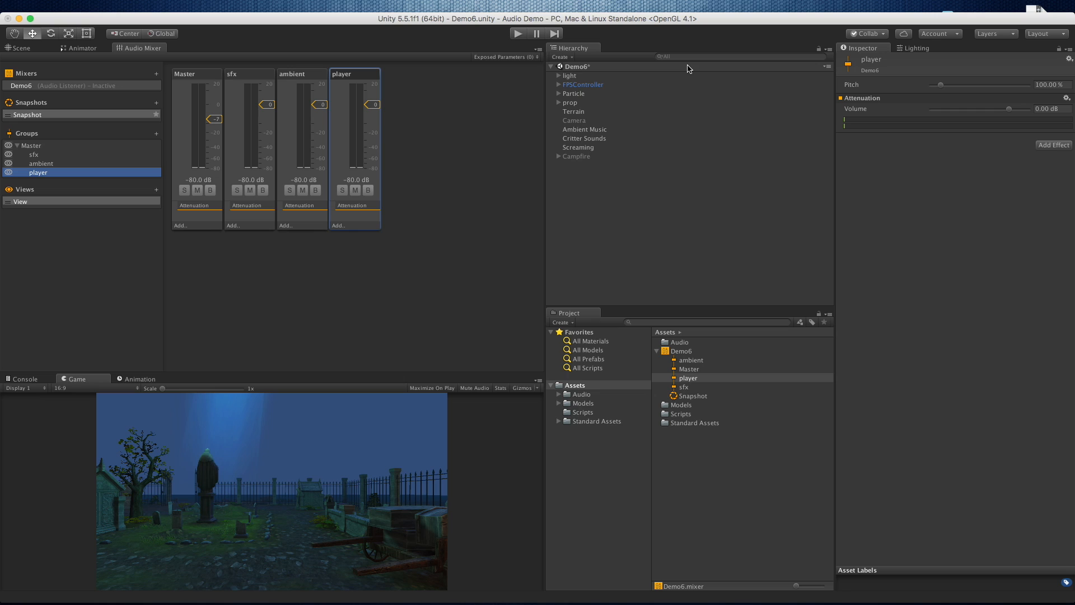
- Route FPSController to the player group and Ambient Music to the ambient group
left_click(583, 84)
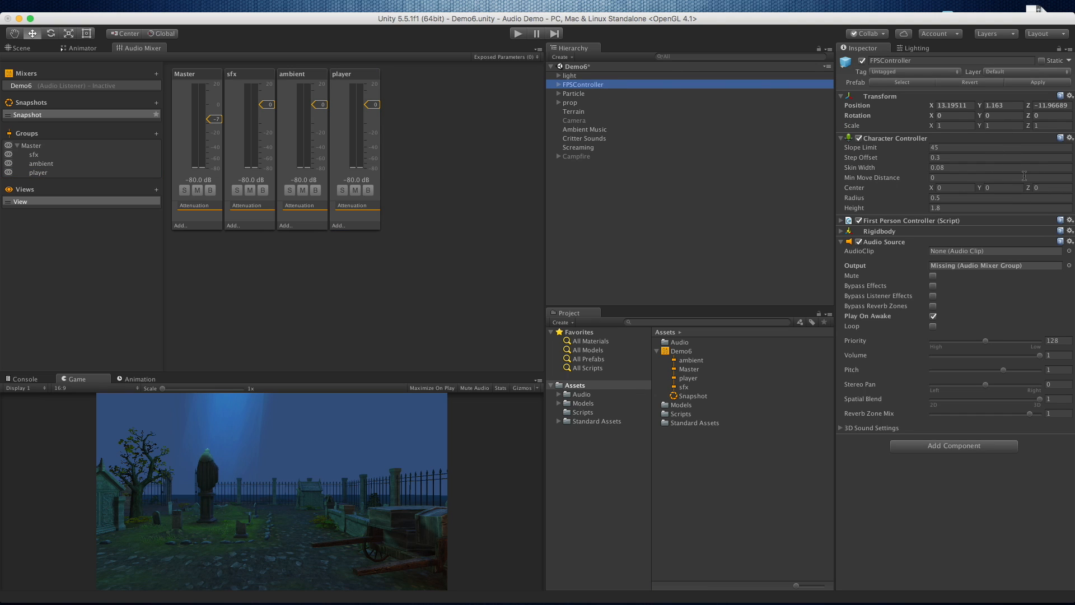
mouse_move(1065, 270)
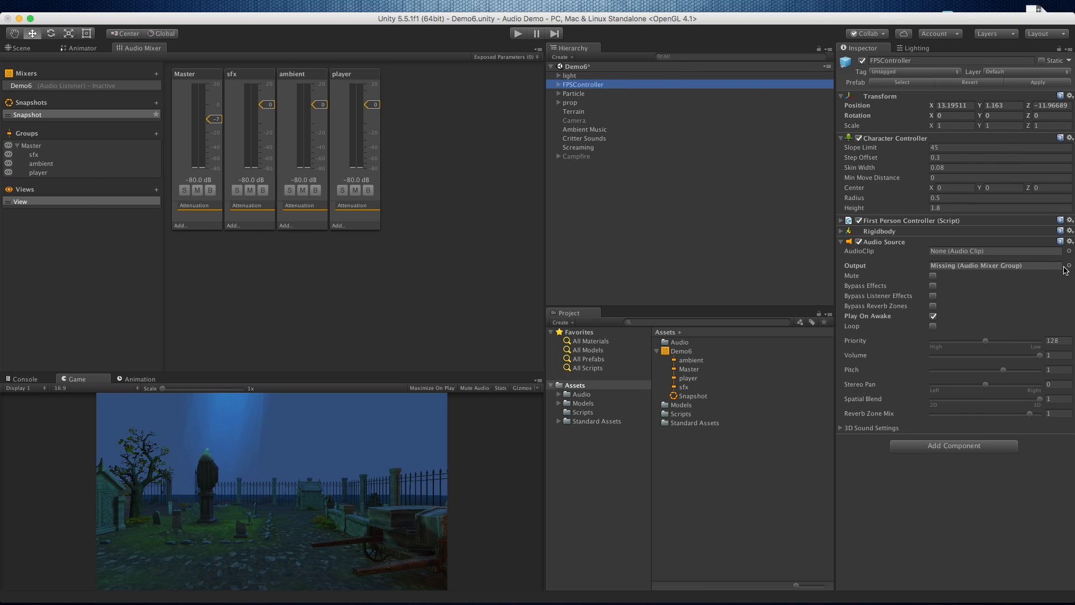
left_click(1068, 267)
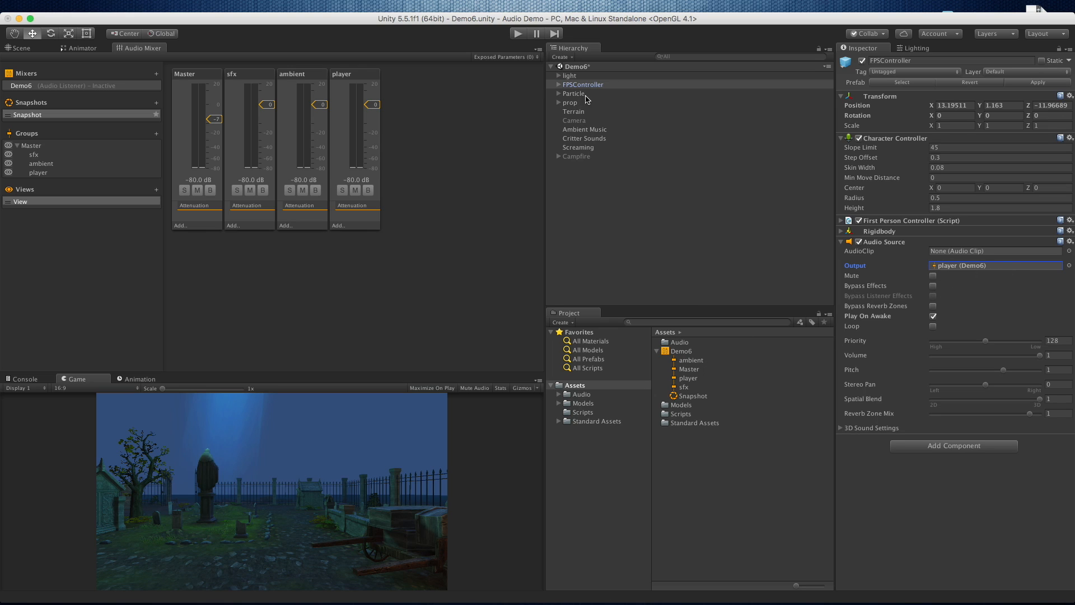
left_click(585, 128)
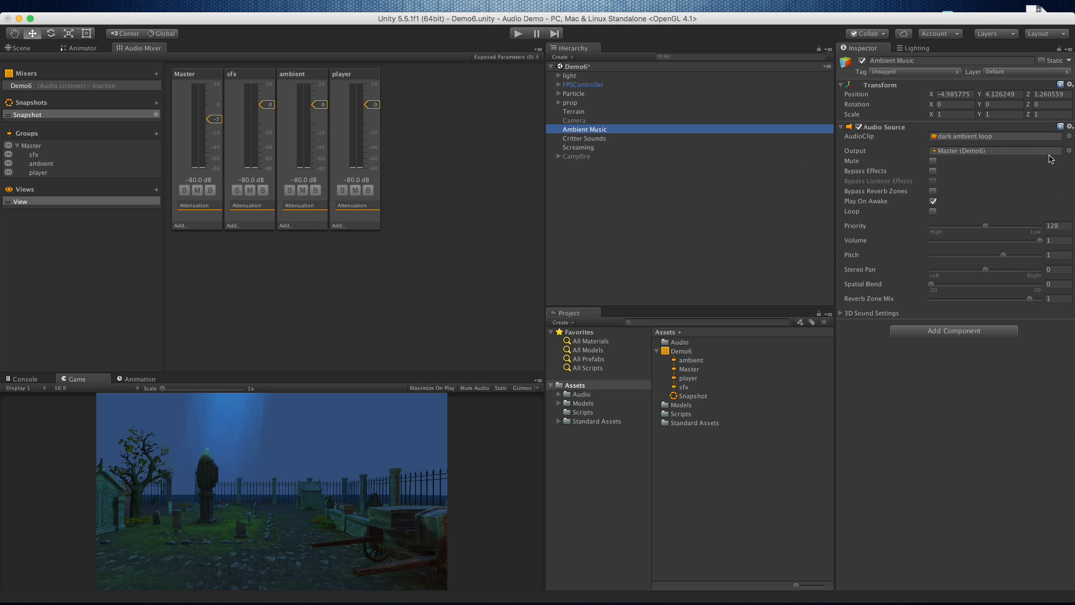
left_click(1070, 150)
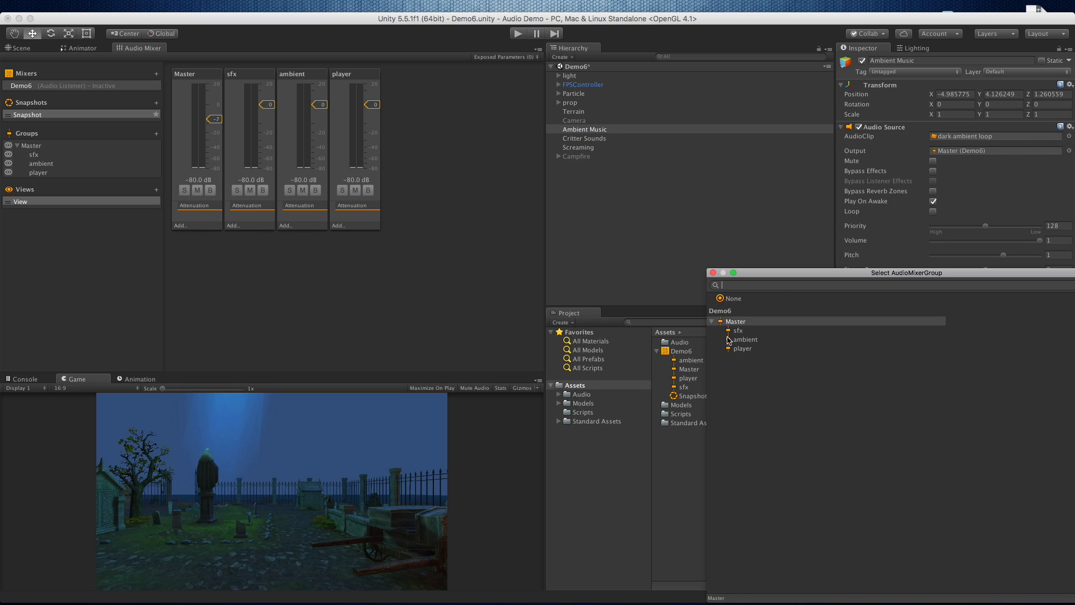
left_click(746, 338)
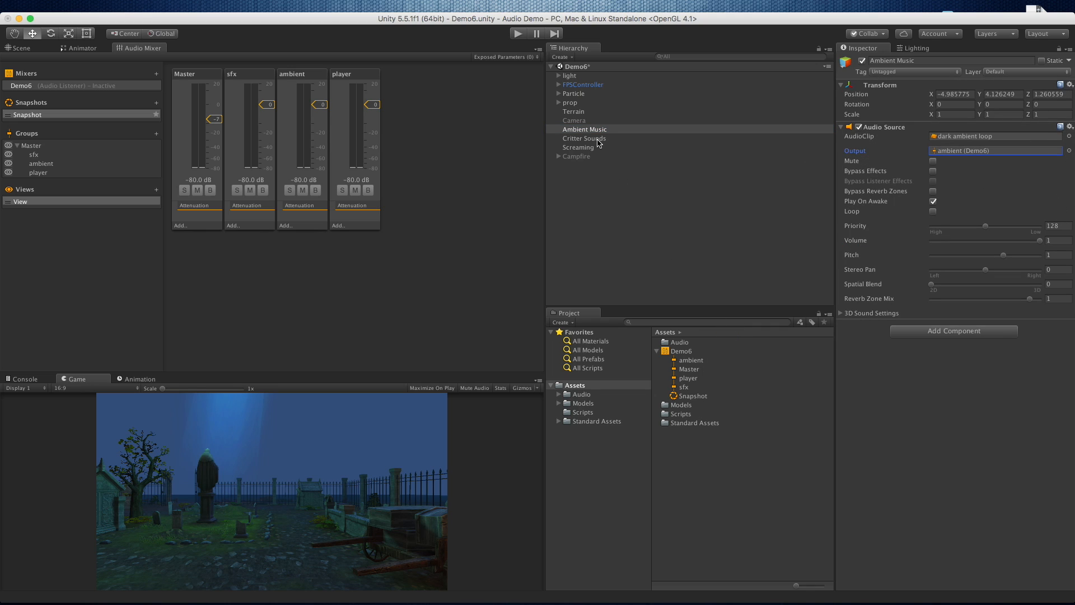
- Check Critter Sounds and Screaming outputs, then start the game
left_click(585, 138)
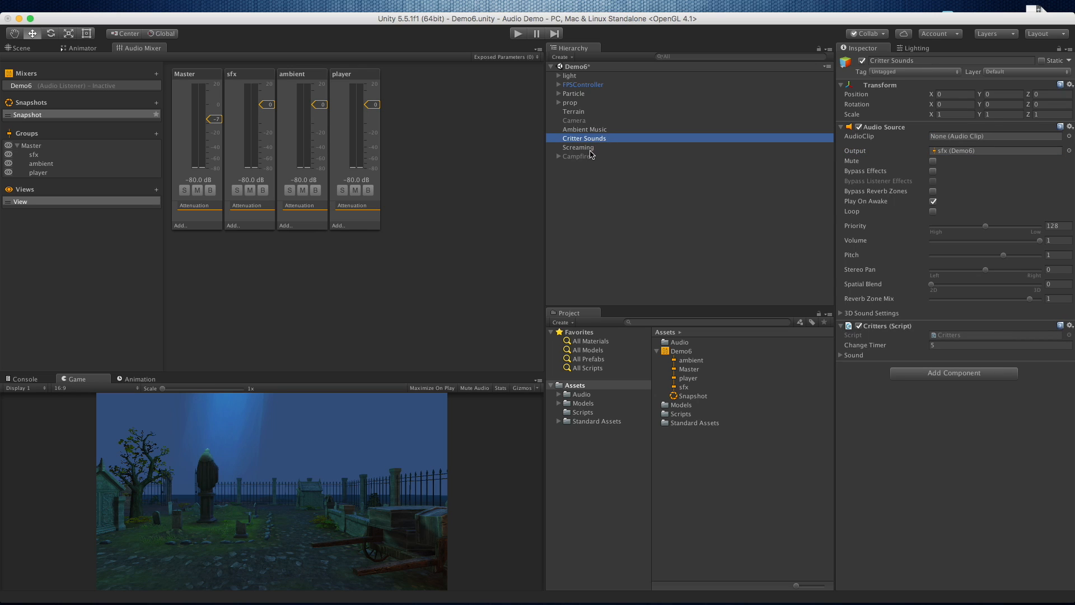
left_click(578, 147)
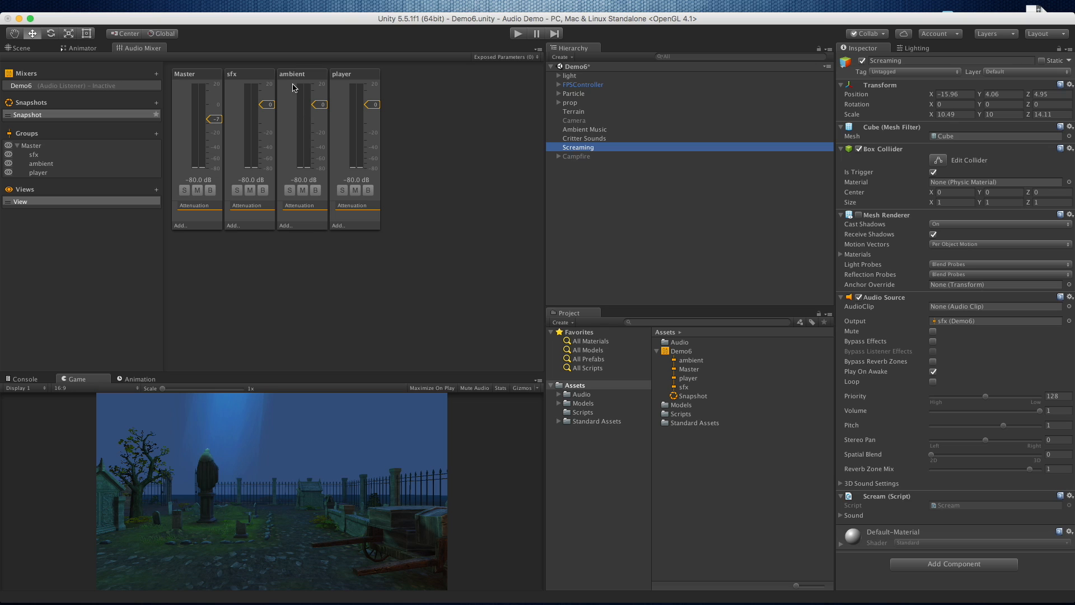
left_click(517, 33)
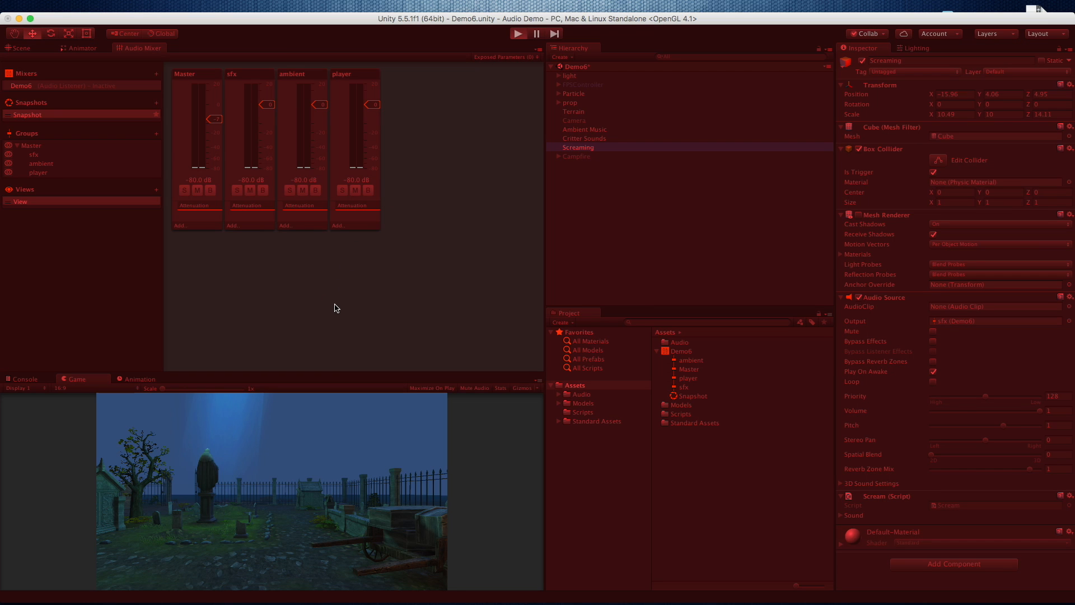
- Enable Edit in Play Mode and sweep the Master fader down and back up
left_click(517, 33)
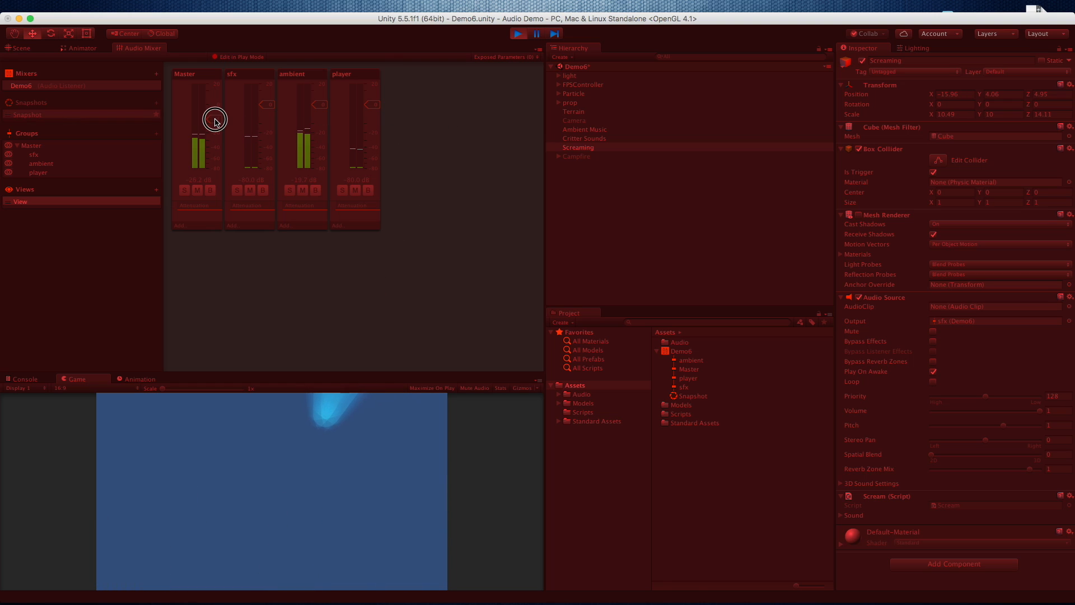
left_click(30, 144)
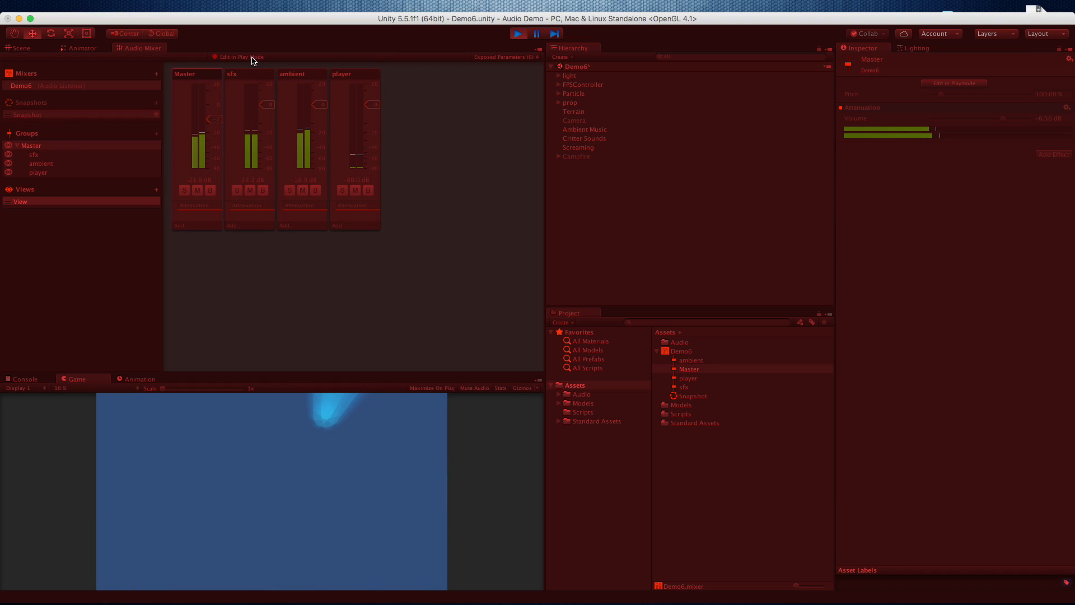
left_click_drag(211, 113, 211, 130)
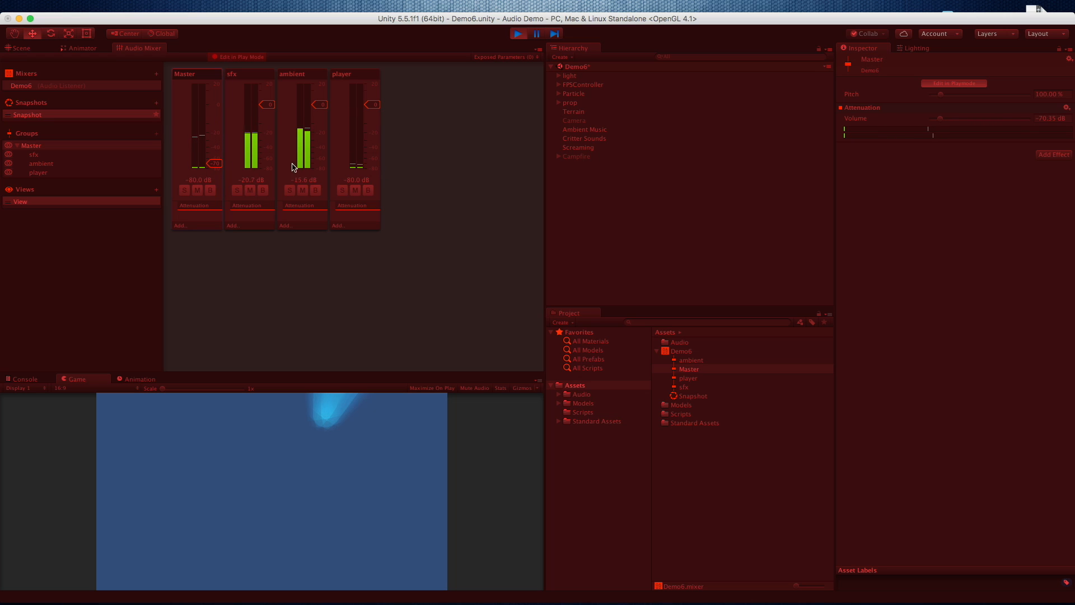
left_click_drag(216, 163, 216, 149)
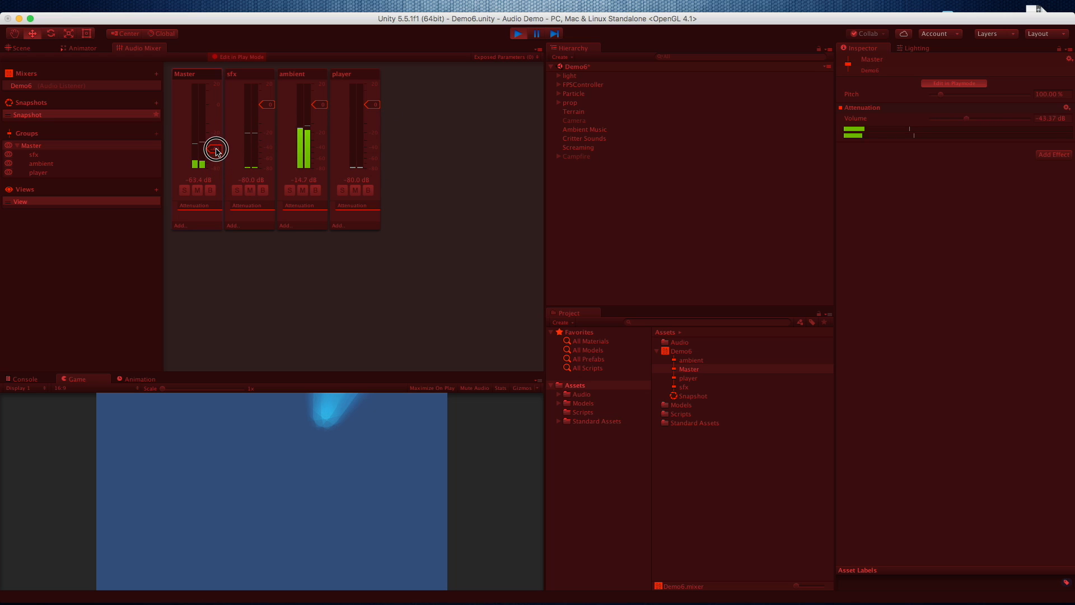
left_click_drag(215, 151, 213, 107)
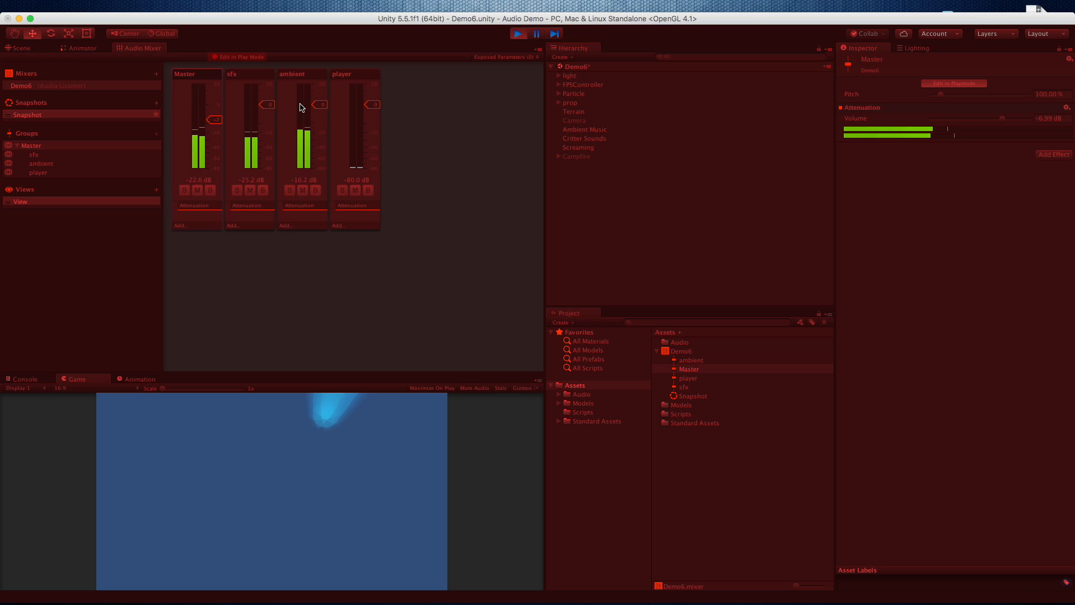
- Test sfx and ambient faders, leave sfx turned down, then stop playing
left_click_drag(254, 103, 254, 152)
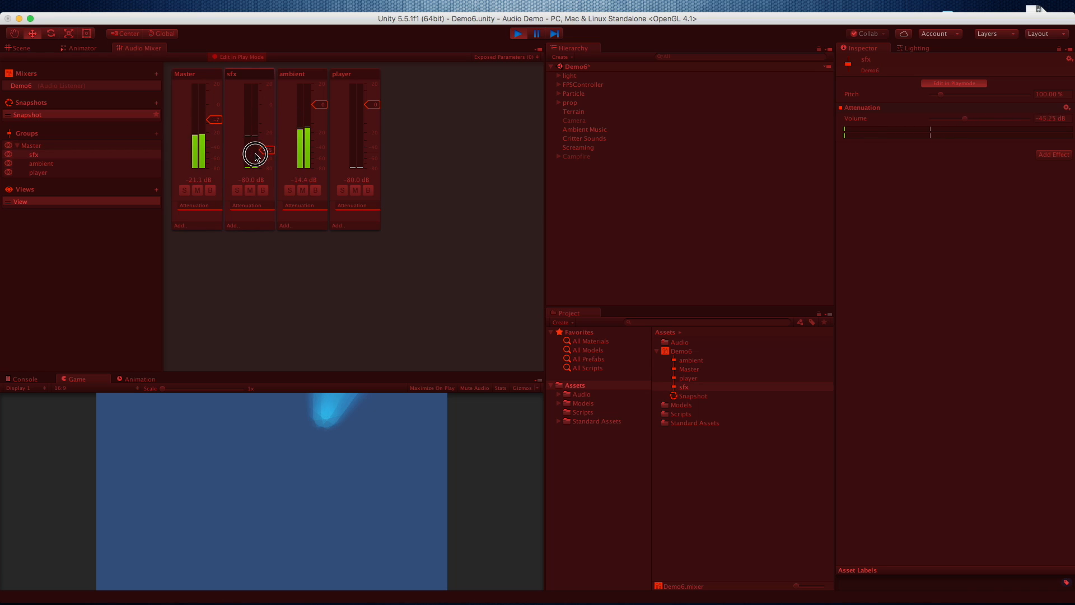
left_click_drag(254, 152, 254, 129)
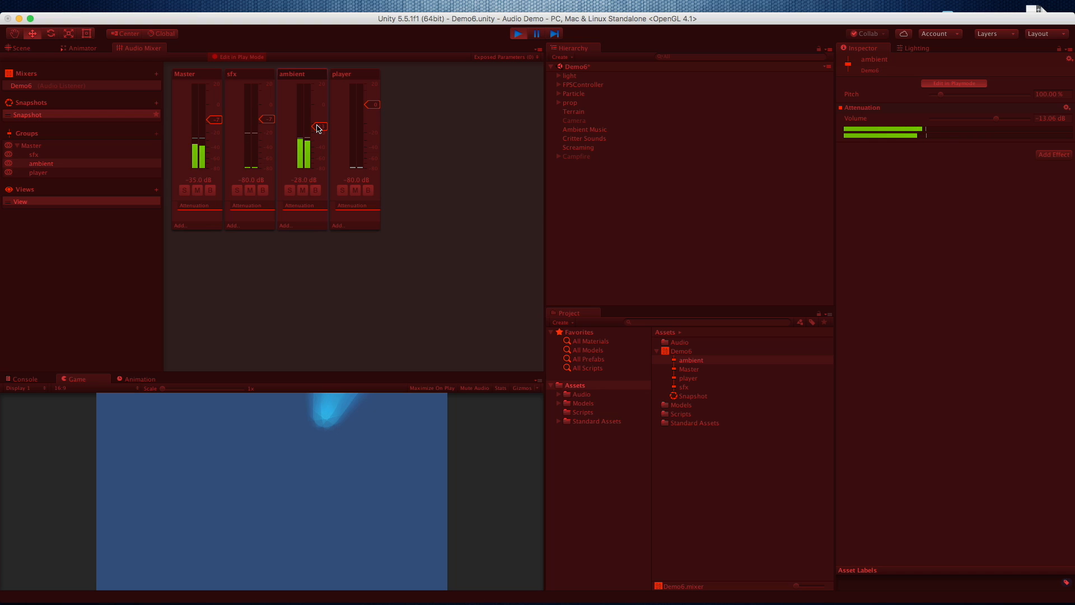
left_click_drag(317, 127, 320, 145)
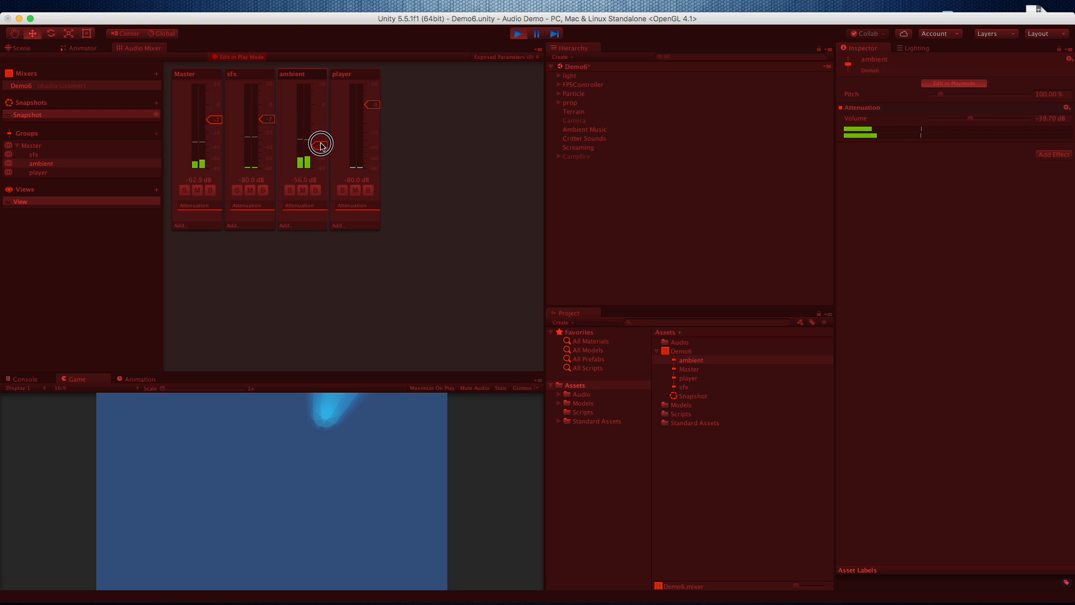
left_click_drag(320, 145, 319, 126)
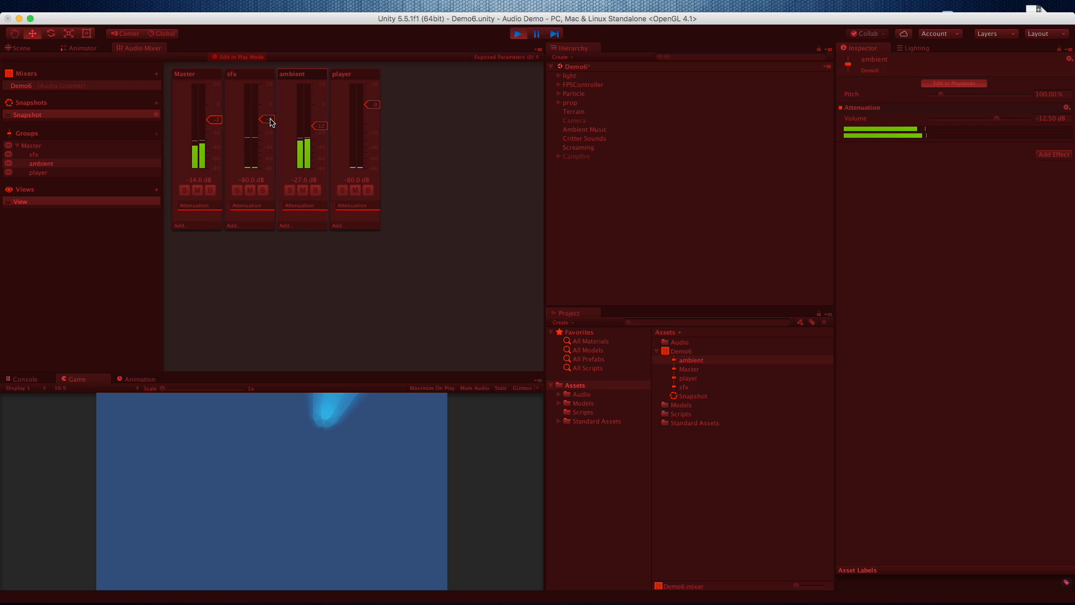
left_click(269, 127)
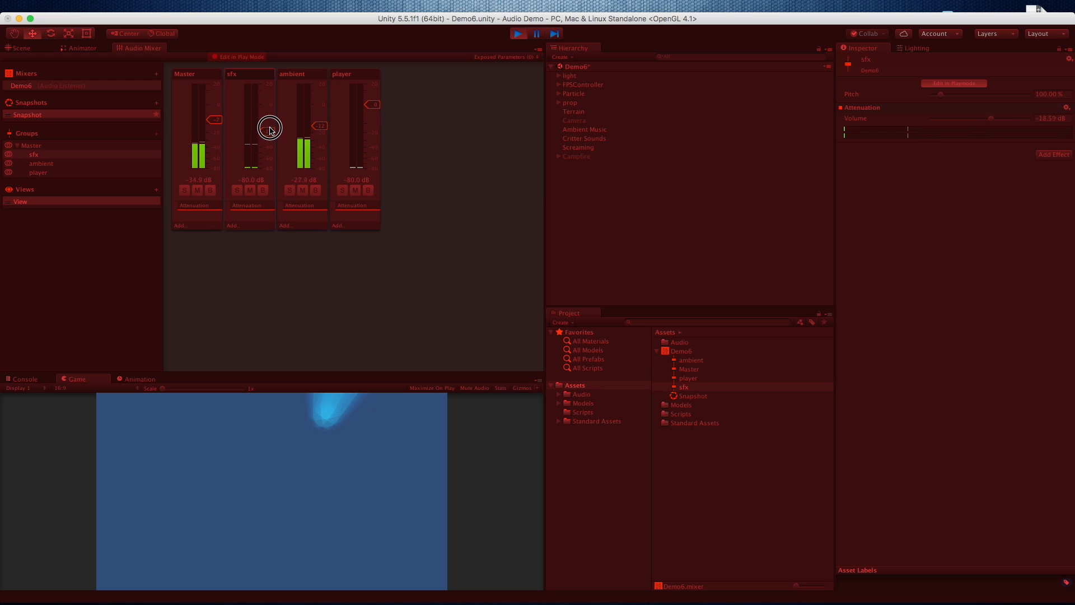
left_click_drag(267, 126, 268, 130)
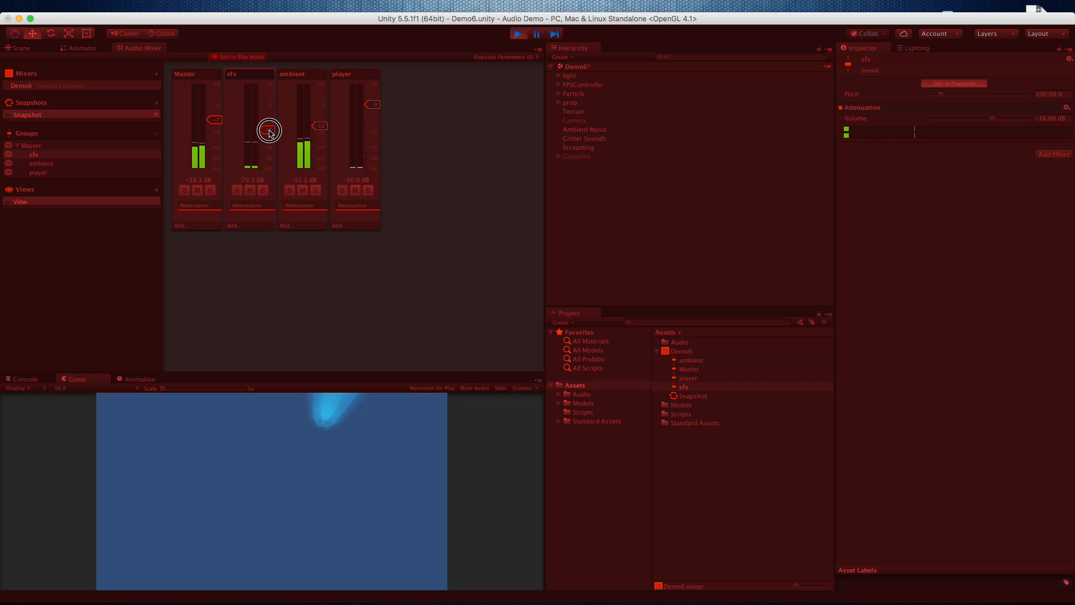
left_click(517, 33)
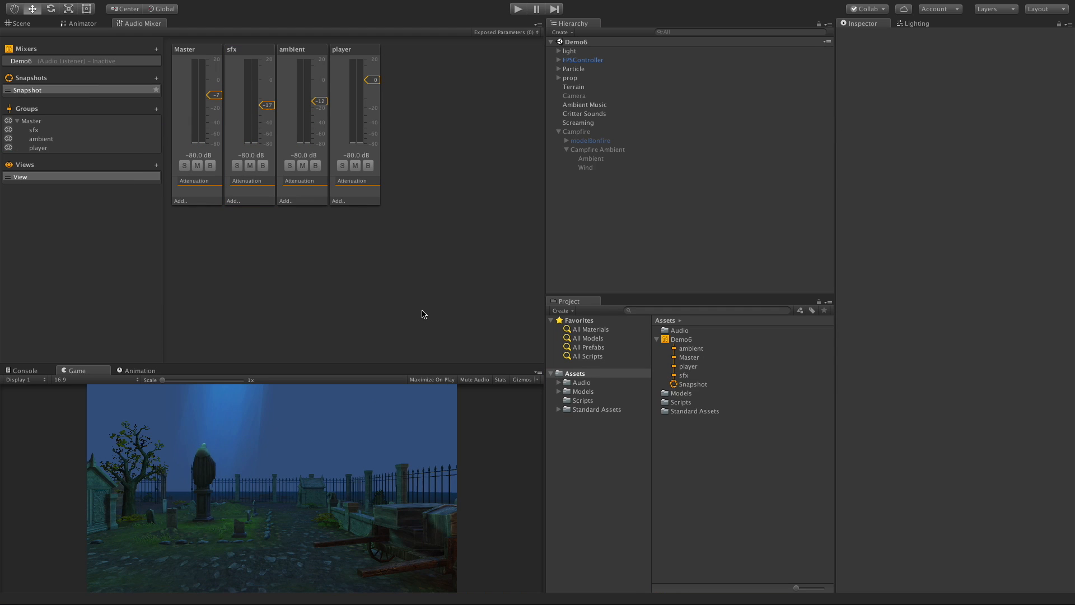
mouse_move(493, 160)
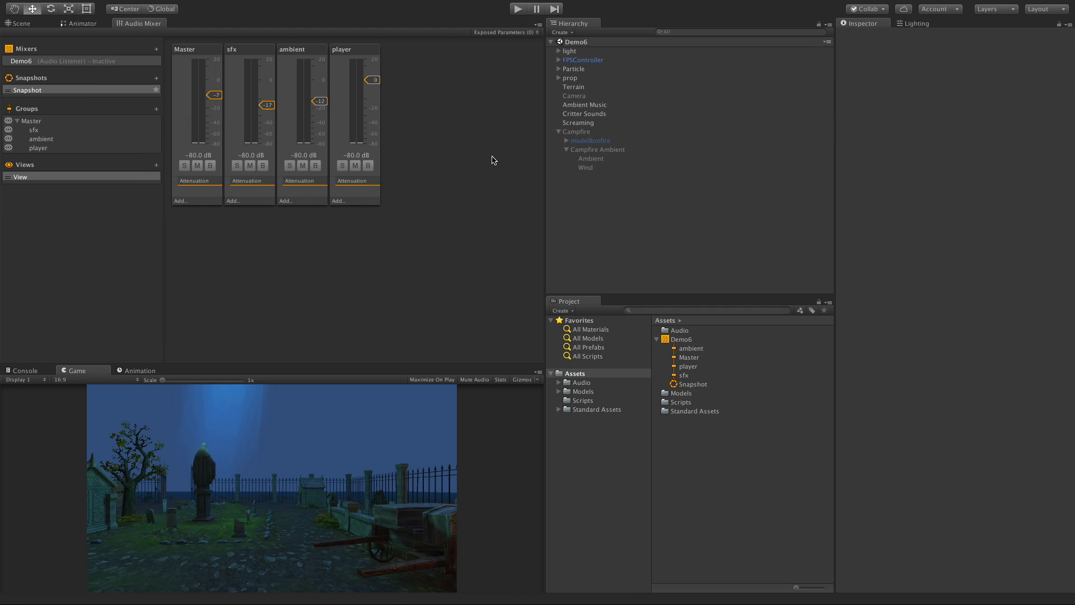
- Inspect the Audio Sources on the Campfire, Ambient and Wind objects, all without a mixer output
left_click(20, 22)
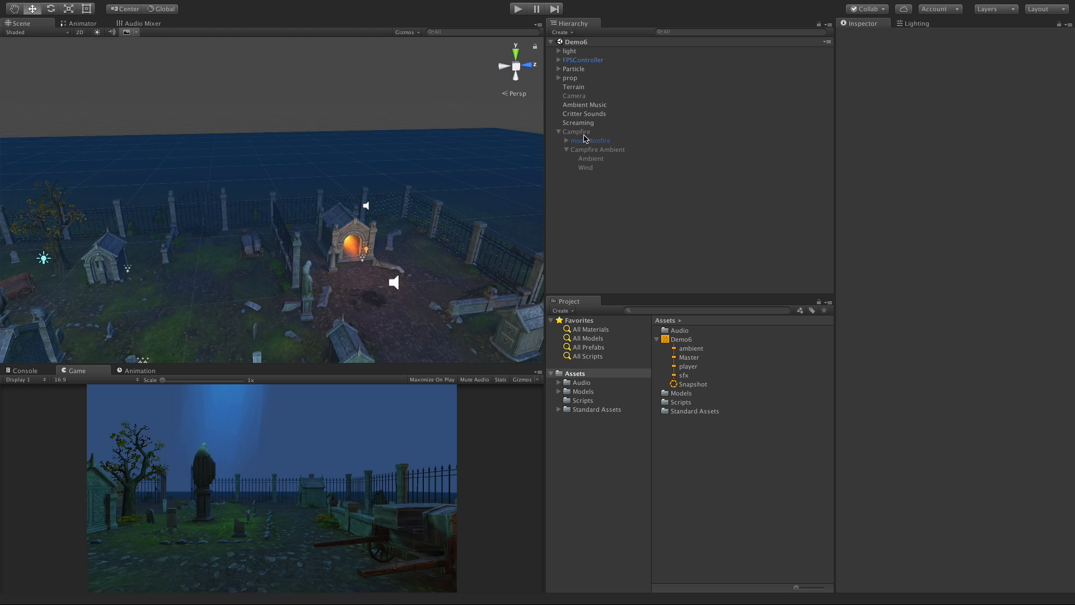
left_click(576, 132)
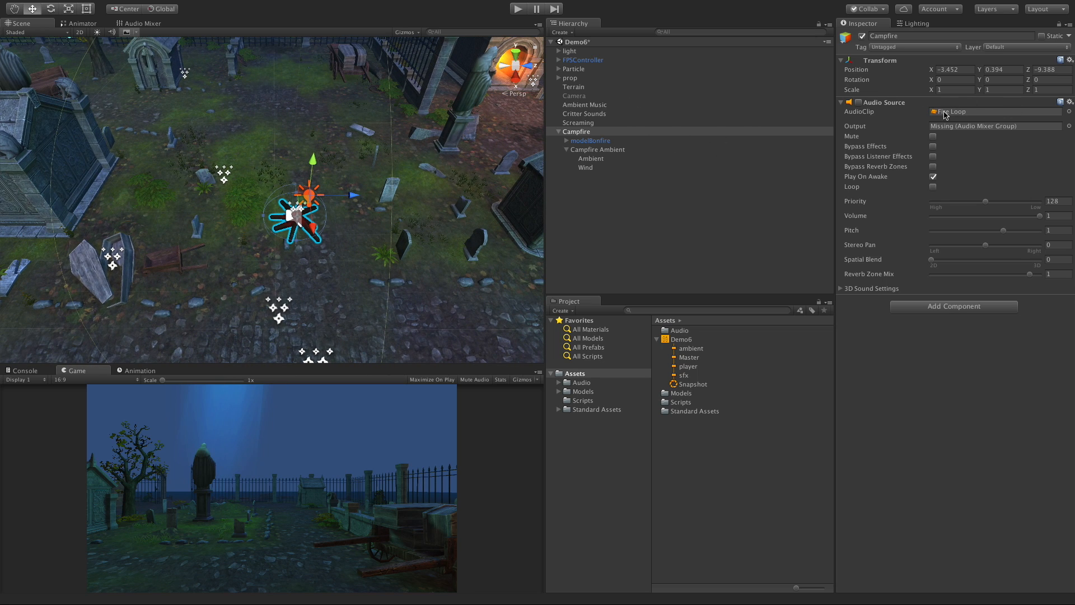
mouse_move(595, 161)
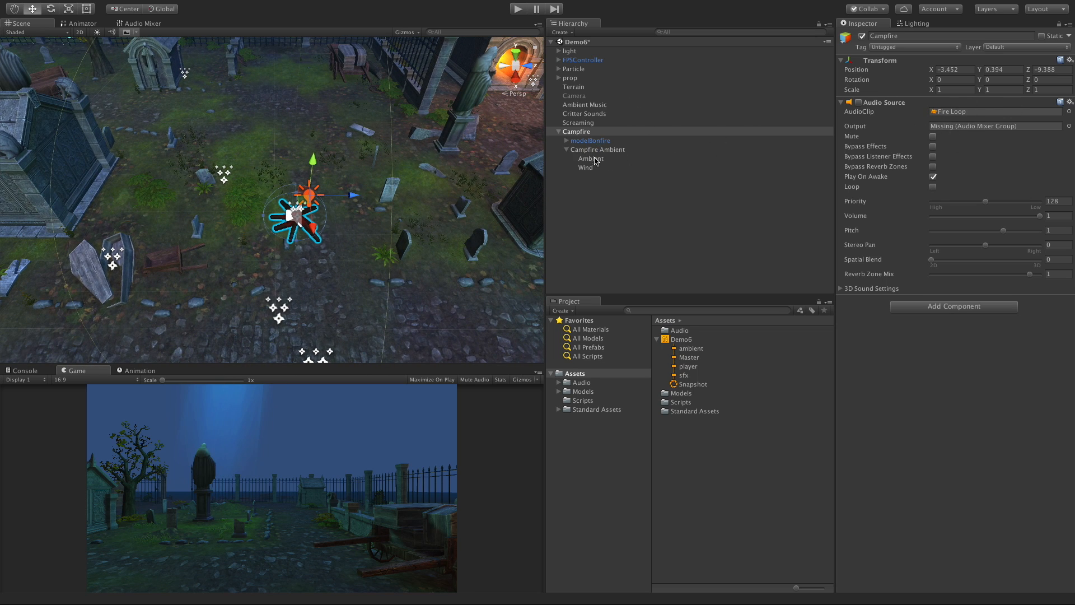
left_click(591, 158)
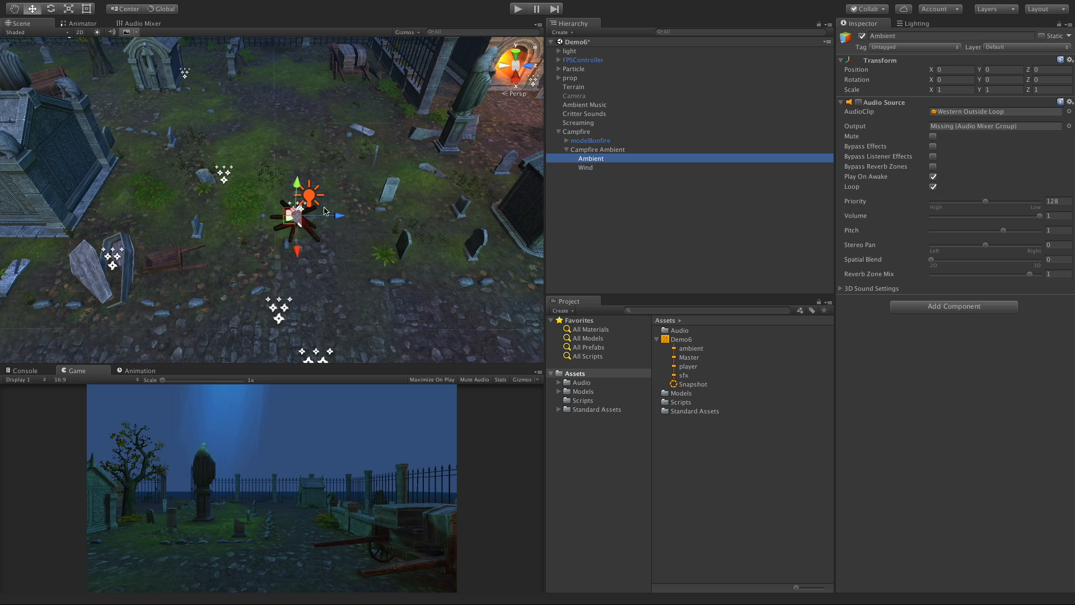
mouse_move(261, 165)
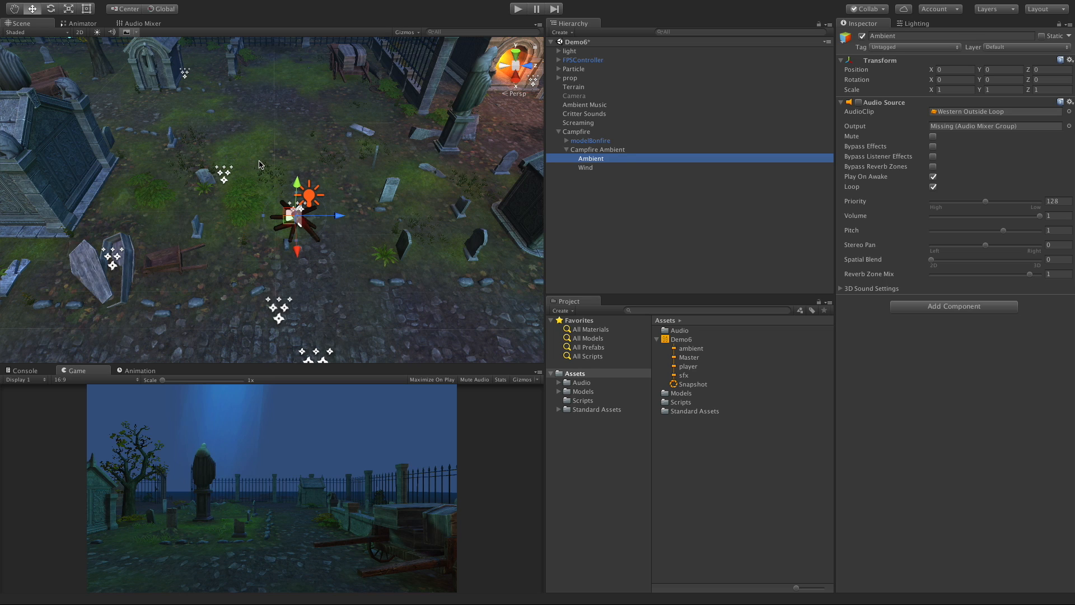
left_click(586, 167)
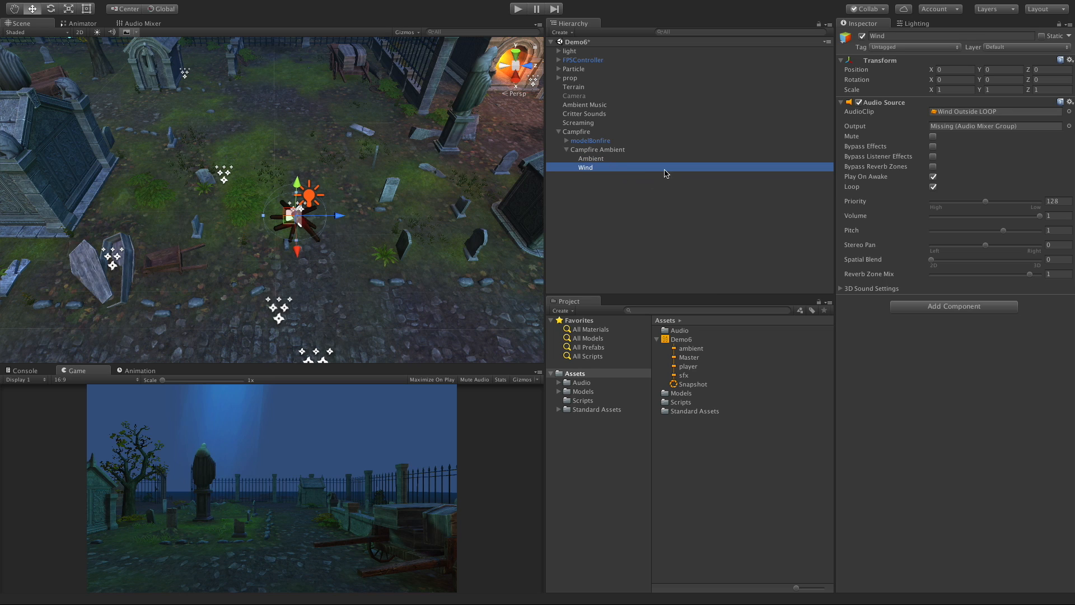
left_click(590, 158)
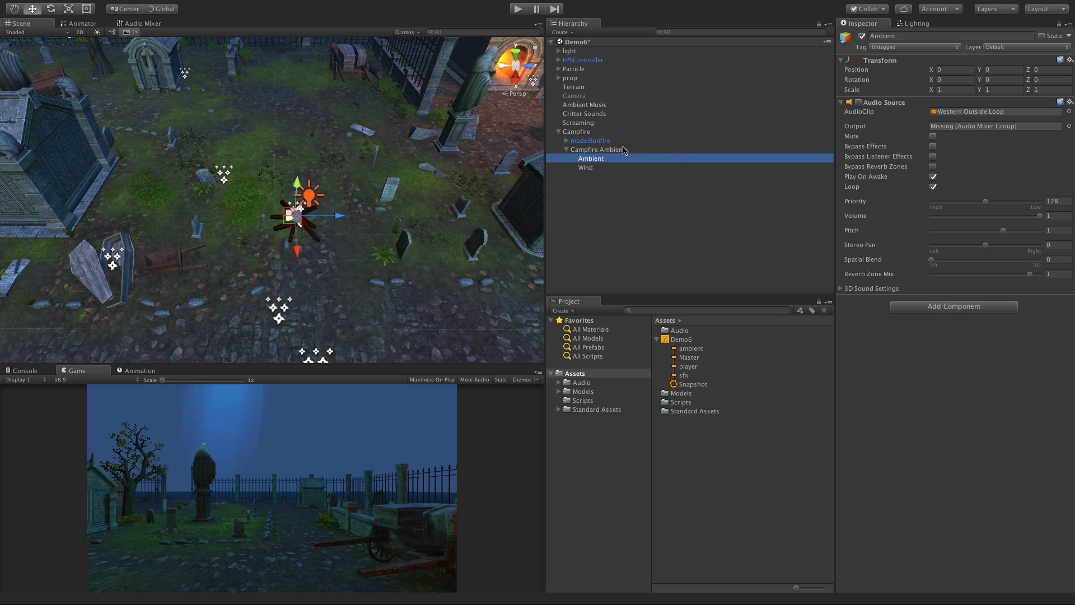
- Recheck Campfire Ambient, Campfire and Wind, then return to the Demo6 audio mixer
left_click(597, 149)
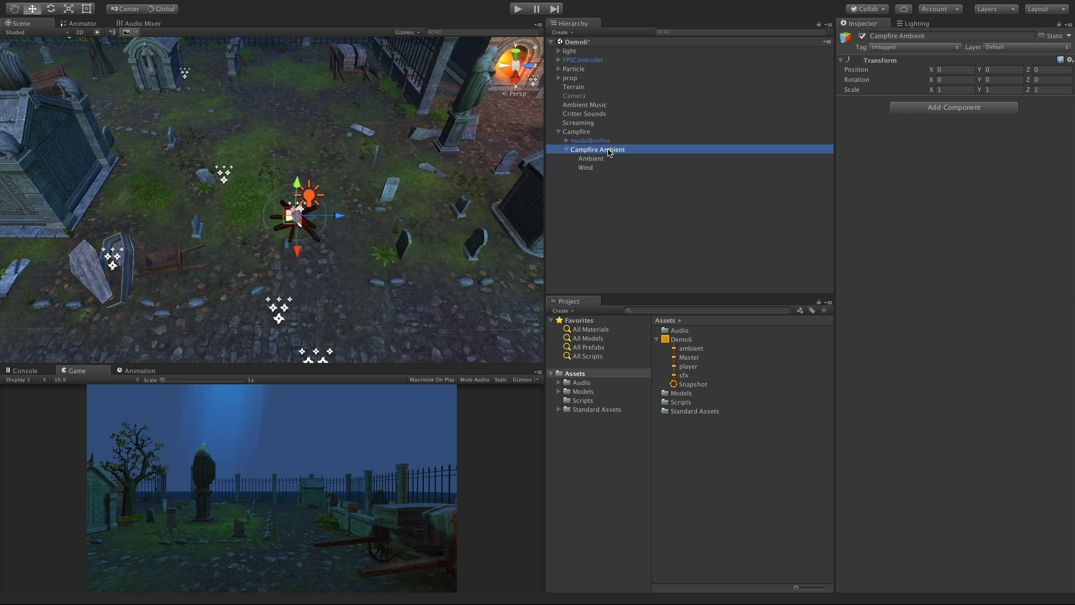
left_click(577, 131)
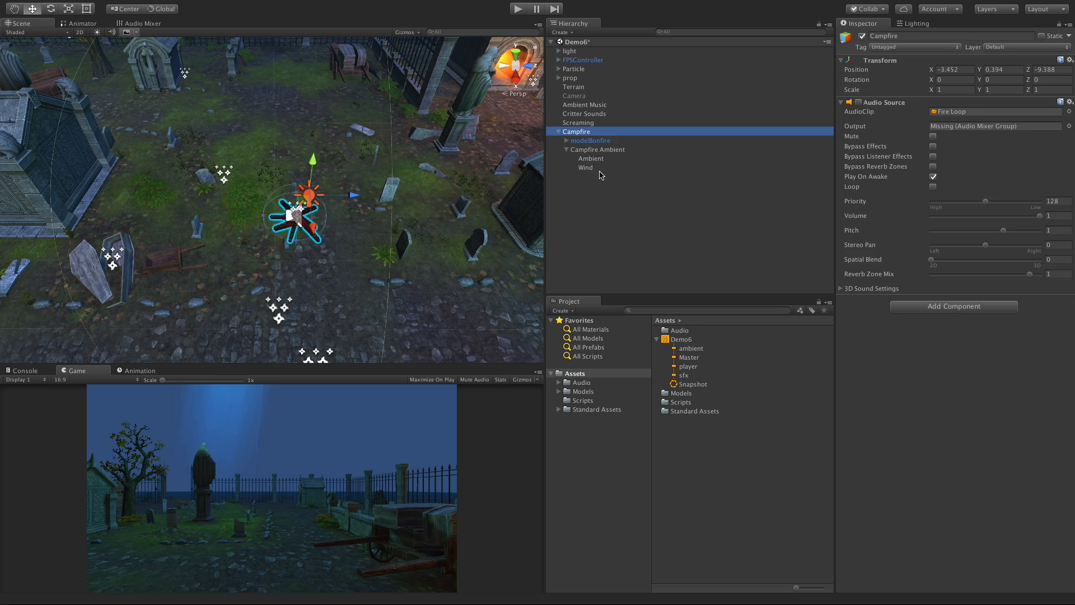
left_click(586, 167)
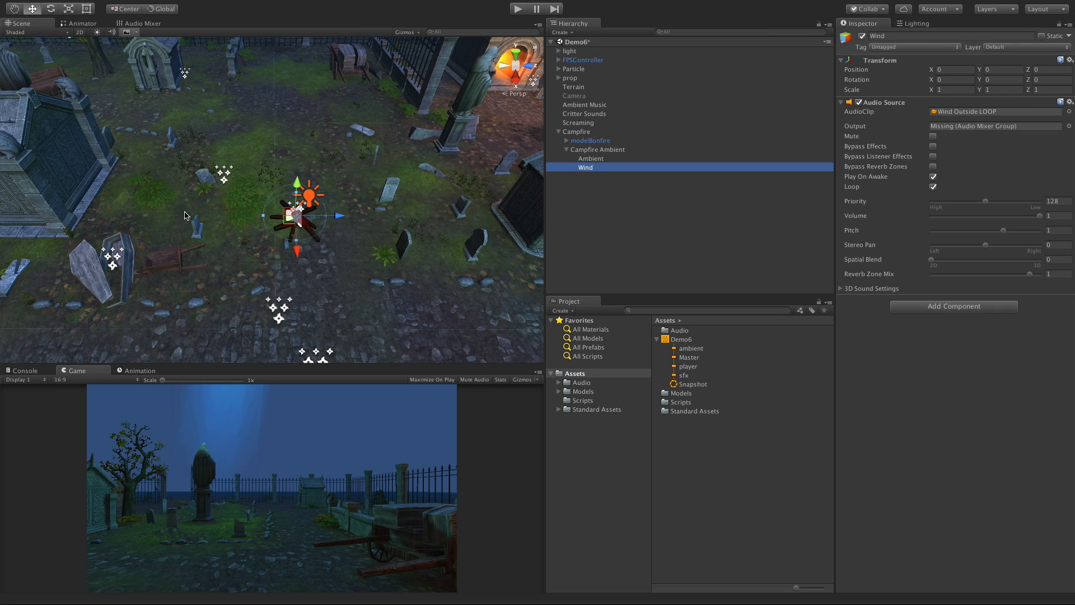
left_click(139, 22)
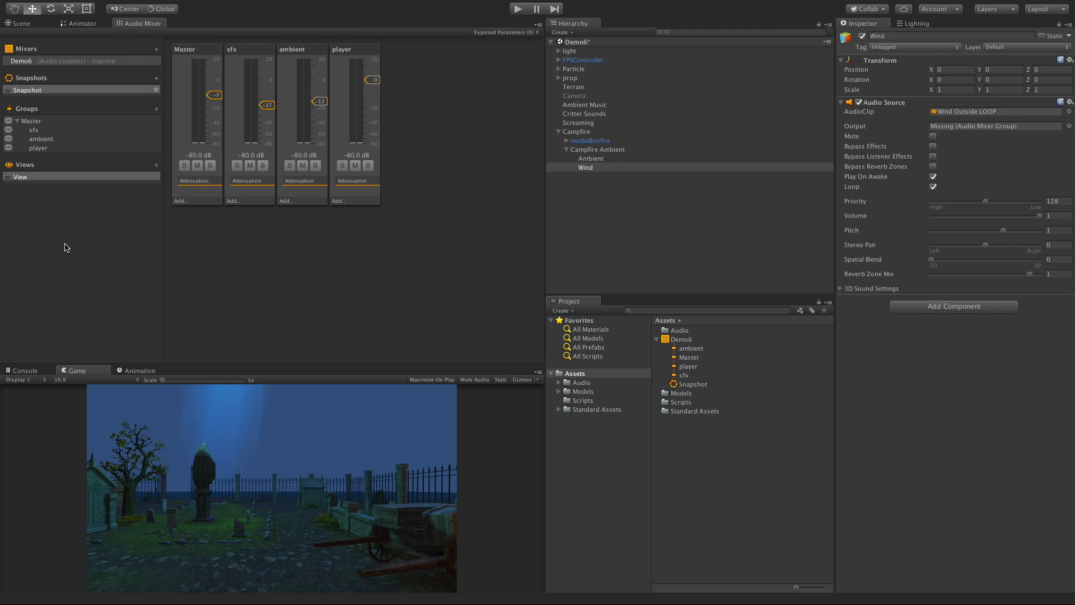
- Create a Campsite group under Master with a Wind child group nested inside it
left_click(31, 121)
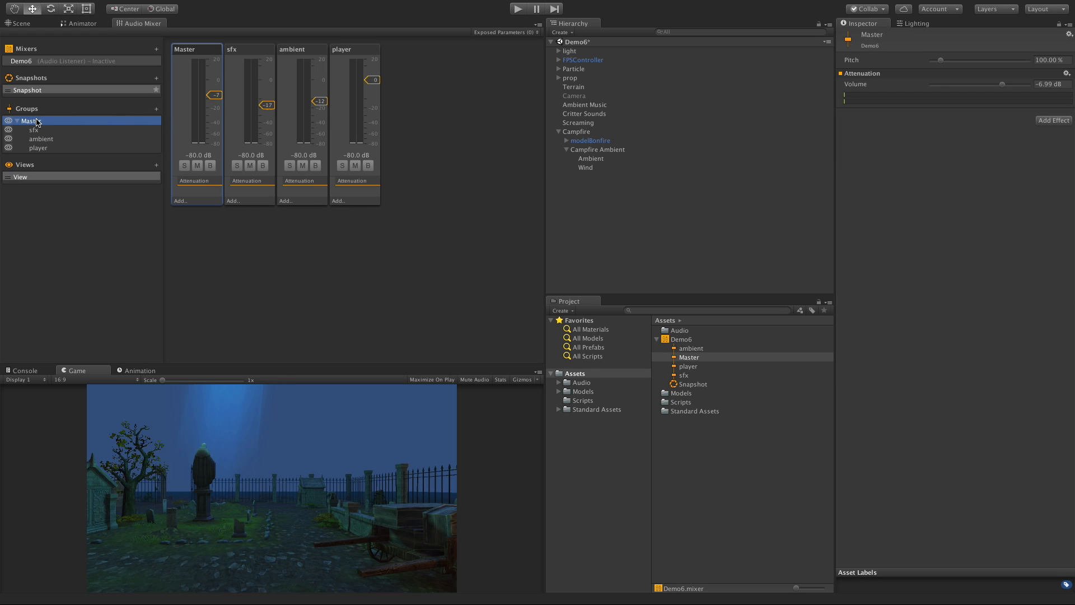
mouse_move(68, 126)
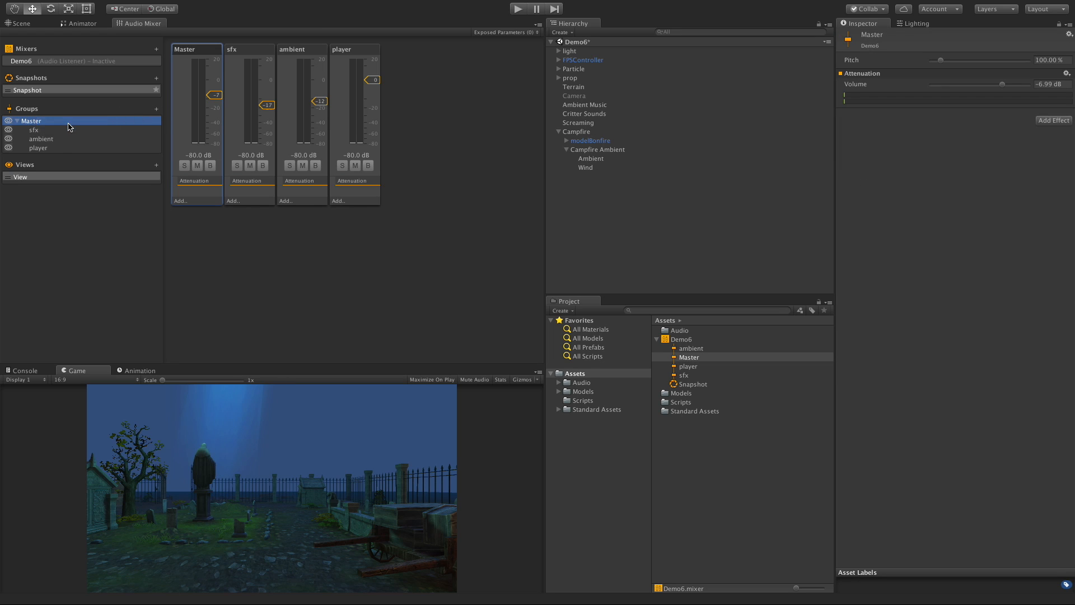
left_click(156, 109)
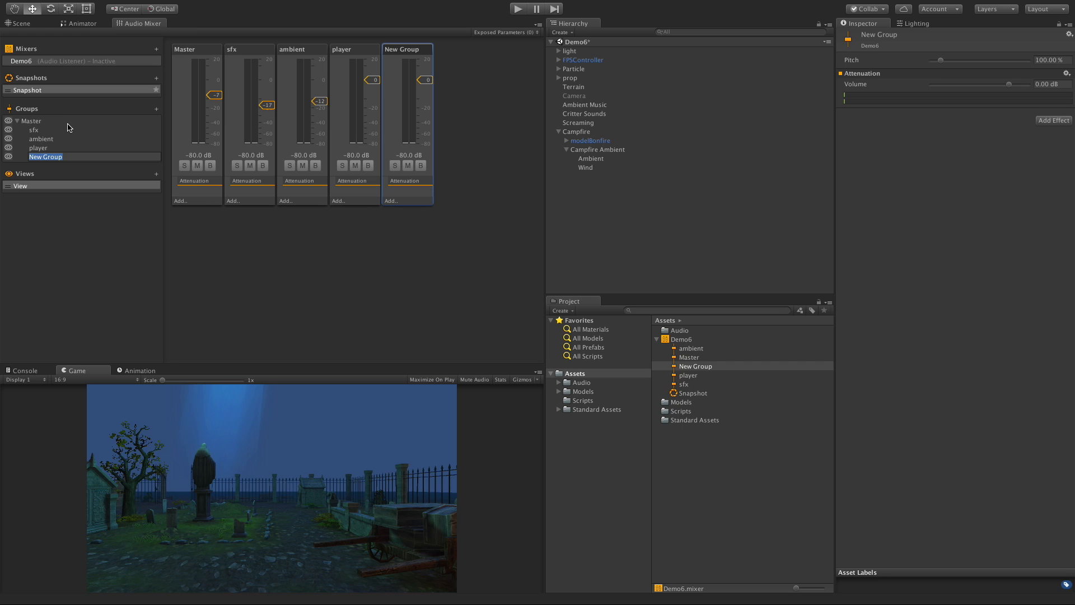
type("Campsite")
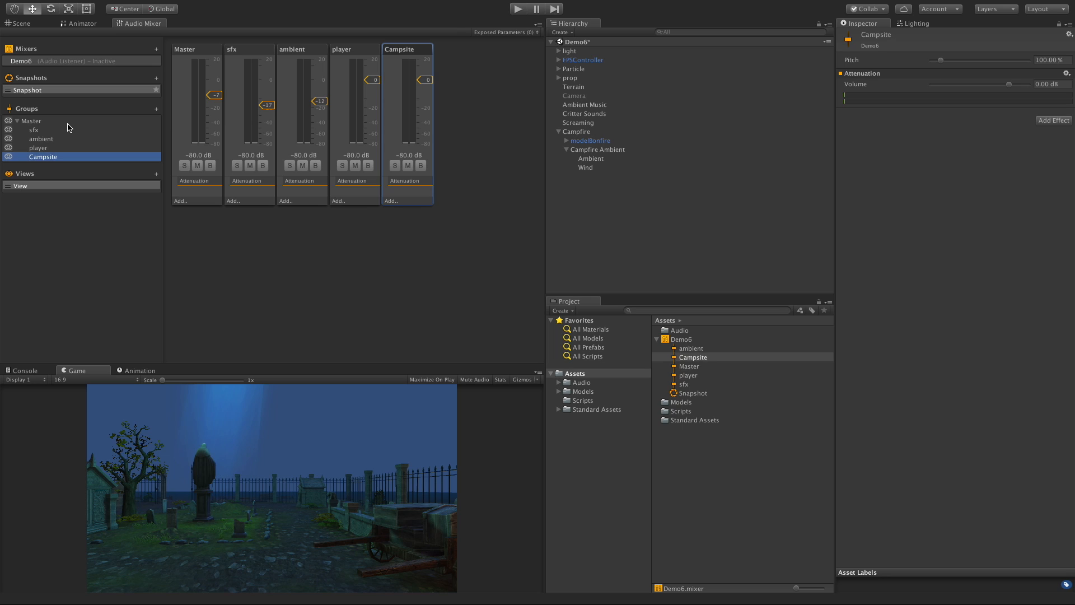
right_click(43, 157)
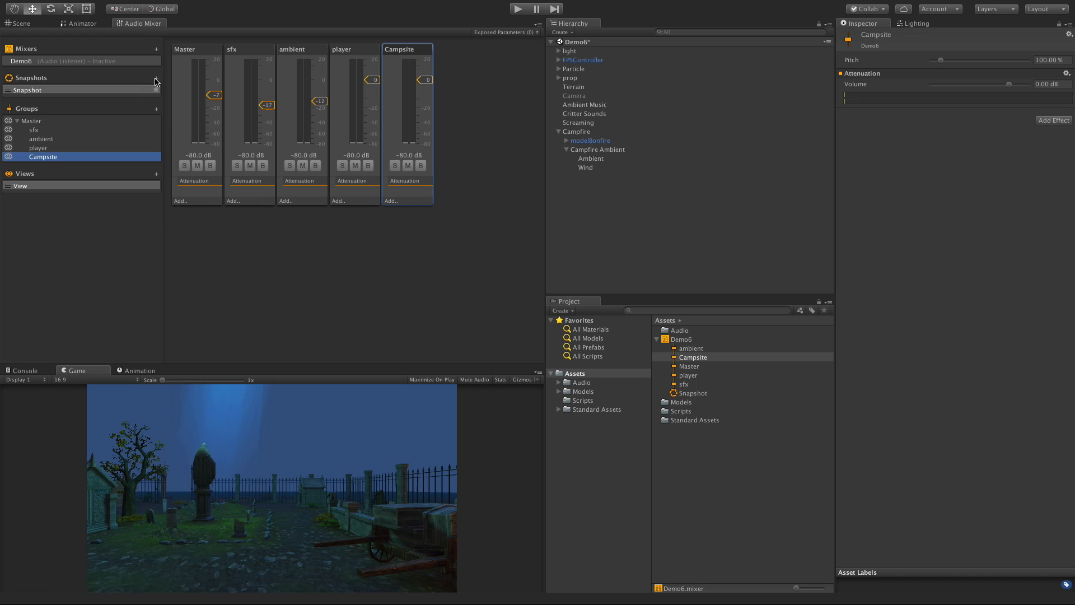
mouse_move(54, 165)
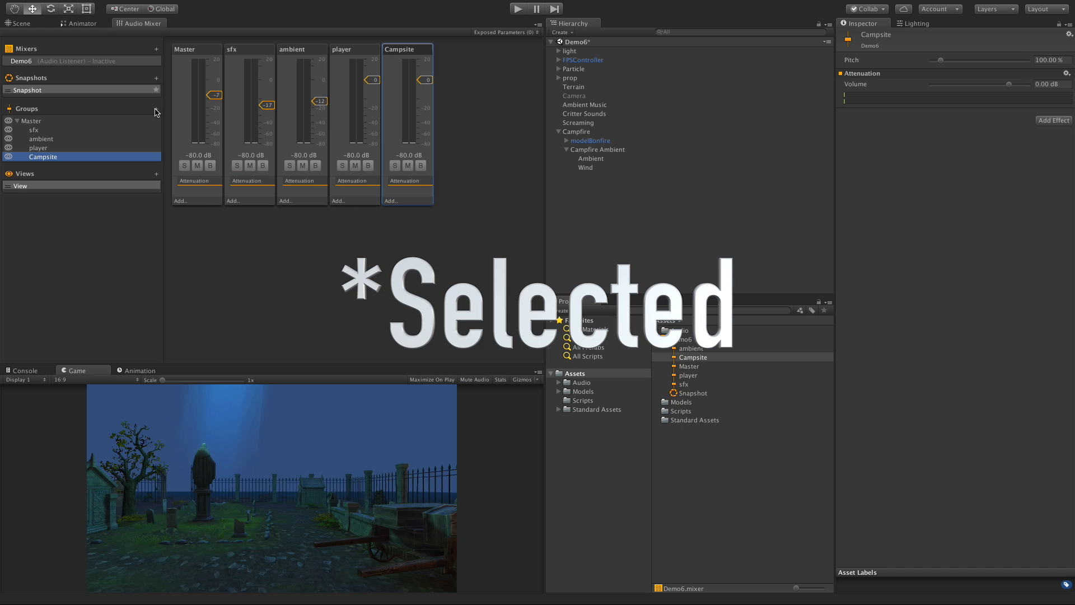
left_click(157, 109)
type("Wind")
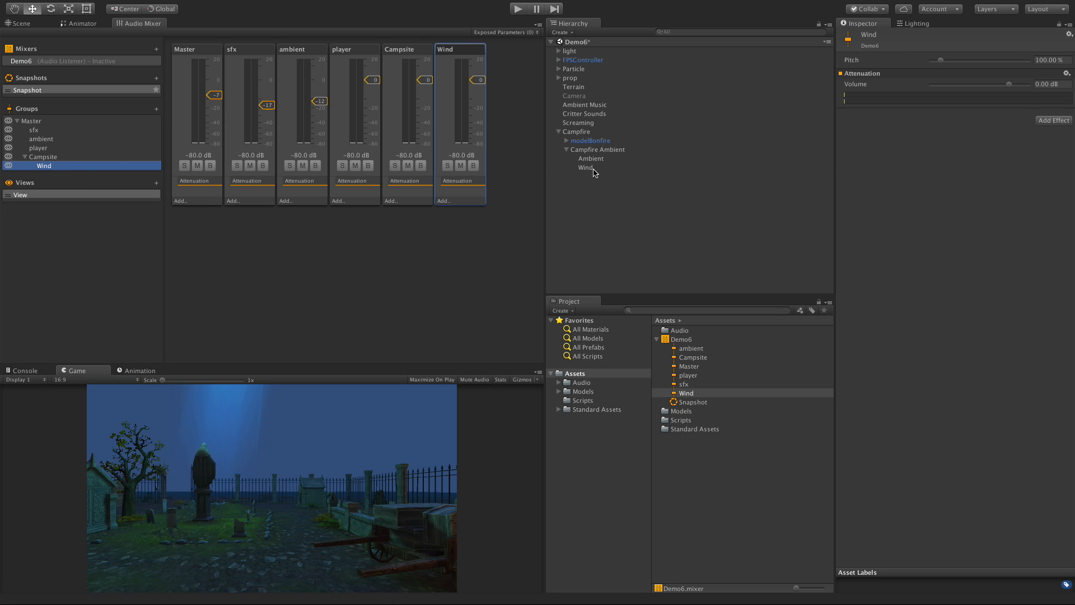
- Set the Wind object's Audio Source output to the Campsite > Wind group
left_click(586, 167)
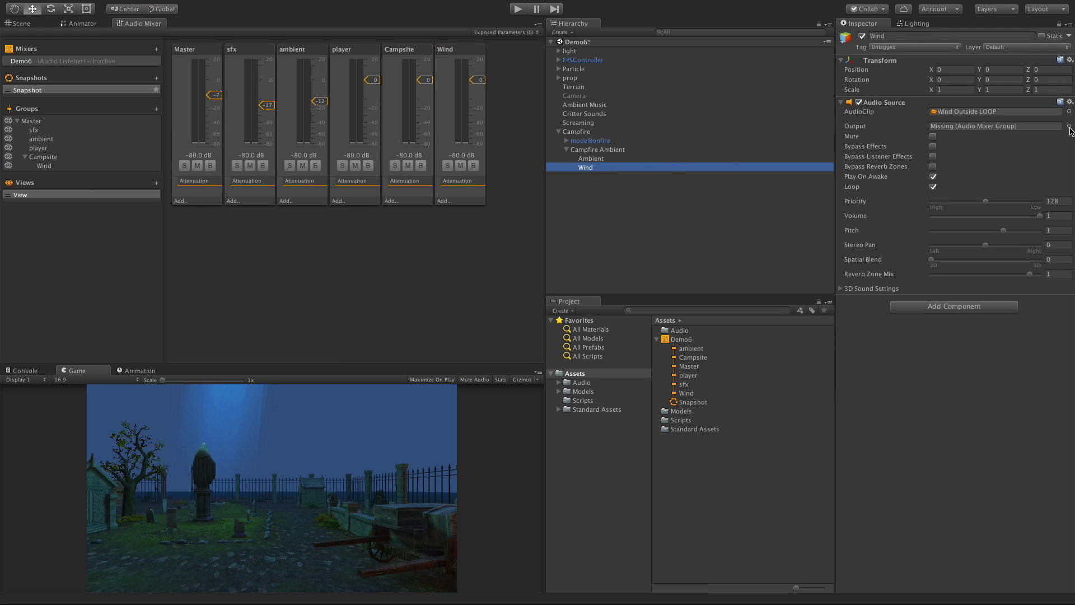
left_click(1068, 125)
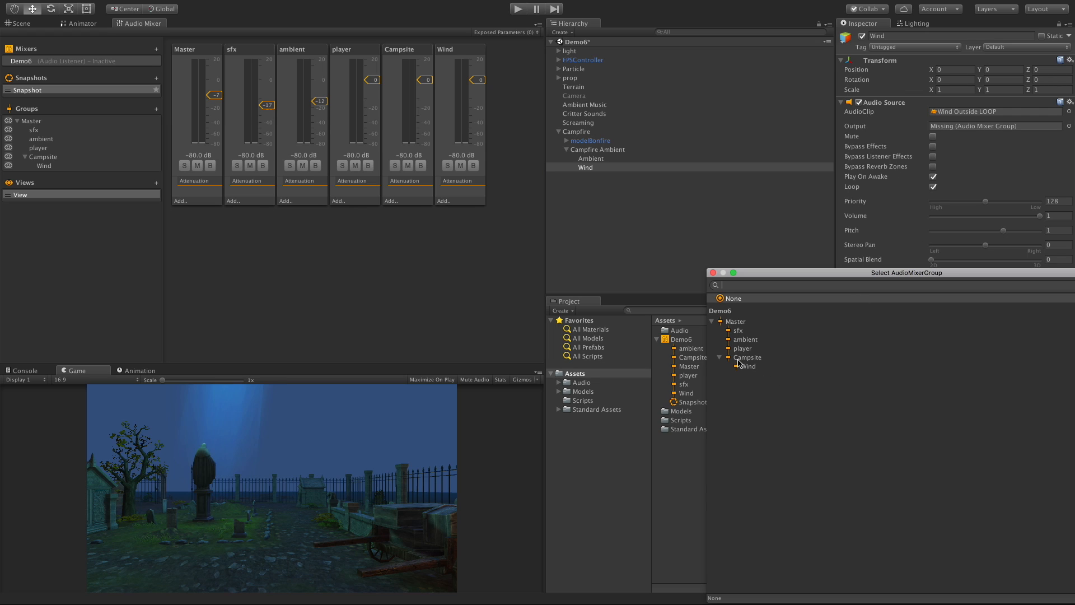
left_click(748, 367)
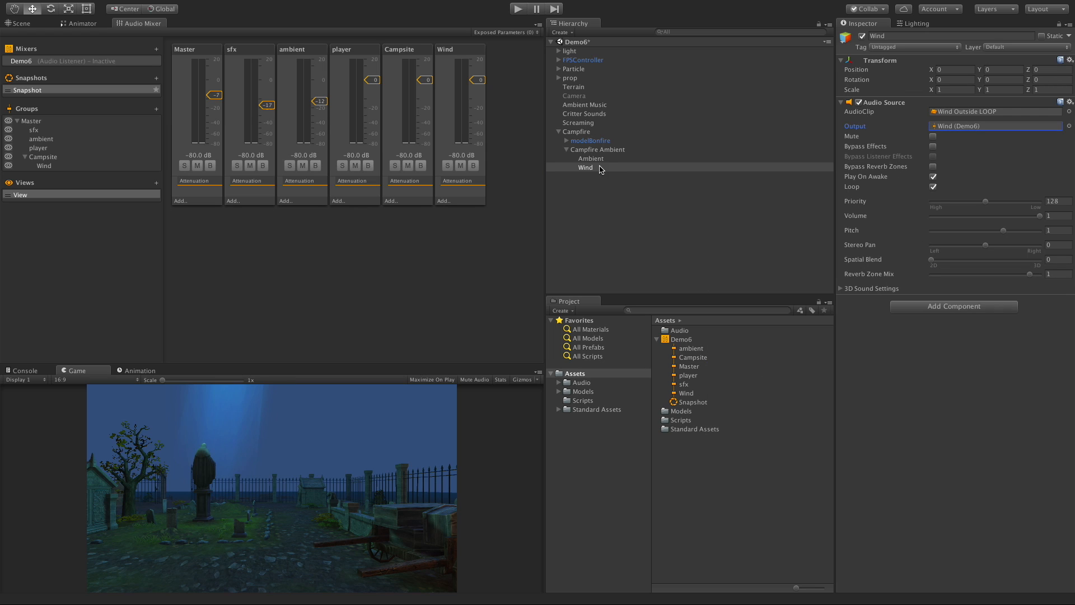
left_click(590, 158)
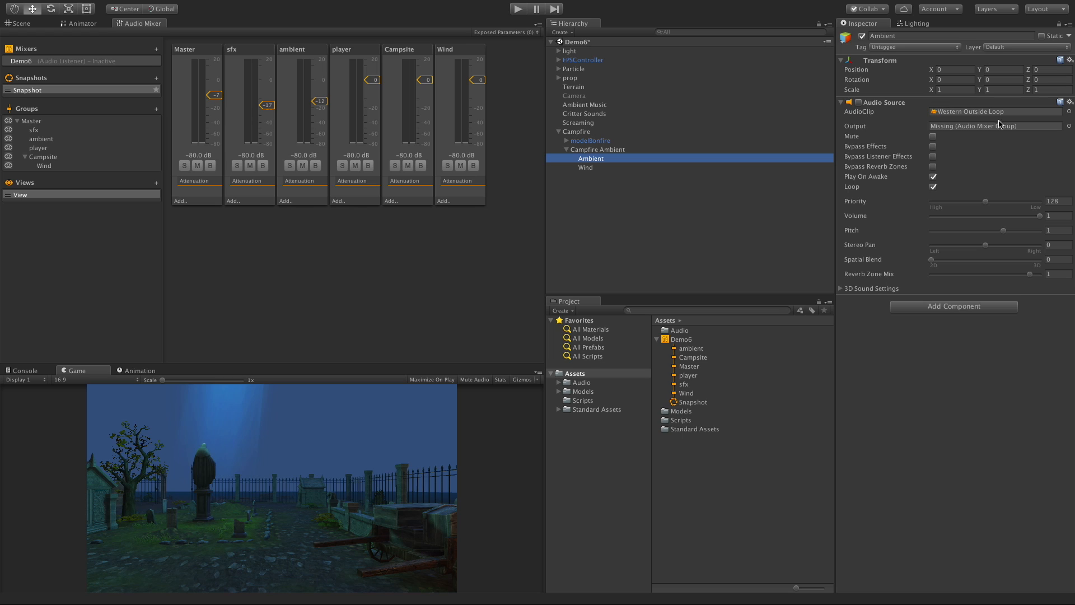
mouse_move(1012, 120)
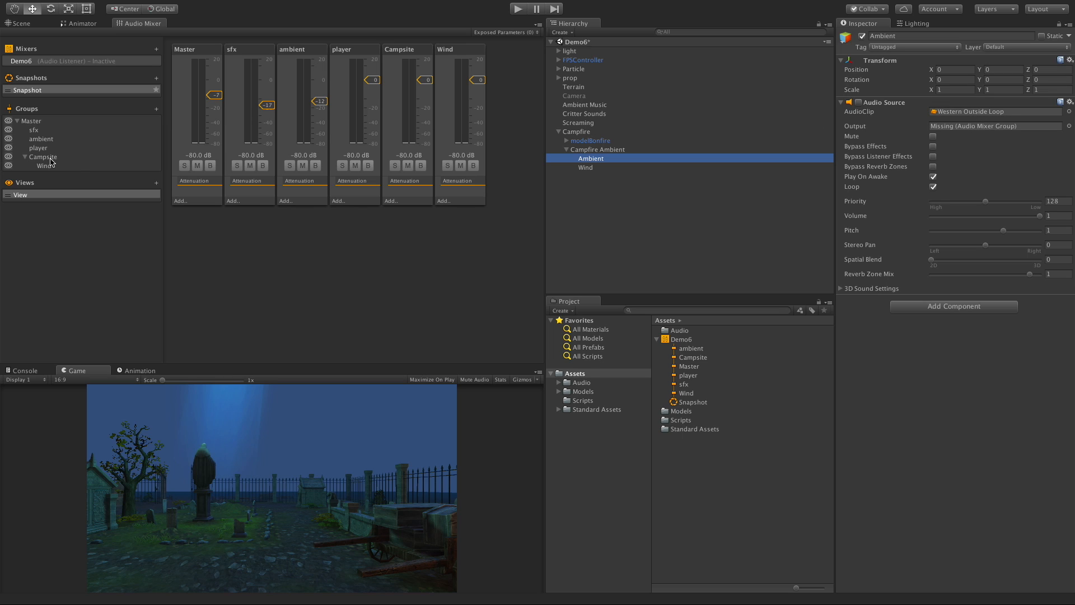
- Add a Background child group under Campsite and an ambient group inside Background
right_click(43, 156)
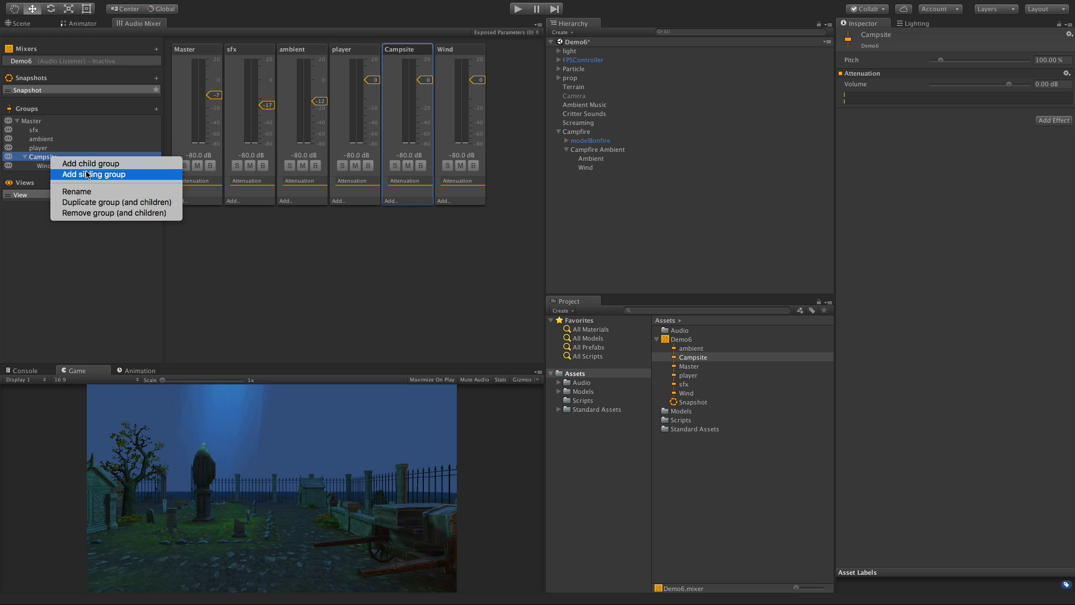
left_click(94, 174)
type("Background")
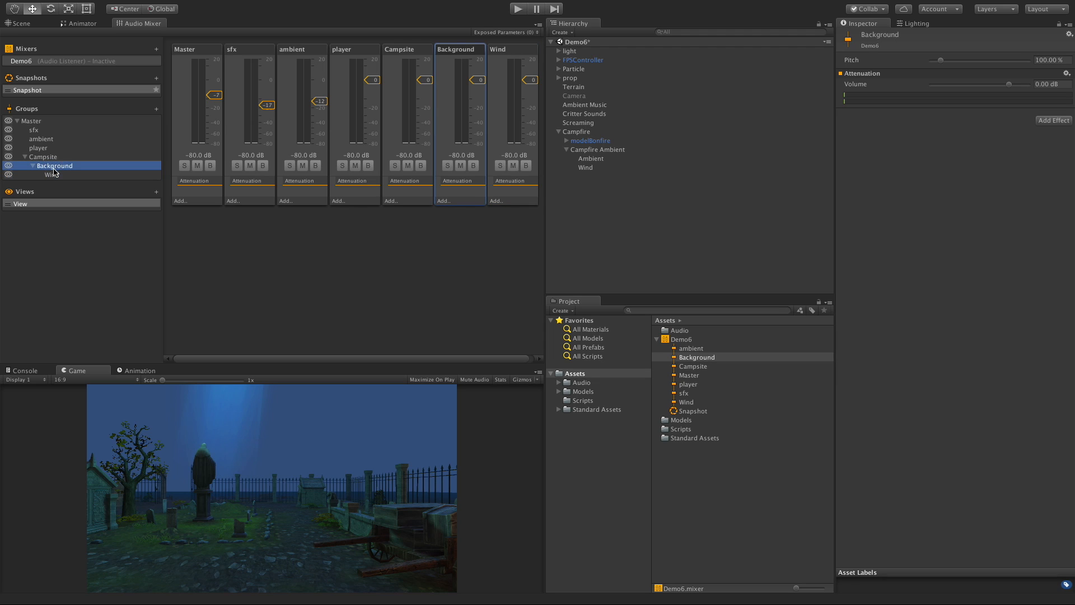
left_click(157, 109)
type("ambient")
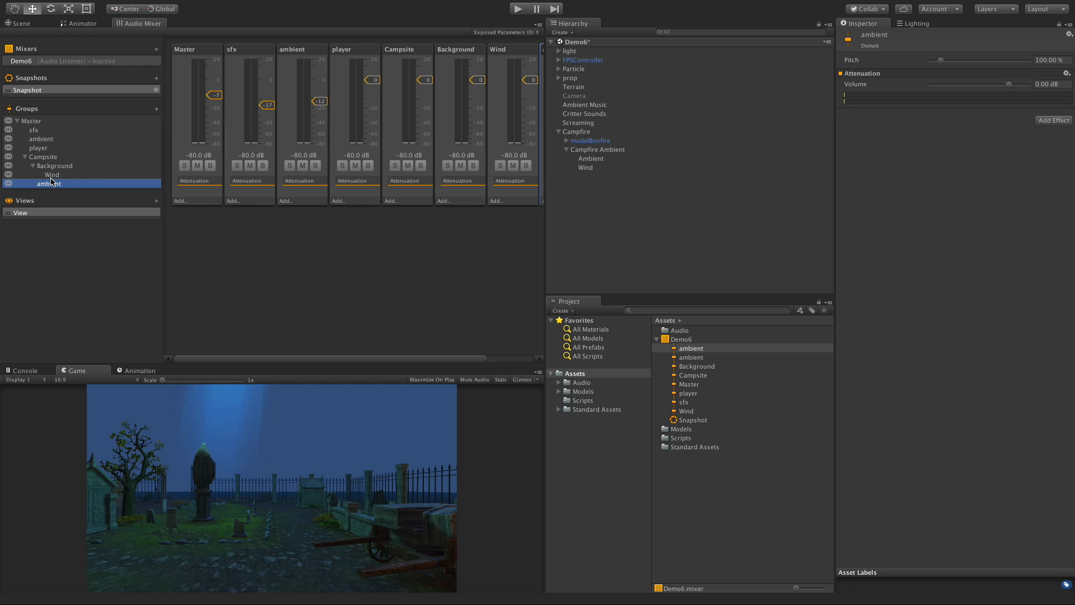
left_click(59, 175)
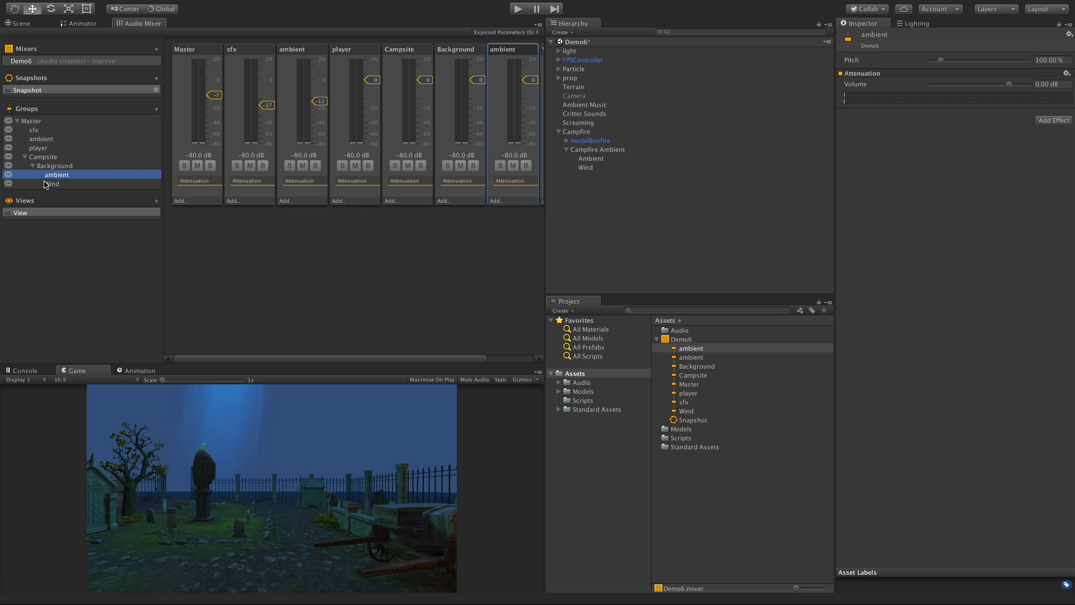
- Set the Ambient object's Audio Source output to the new ambient group
left_click(590, 157)
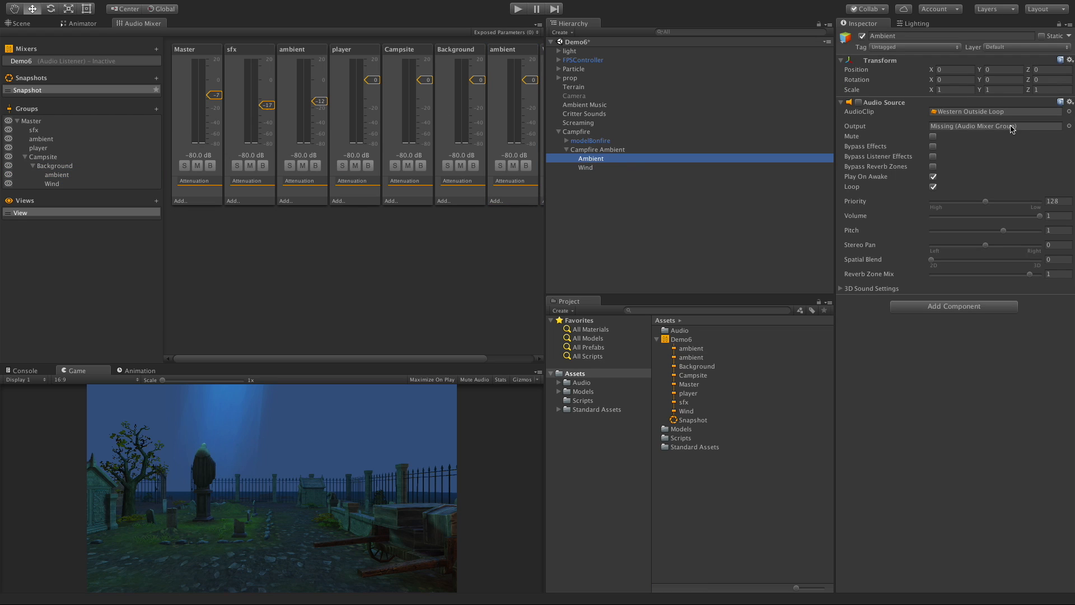
left_click(994, 127)
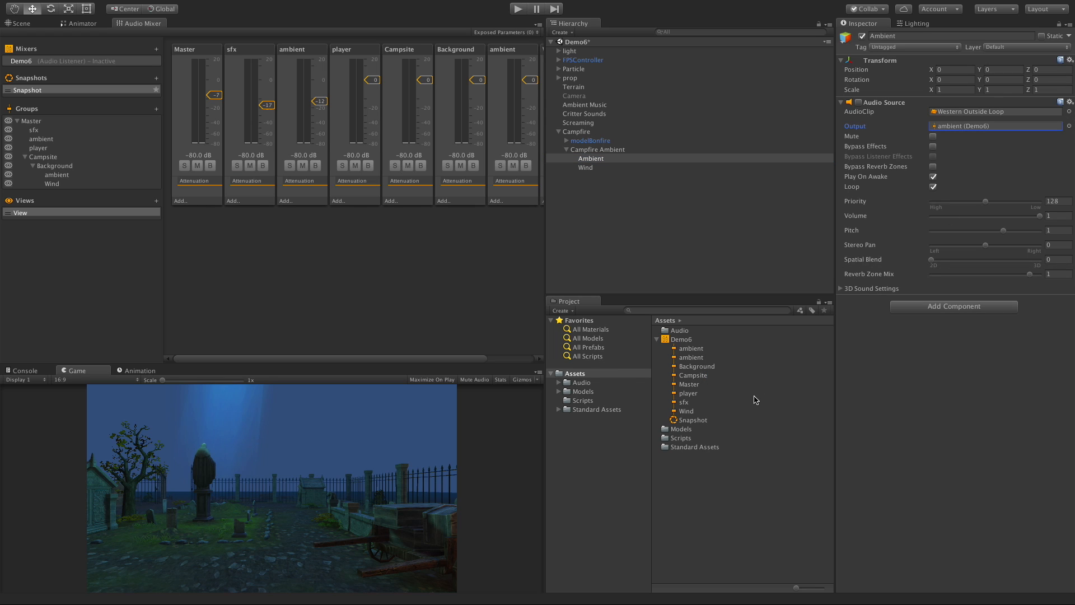
mouse_move(163, 222)
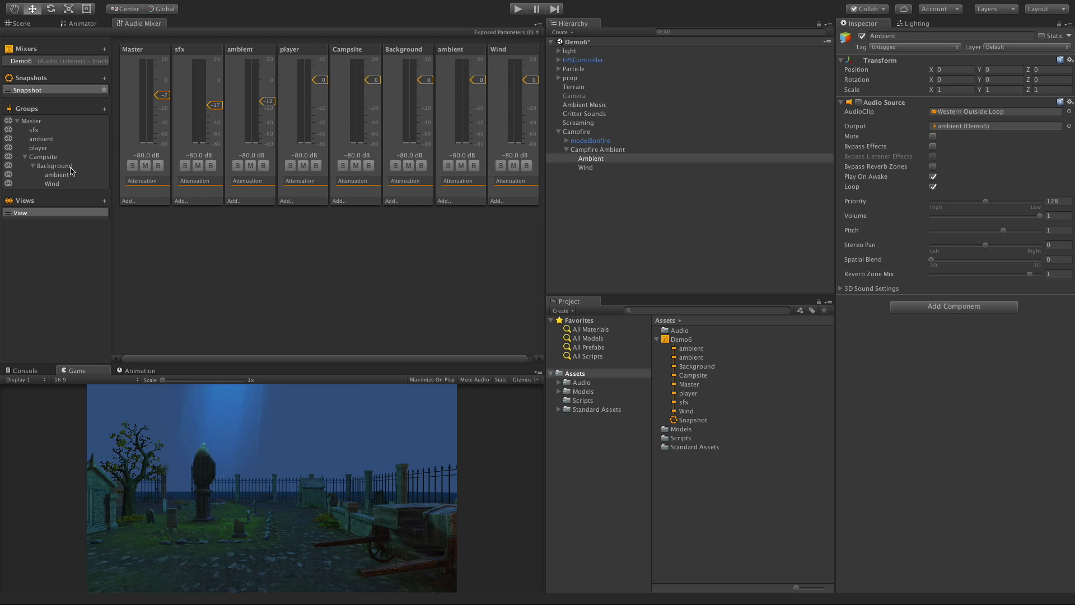
mouse_move(149, 169)
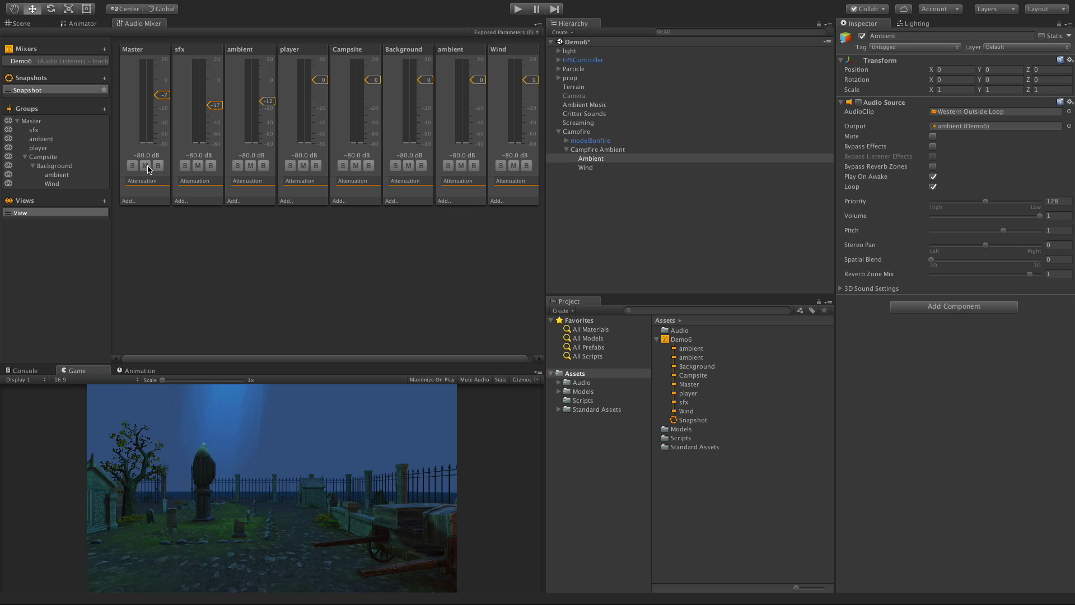
mouse_move(156, 191)
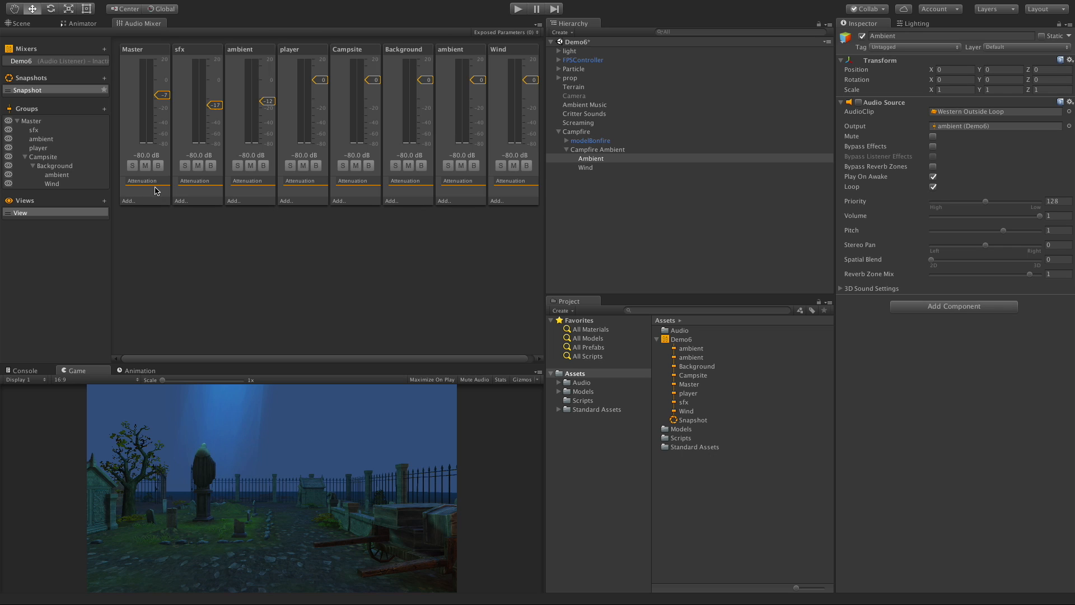
mouse_move(211, 437)
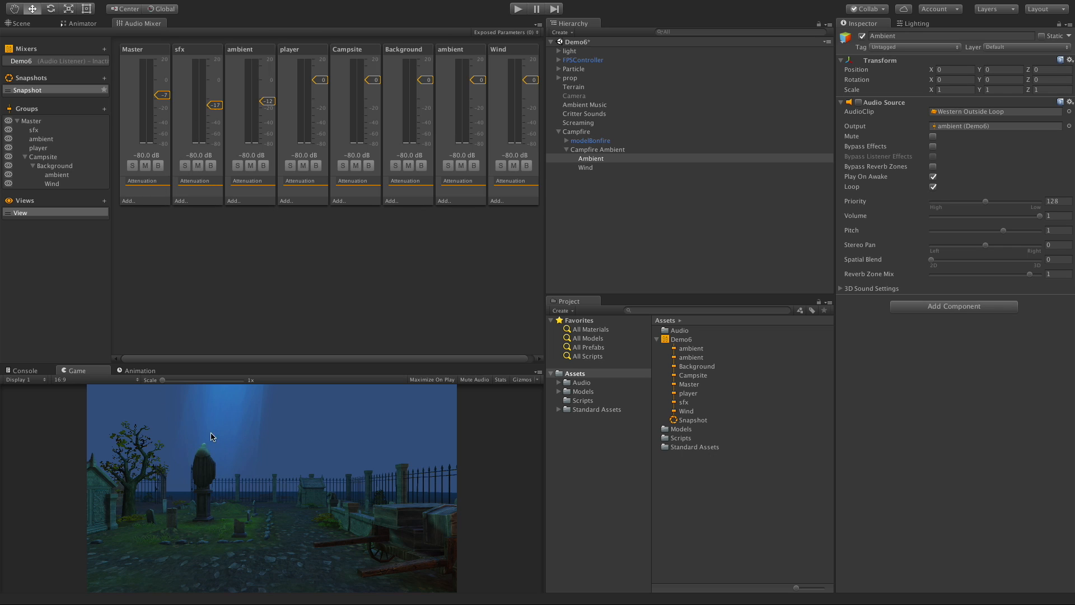
mouse_move(257, 227)
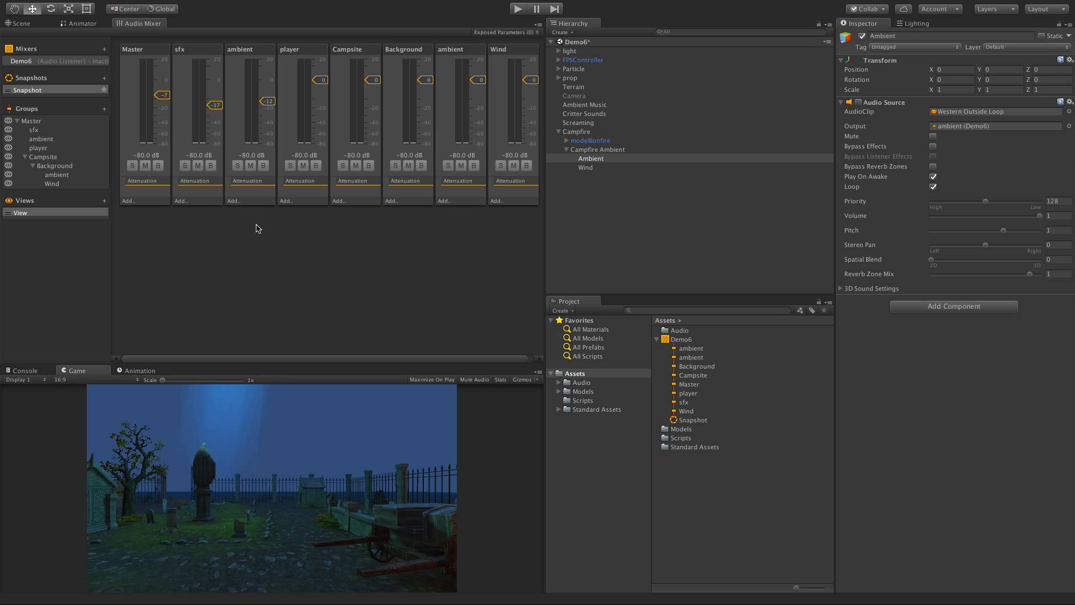
mouse_move(301, 348)
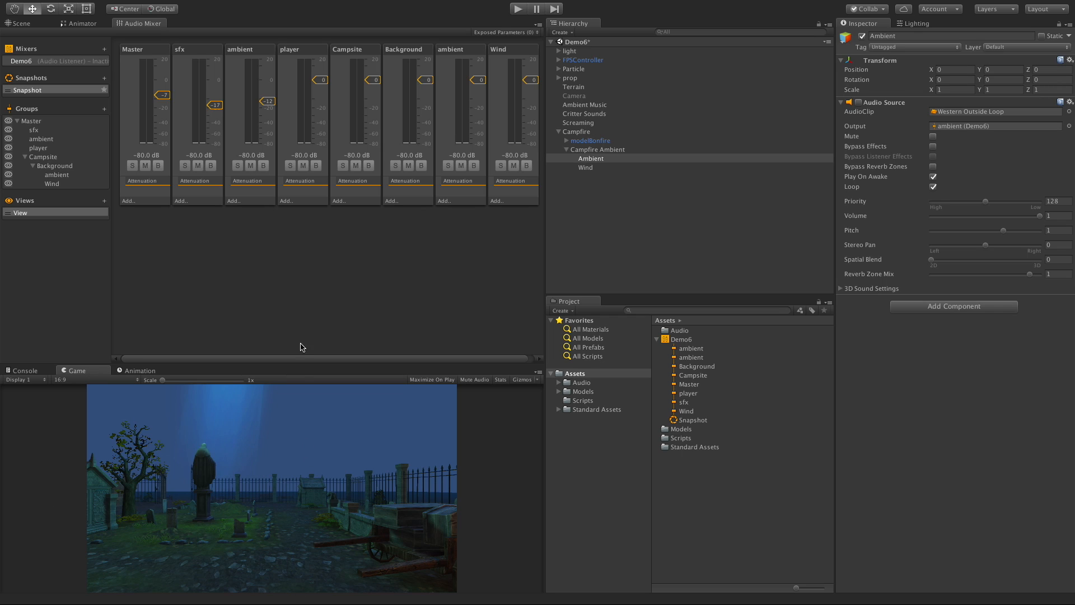
mouse_move(322, 237)
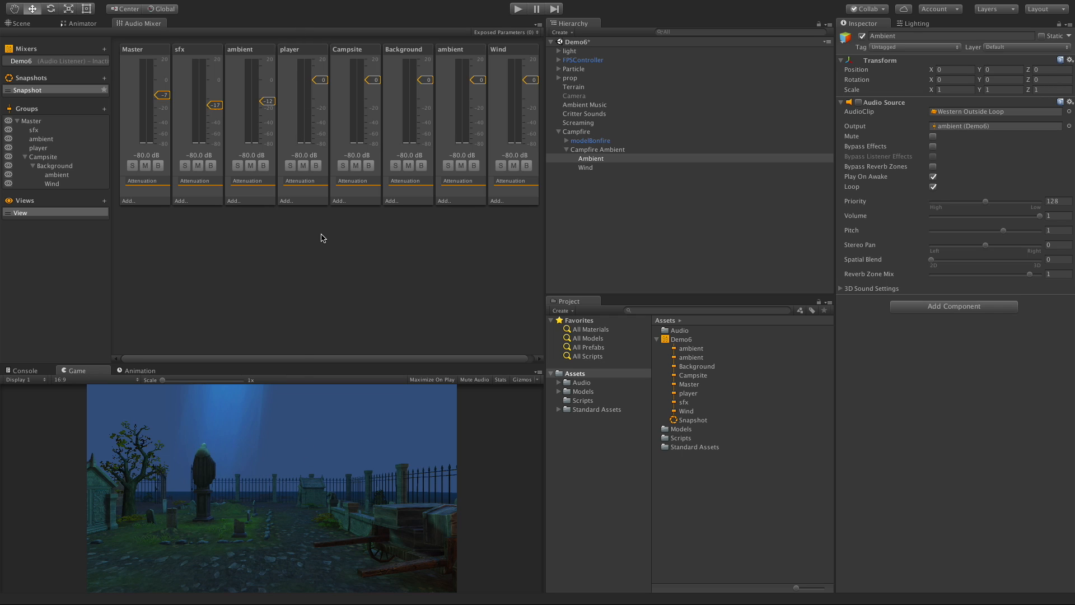
mouse_move(365, 142)
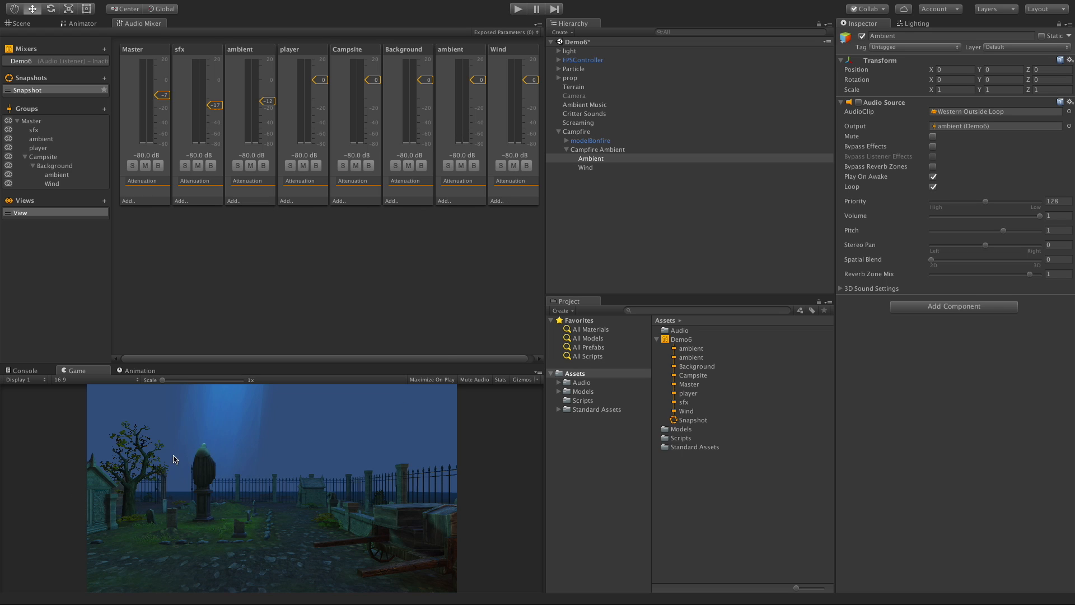
- Play the scene and enable Edit in Play Mode so mixer changes persist
left_click(519, 8)
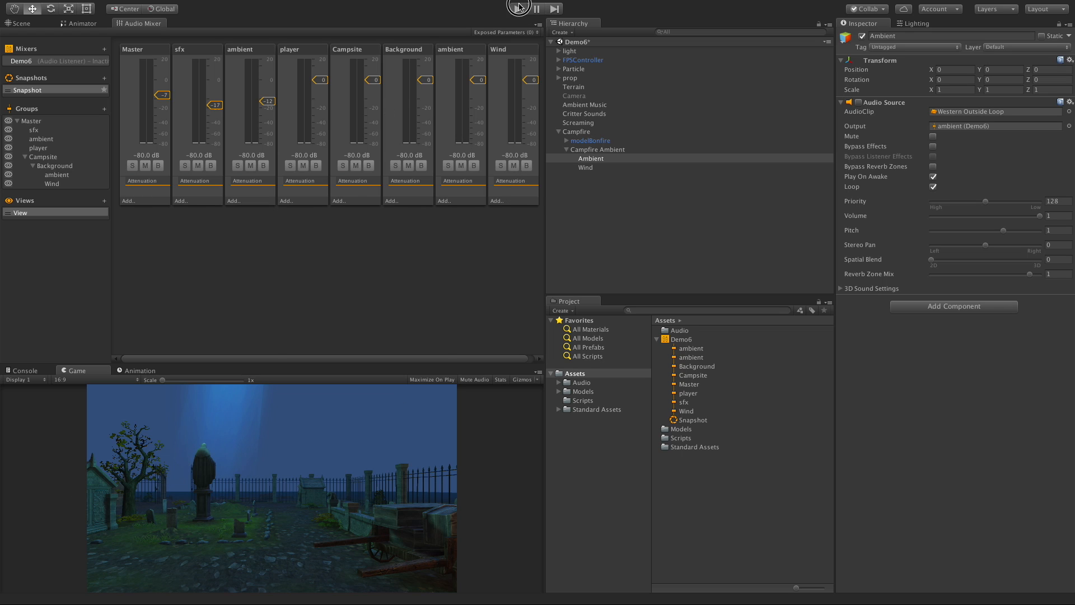
left_click(517, 9)
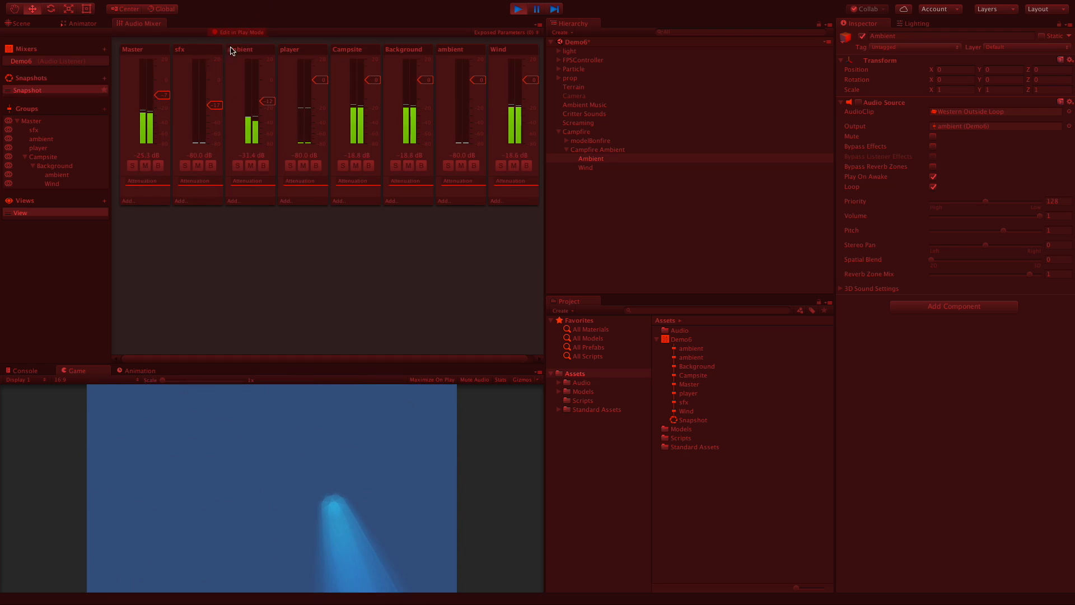
left_click(145, 89)
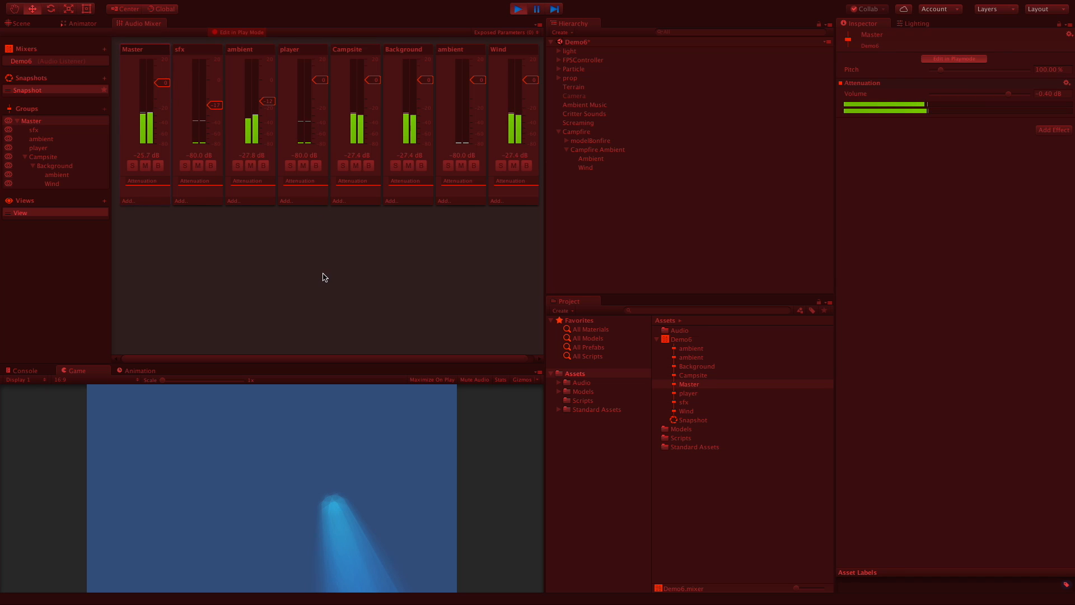
left_click(519, 9)
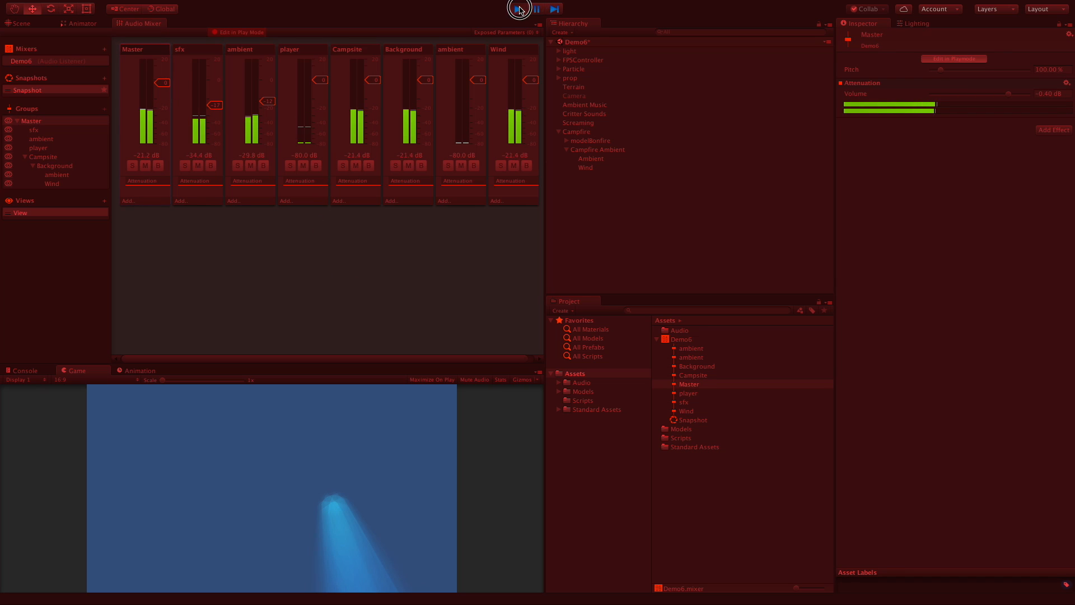
left_click(518, 8)
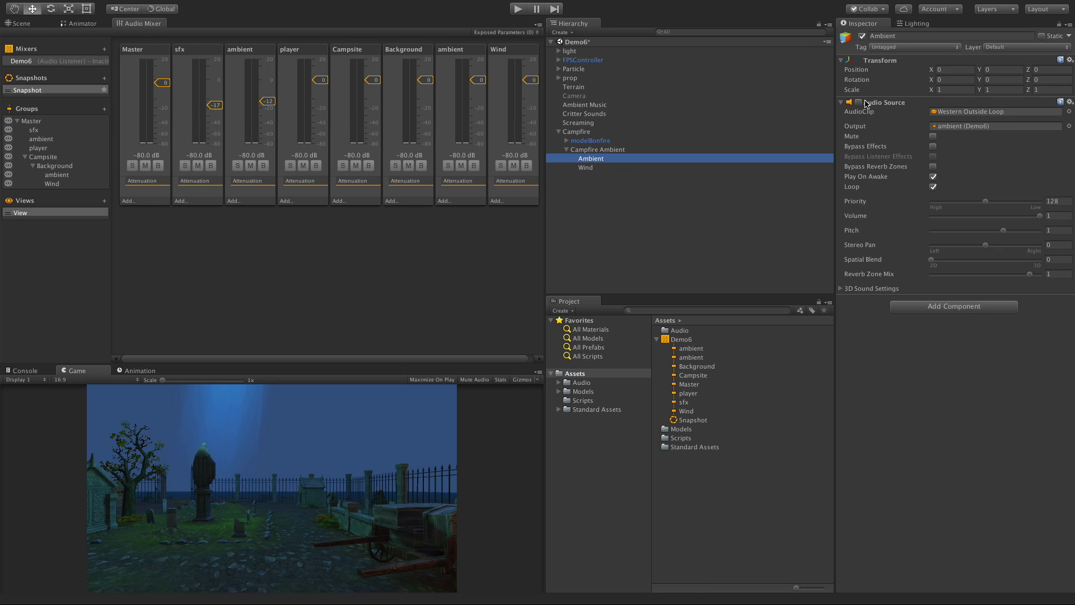
left_click(517, 9)
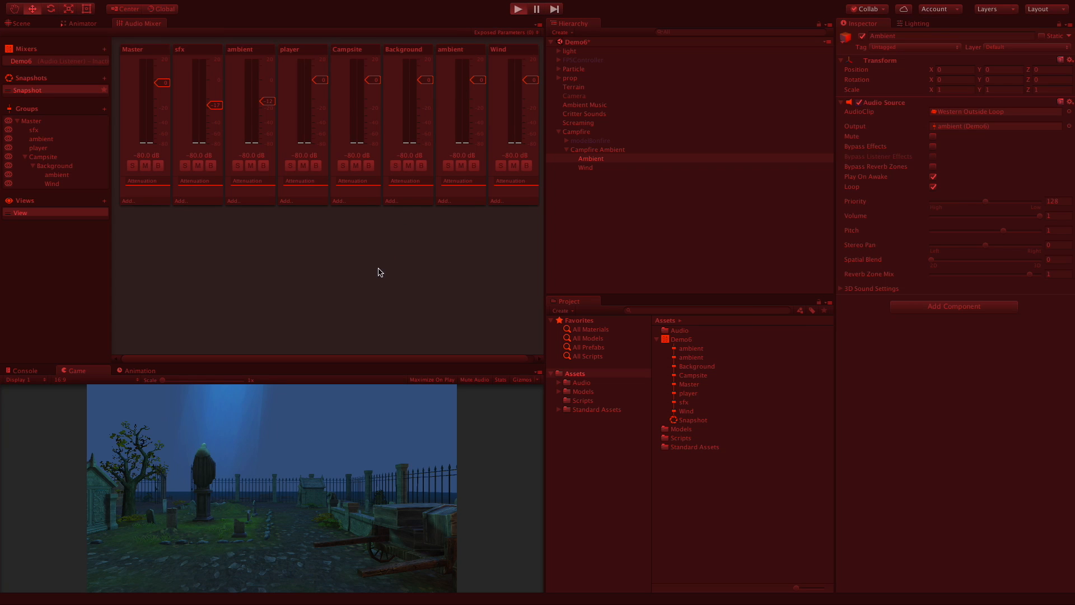
left_click(518, 9)
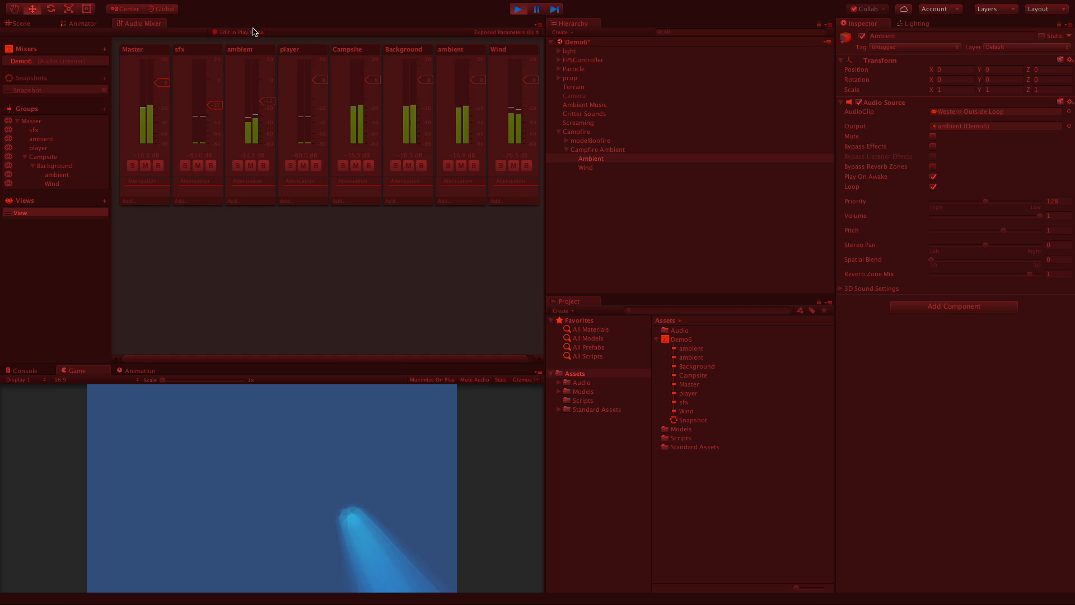
left_click(268, 94)
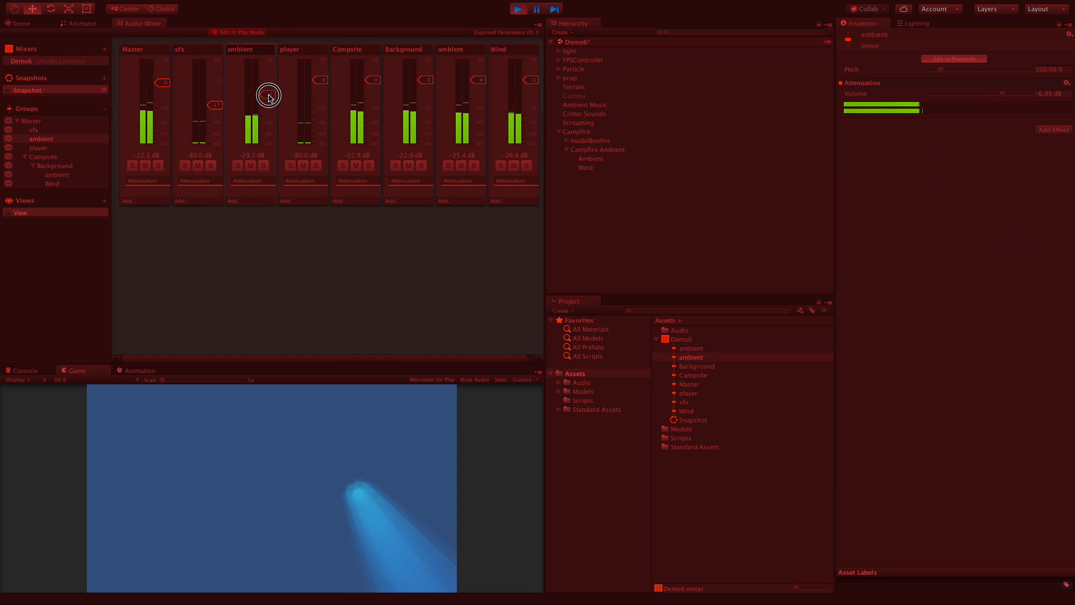
- Lower the ambient, Campsite, sfx and Background faders while listening, then stop playback
left_click_drag(267, 94, 267, 61)
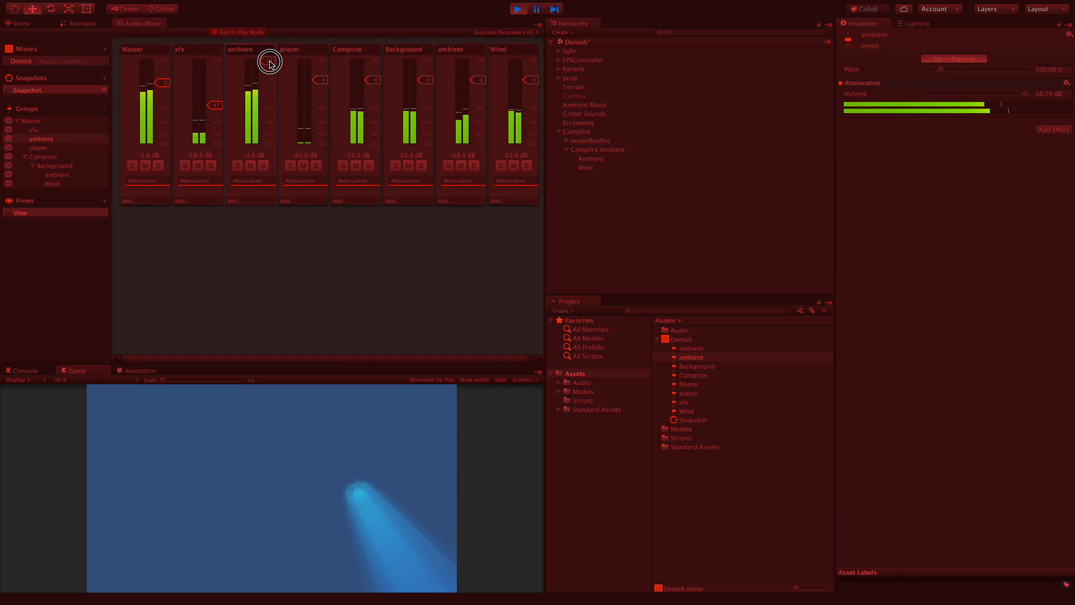
left_click_drag(269, 62, 269, 84)
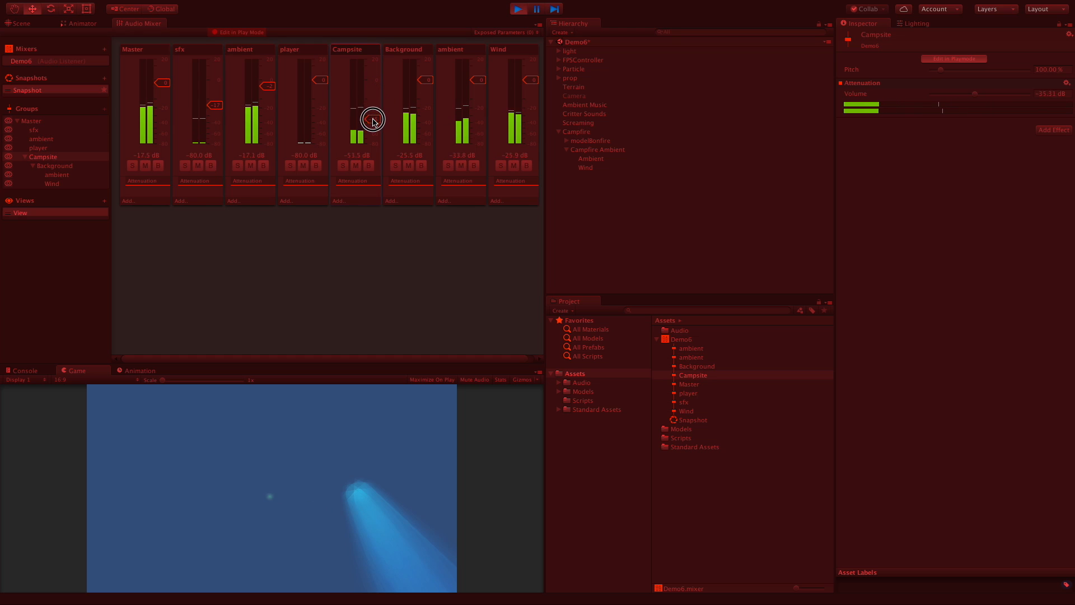
left_click_drag(372, 120, 372, 145)
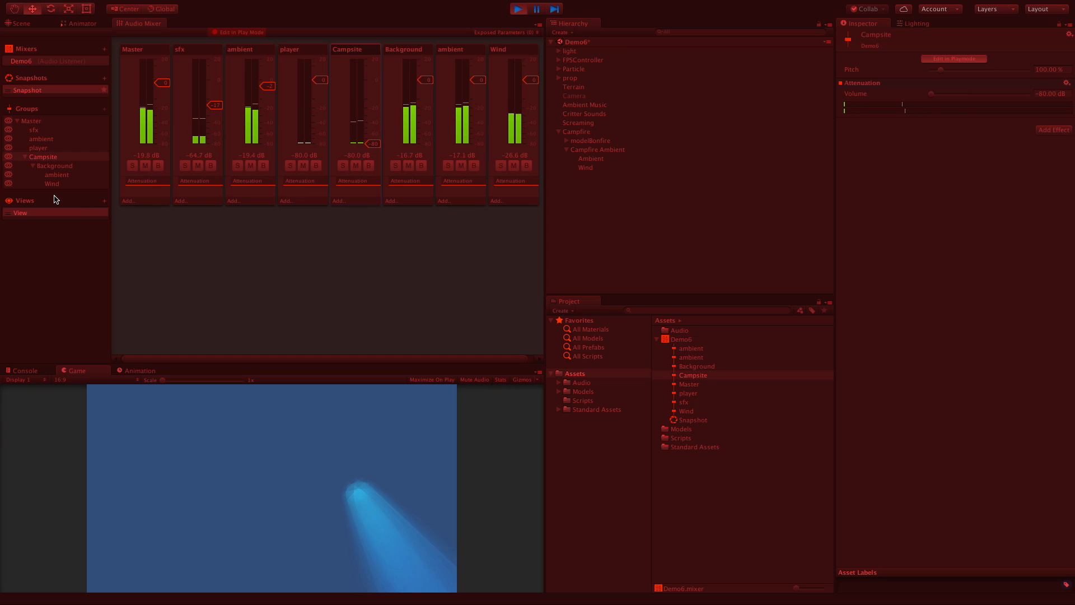
left_click_drag(371, 145, 372, 137)
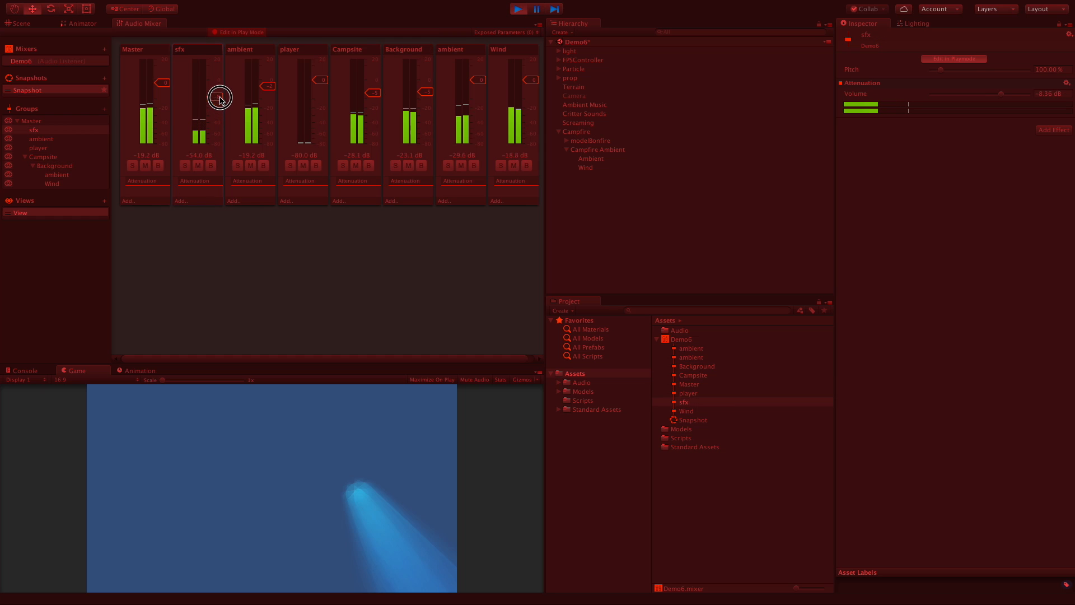
left_click(40, 139)
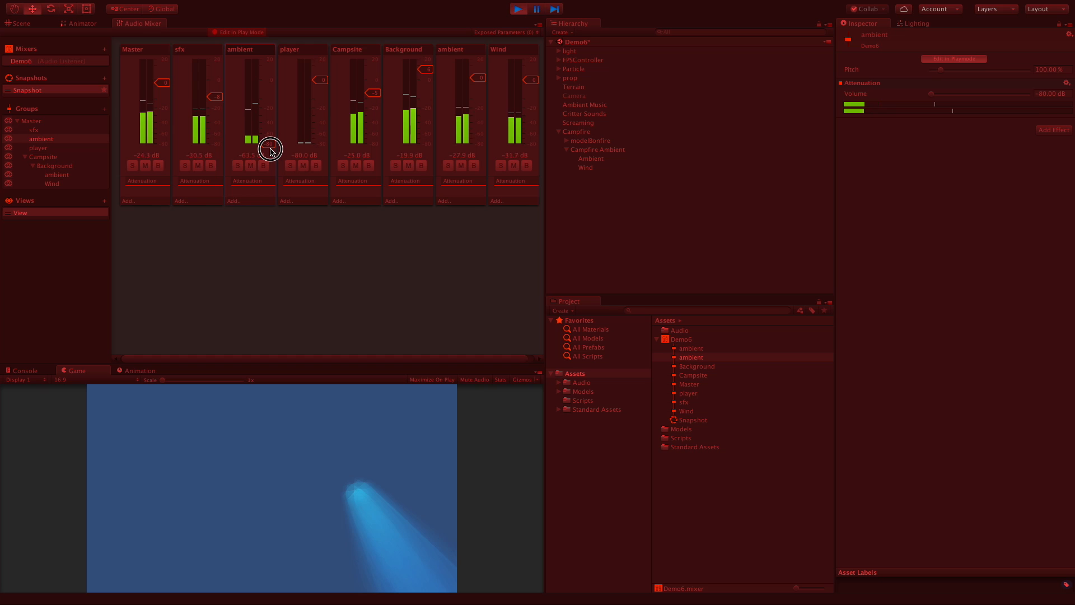
left_click_drag(268, 149, 267, 120)
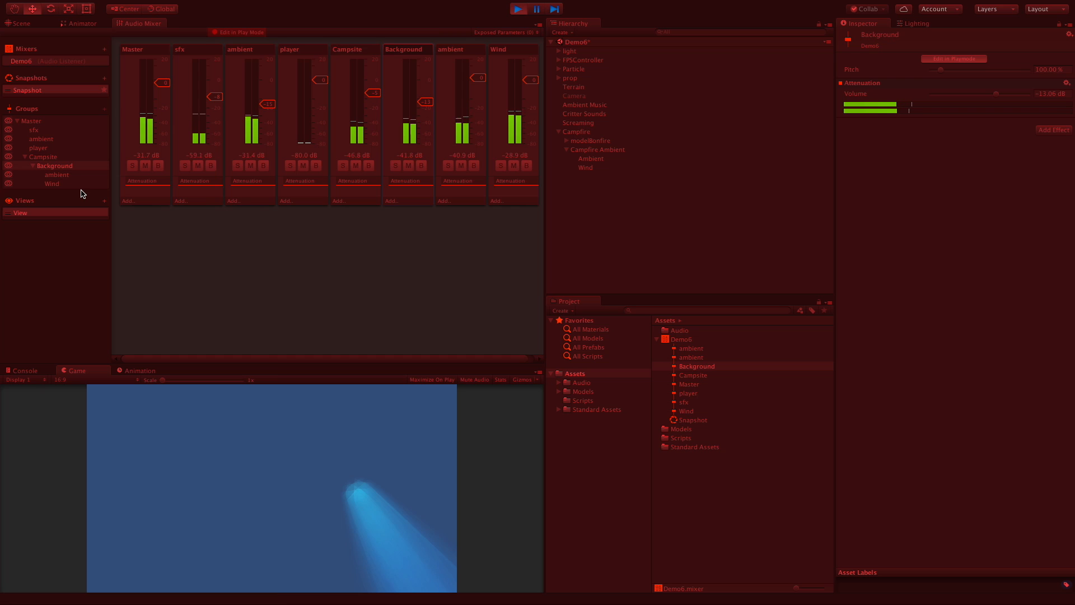
left_click(517, 9)
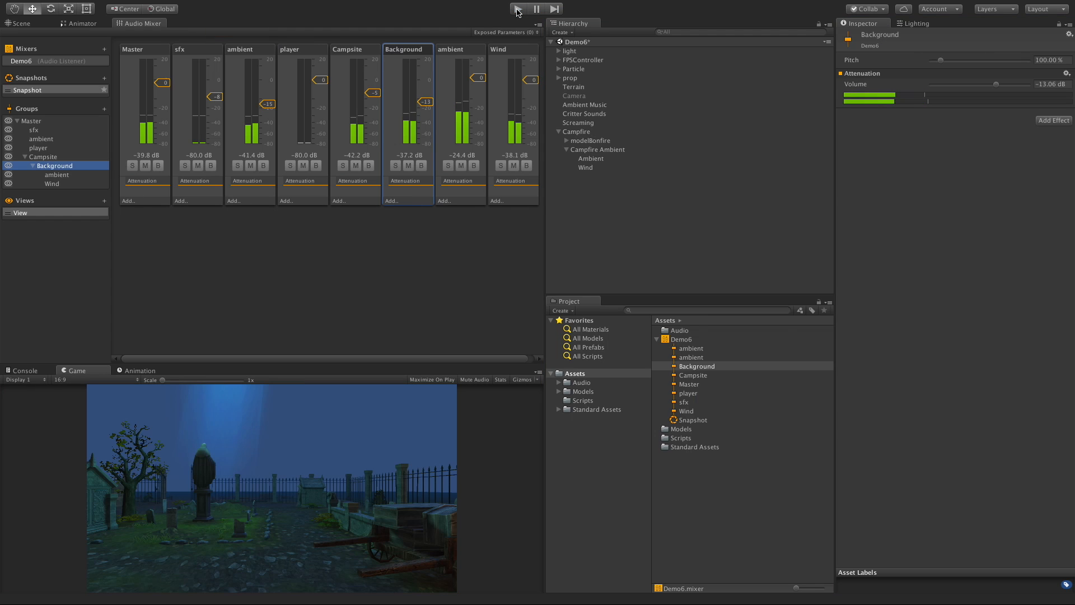
left_click(518, 8)
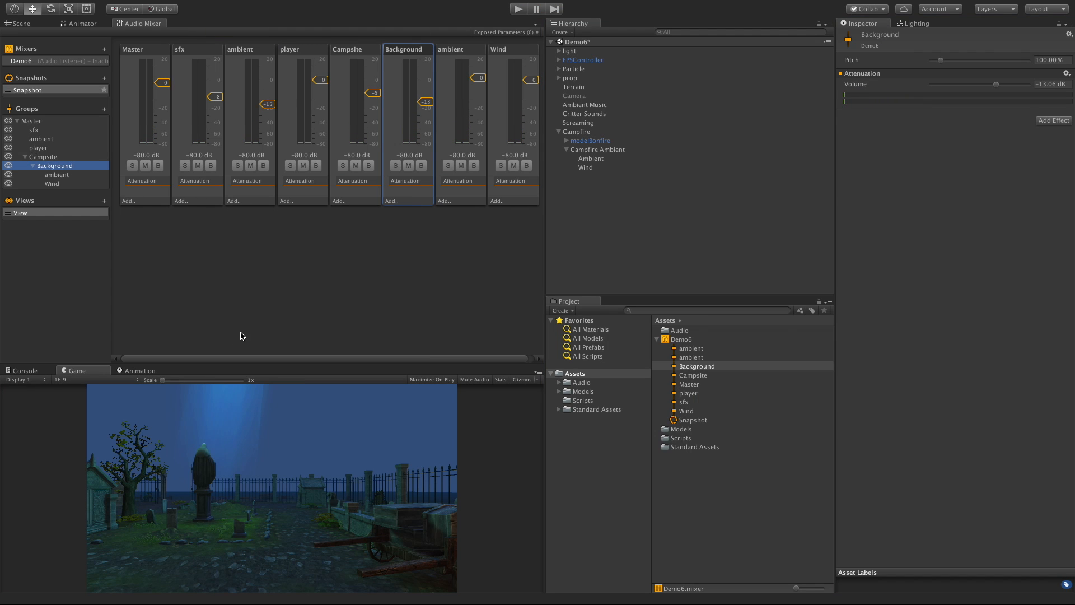
mouse_move(451, 249)
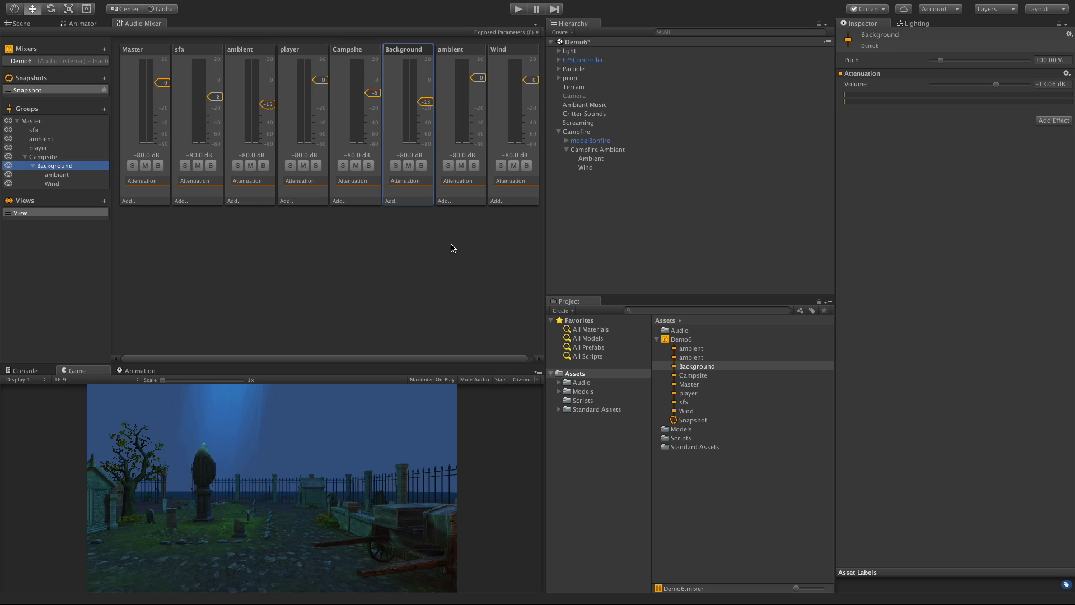
mouse_move(82, 117)
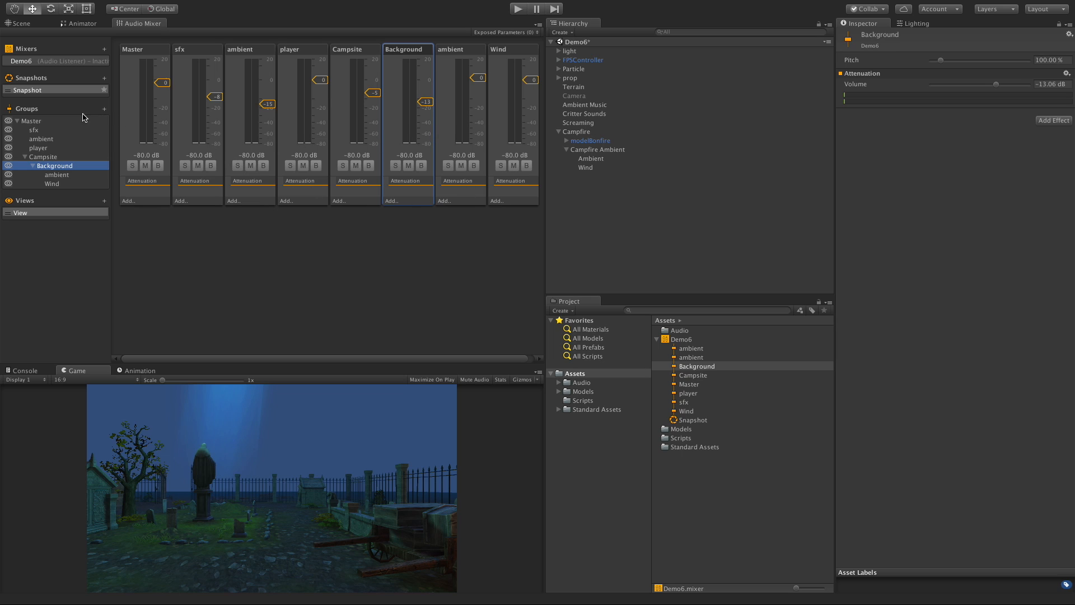